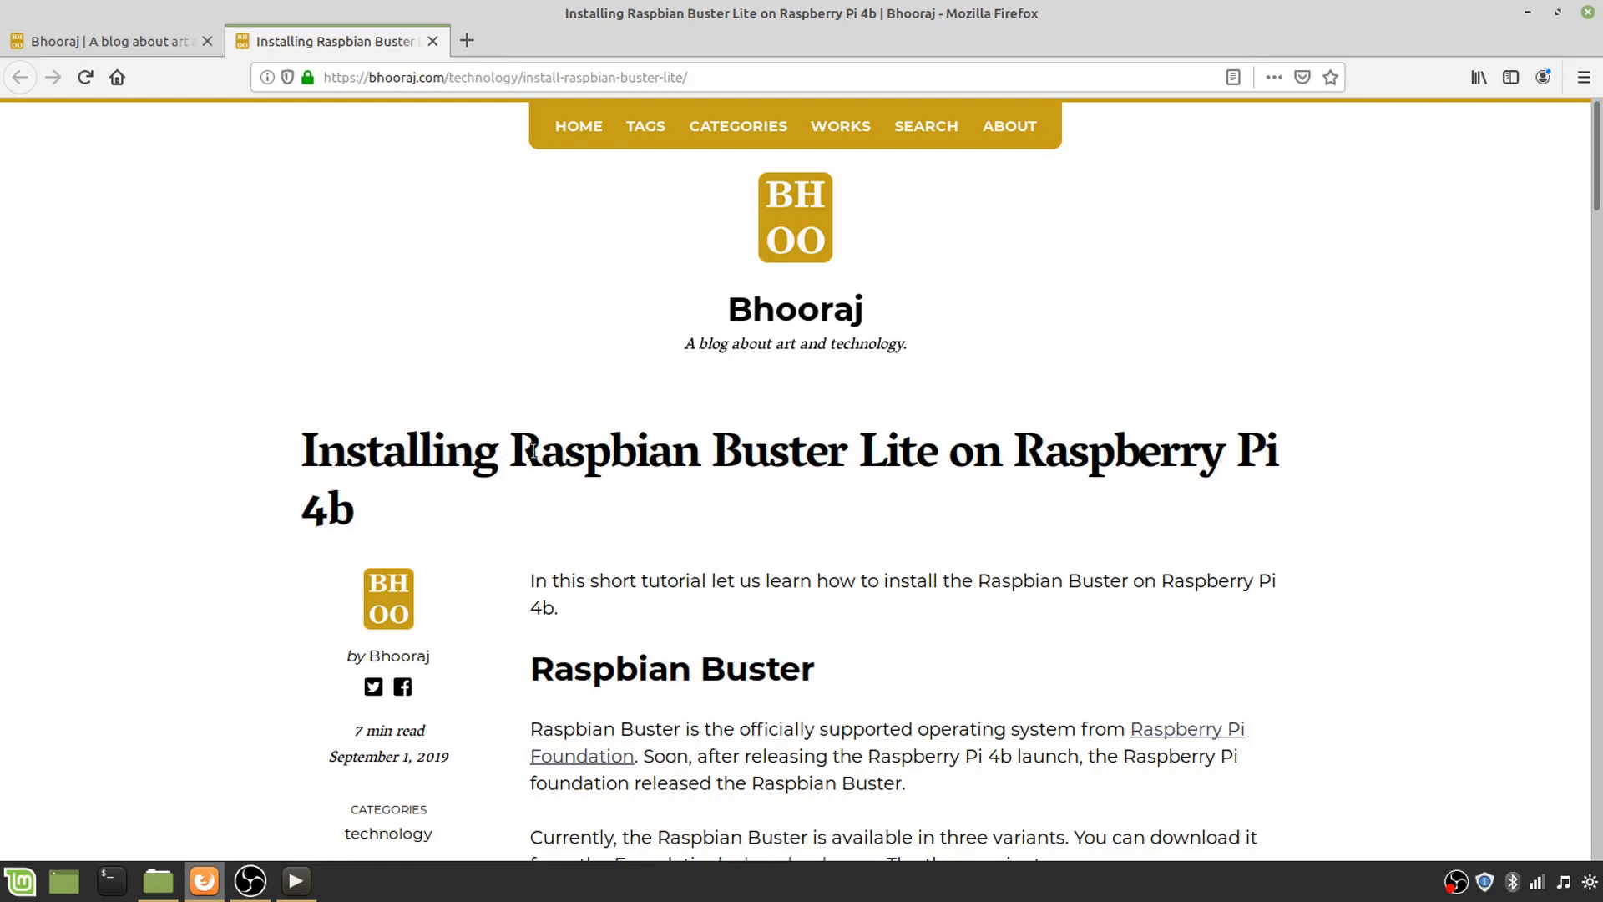
mouse_move(1087, 449)
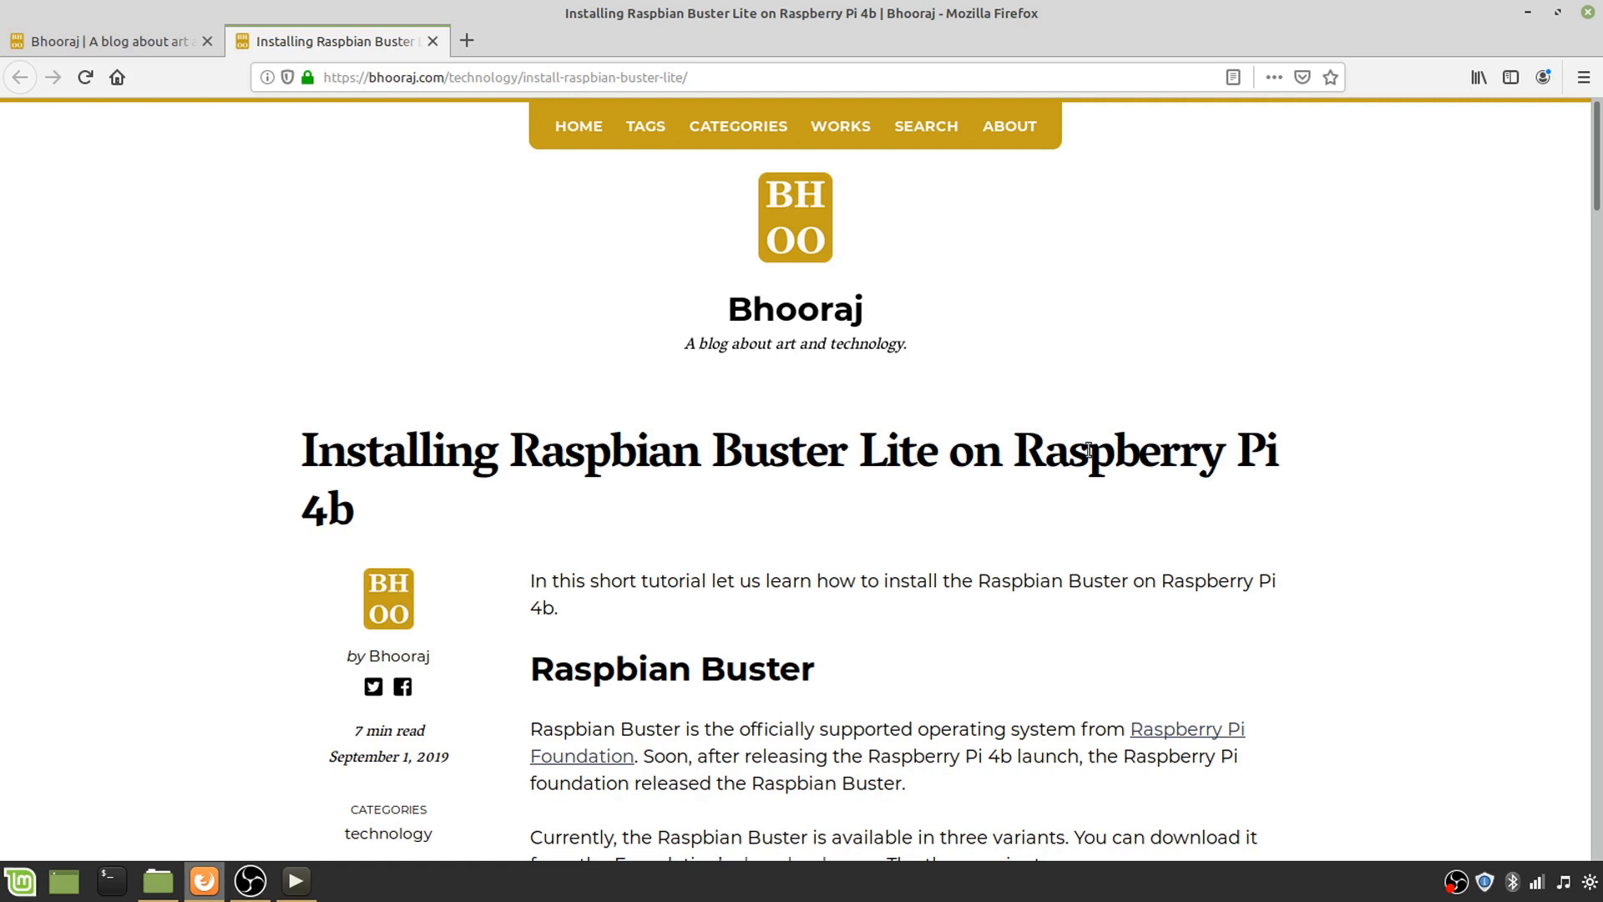
mouse_move(990, 544)
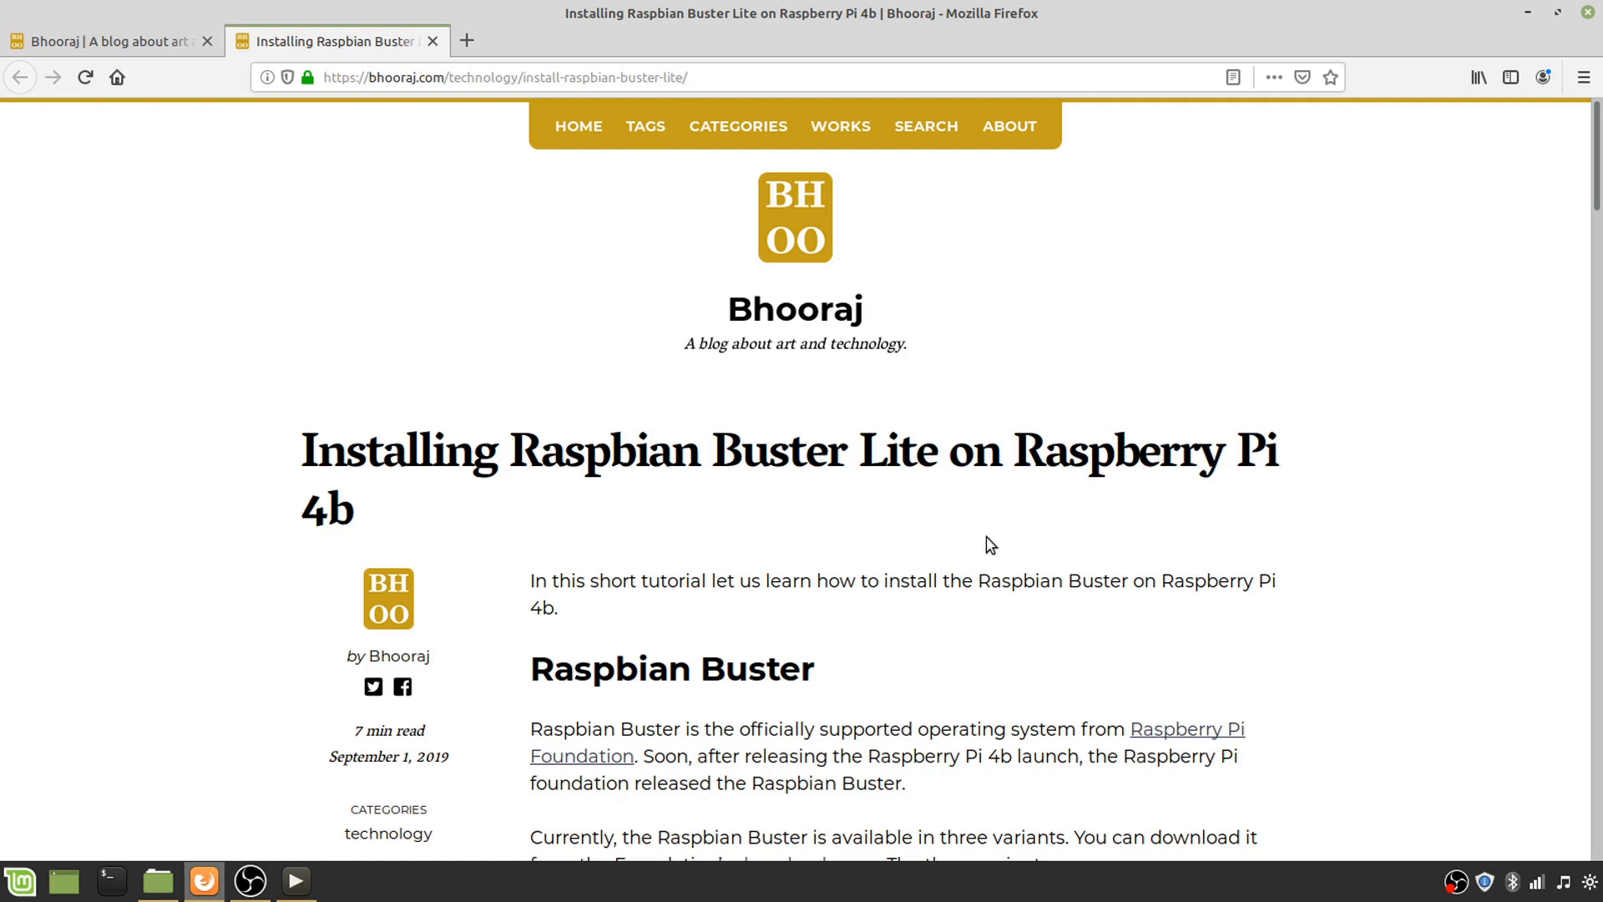
mouse_move(155, 102)
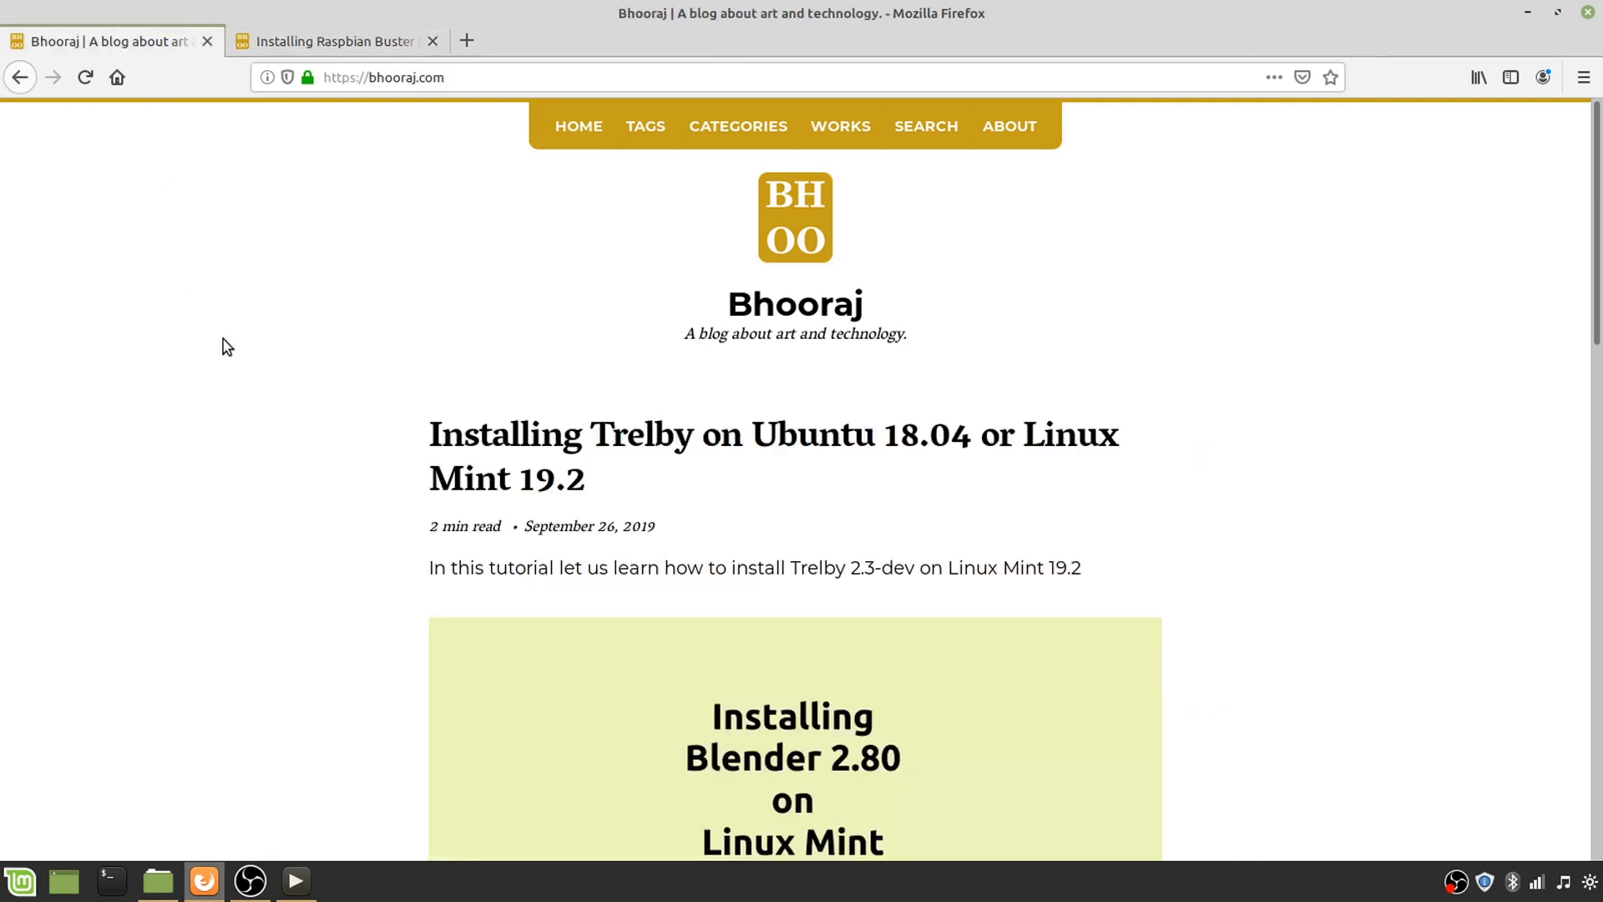
Scroll through the Bhooraj blog's list of tutorial posts and back to the top
scroll("down", 3)
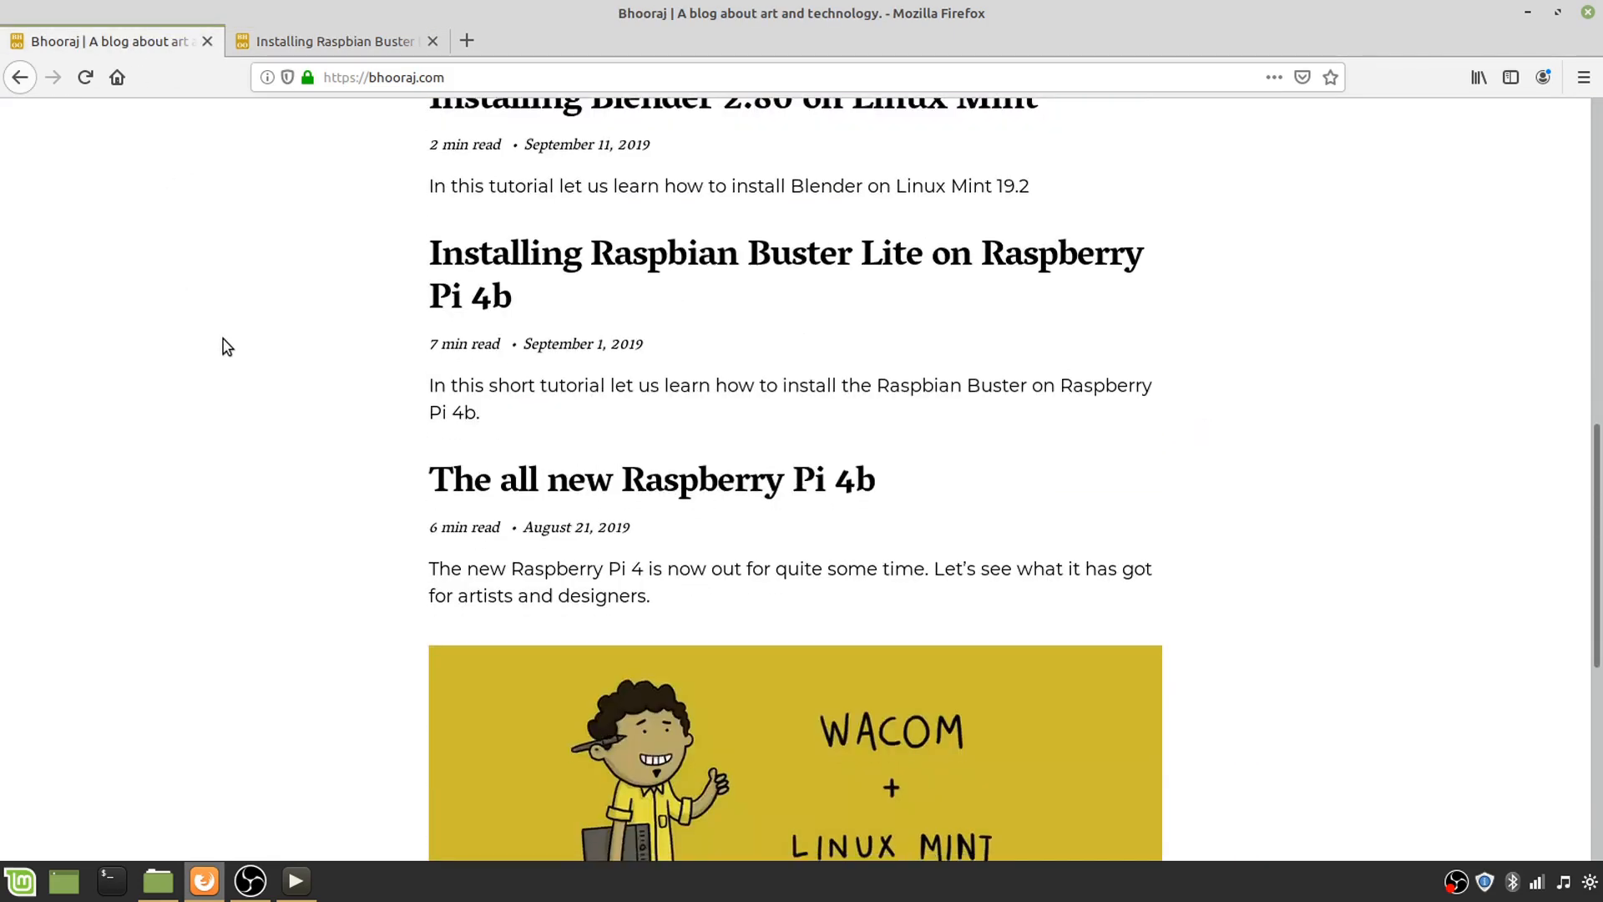
scroll("down", 3)
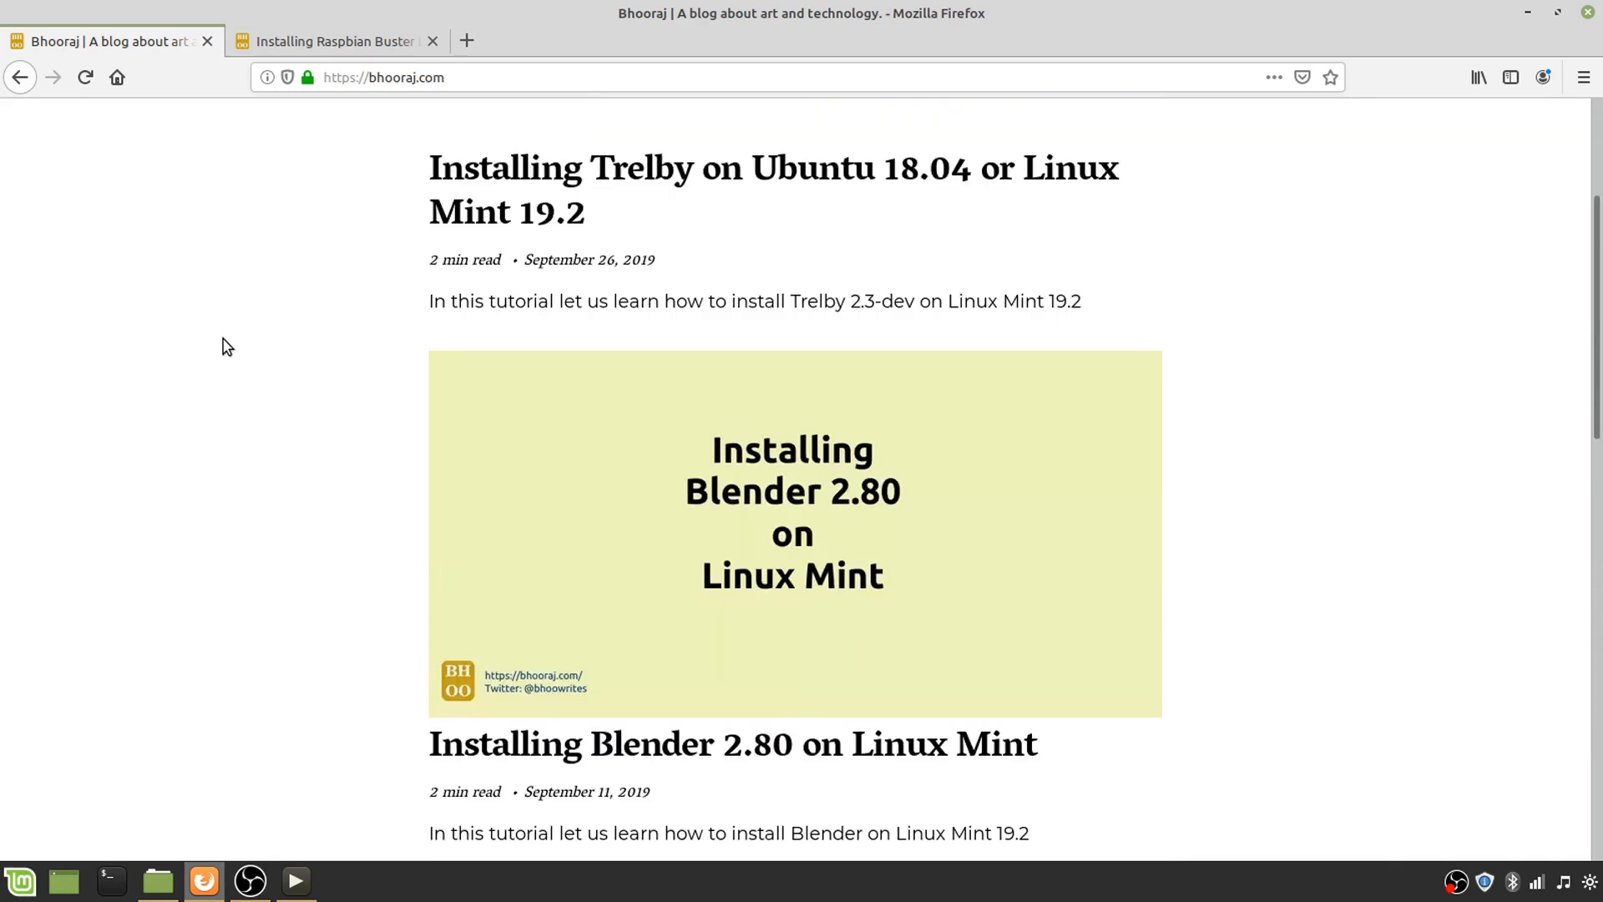
scroll("up", 3)
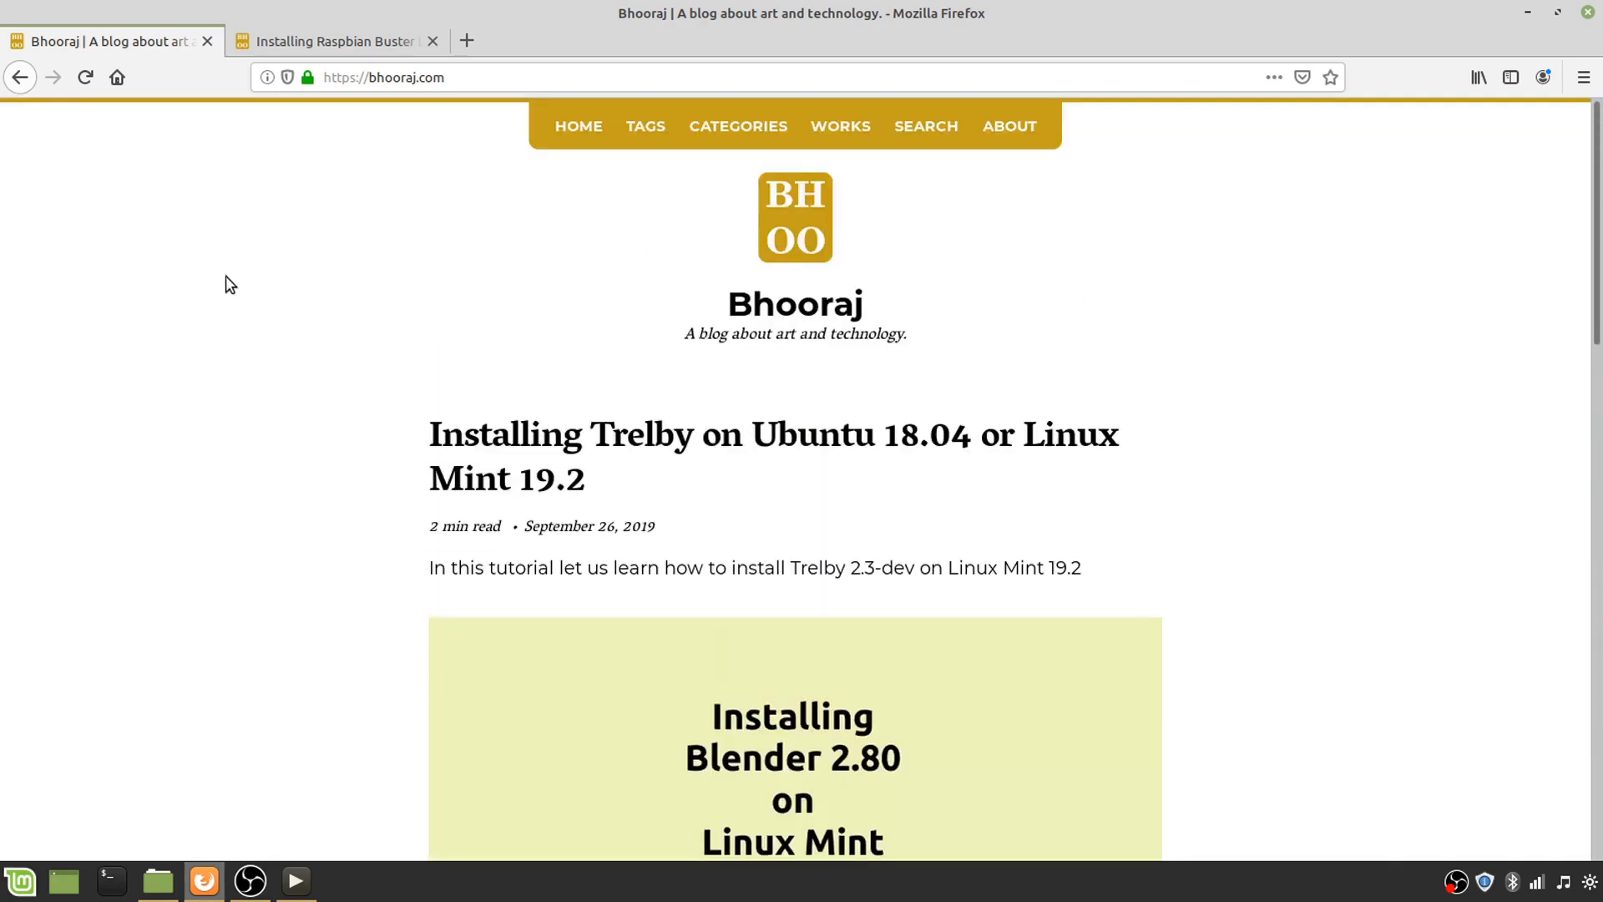
mouse_move(276, 165)
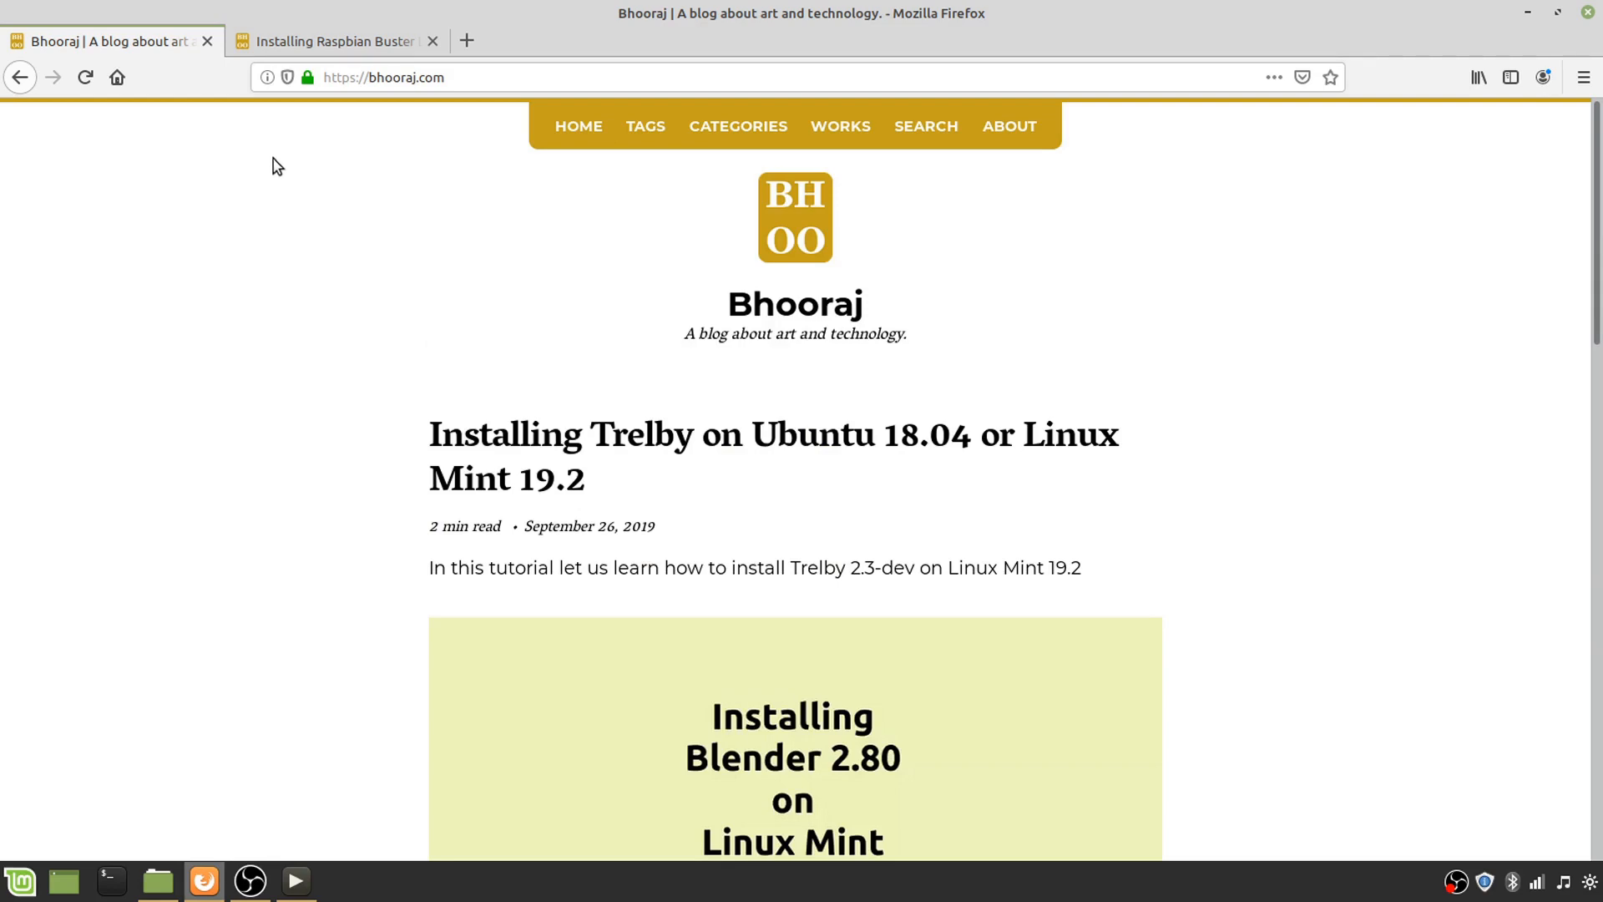
Return to the Raspbian Buster Lite tutorial and reach its Installation steps section
left_click(337, 40)
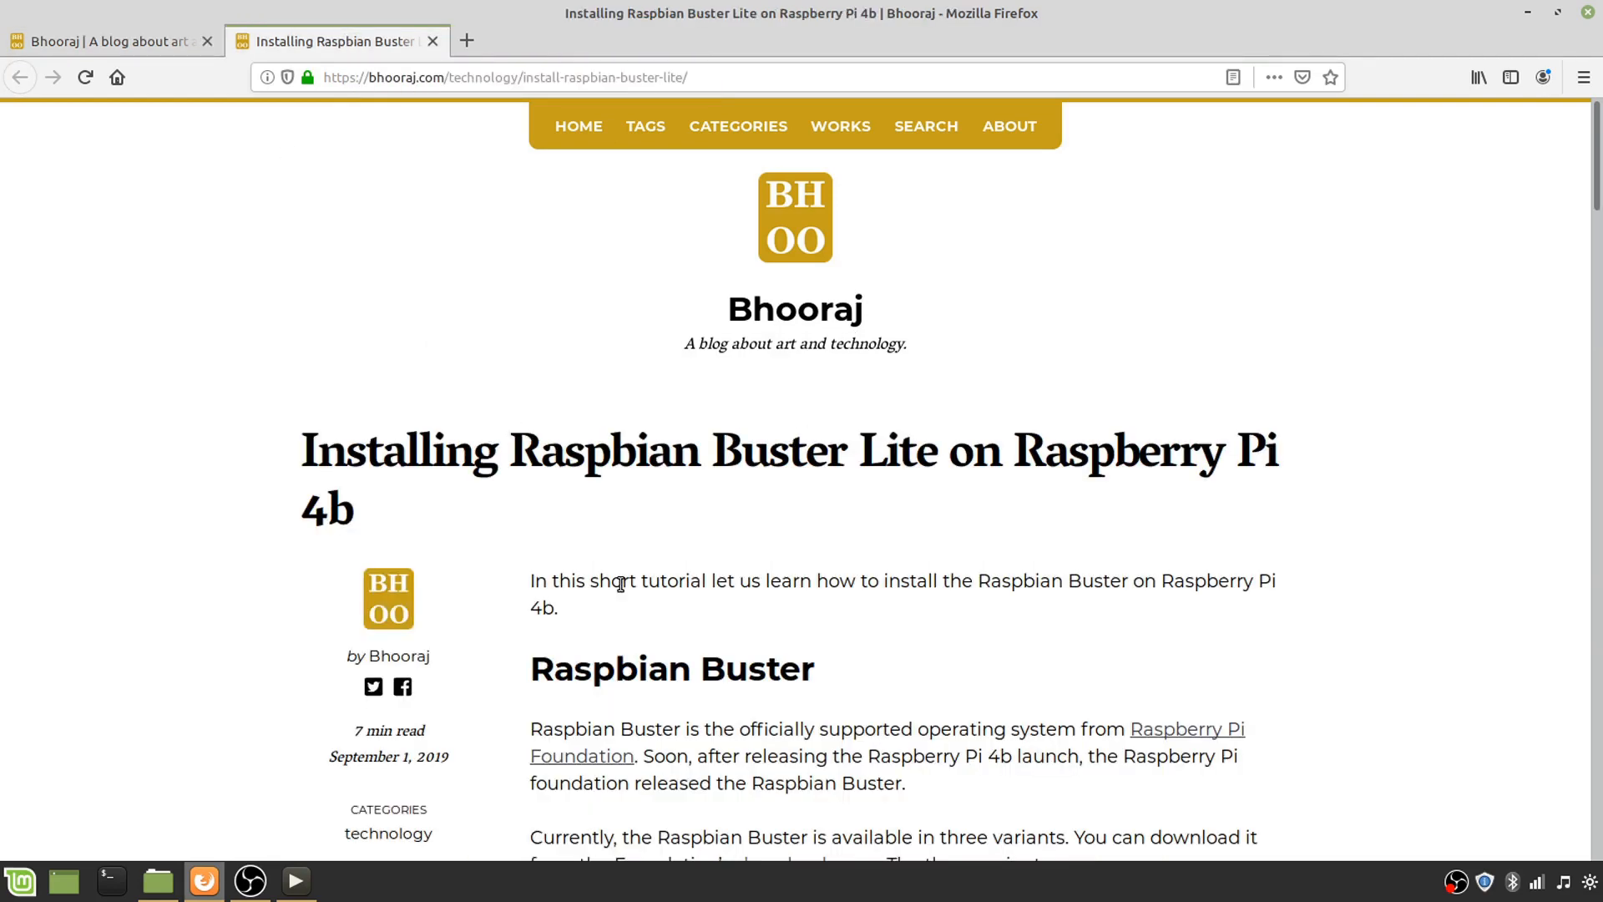
scroll("down", 3)
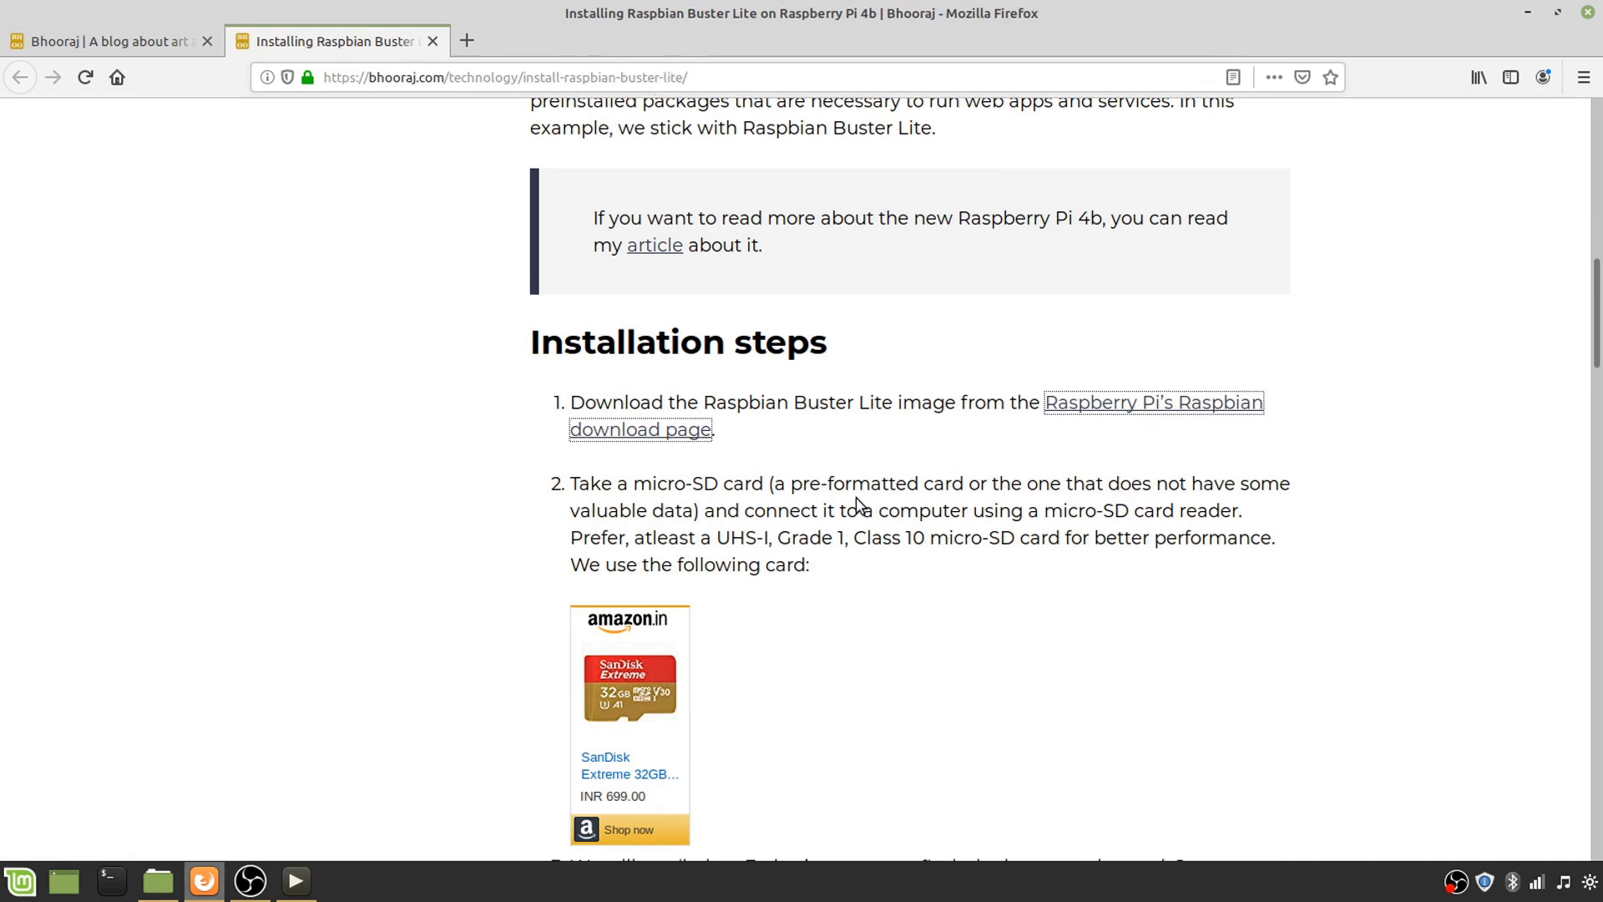
mouse_move(1031, 448)
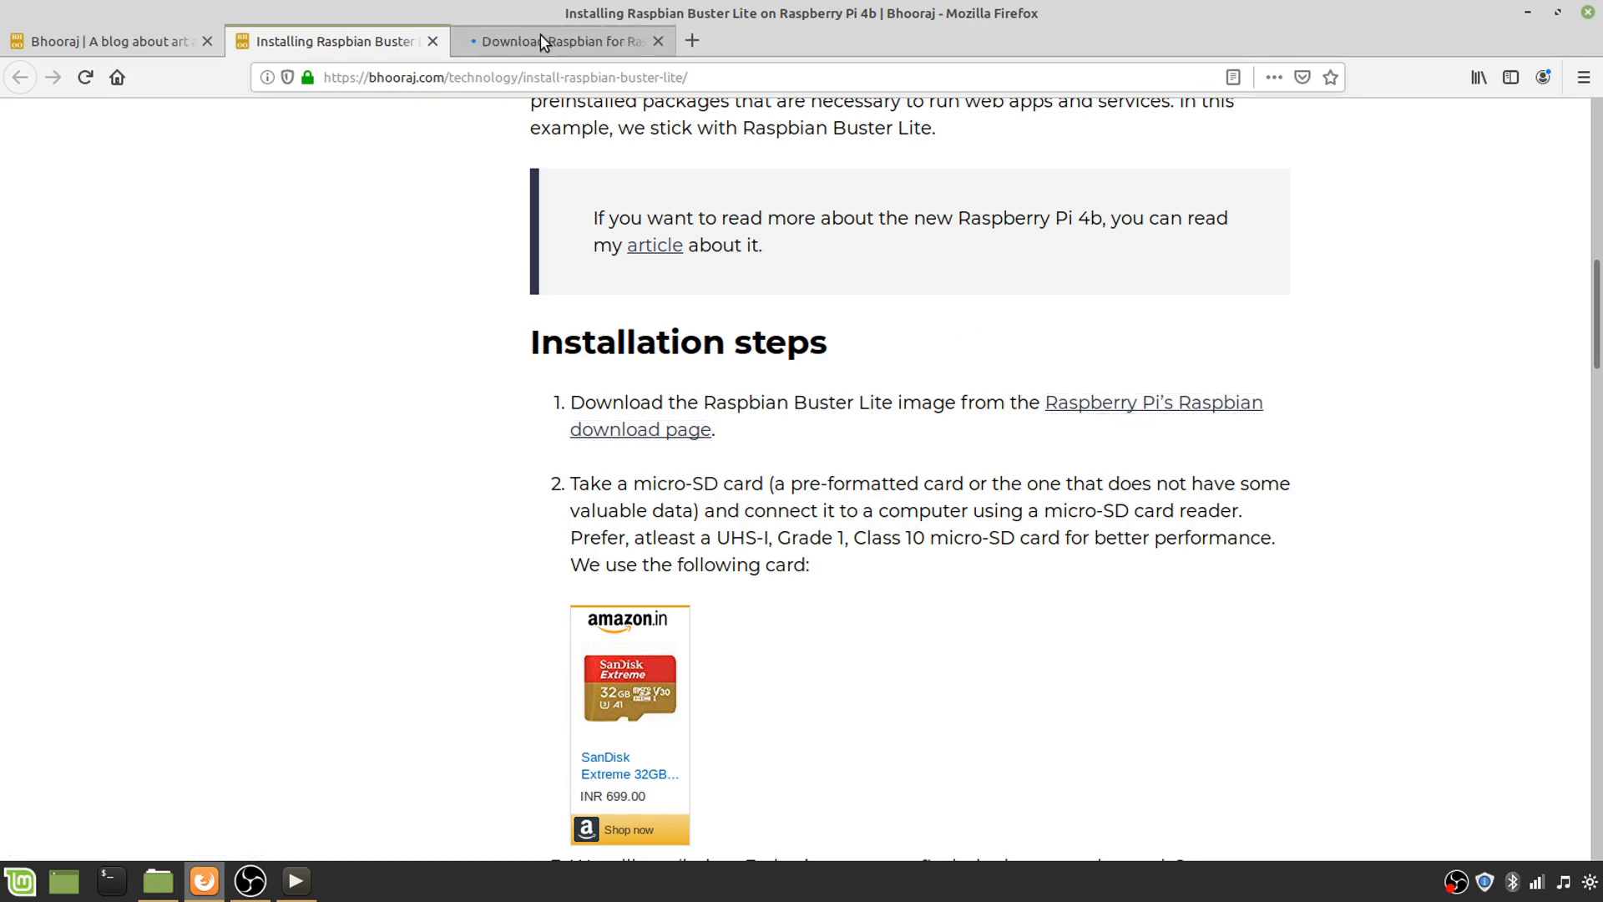
View the Raspbian downloads page and reach the 435 MB Raspbian Buster Lite image listing
left_click(563, 40)
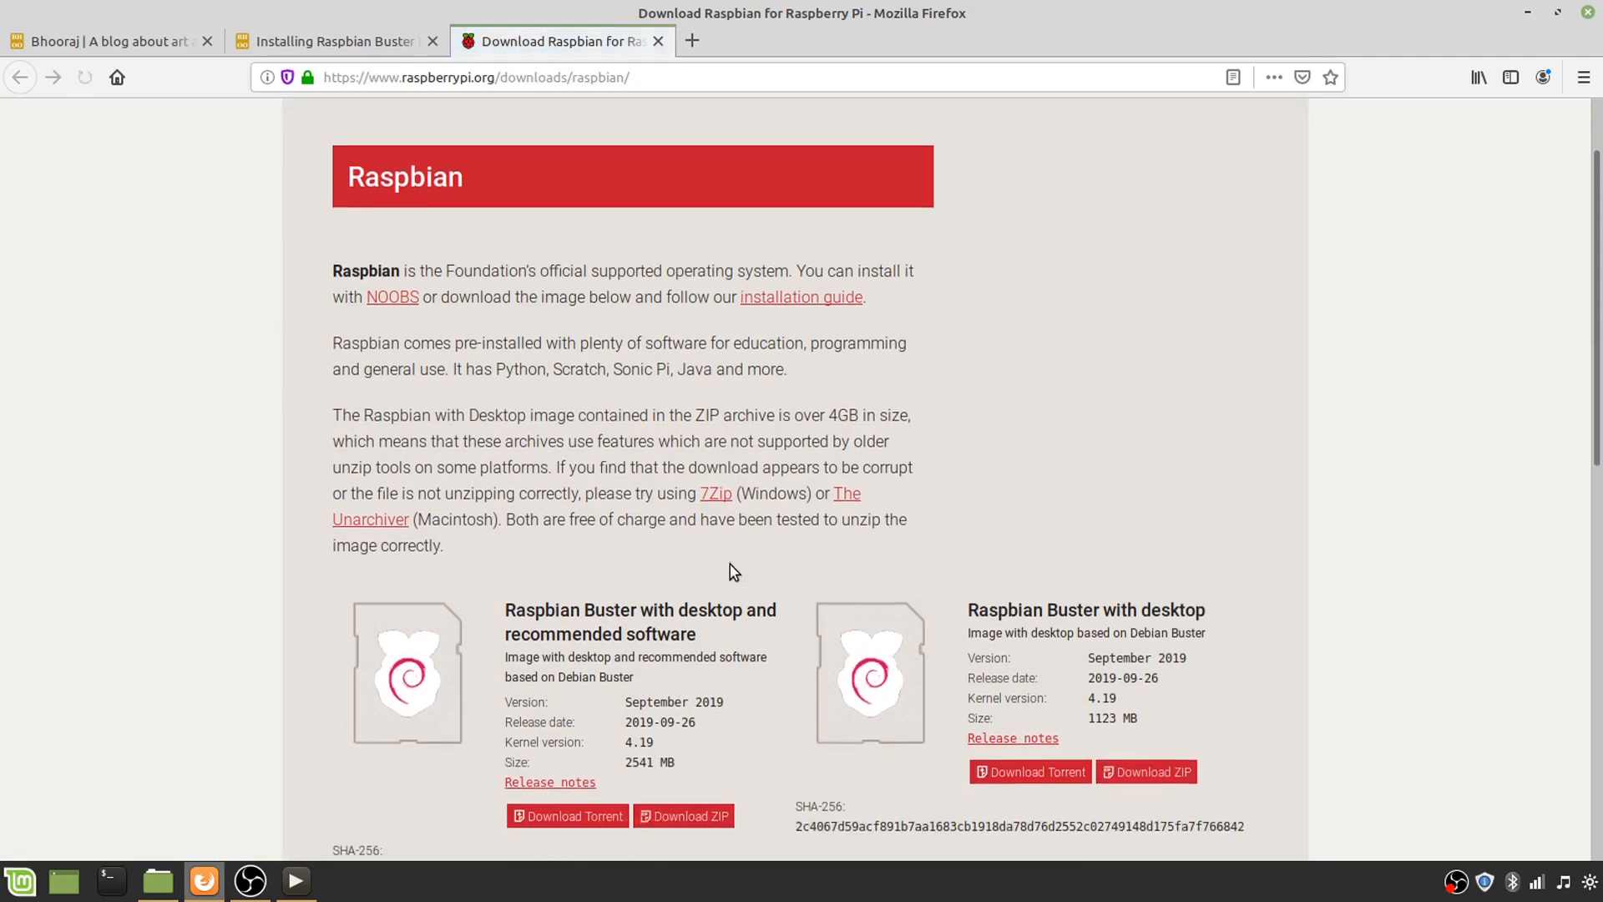
scroll("down", 3)
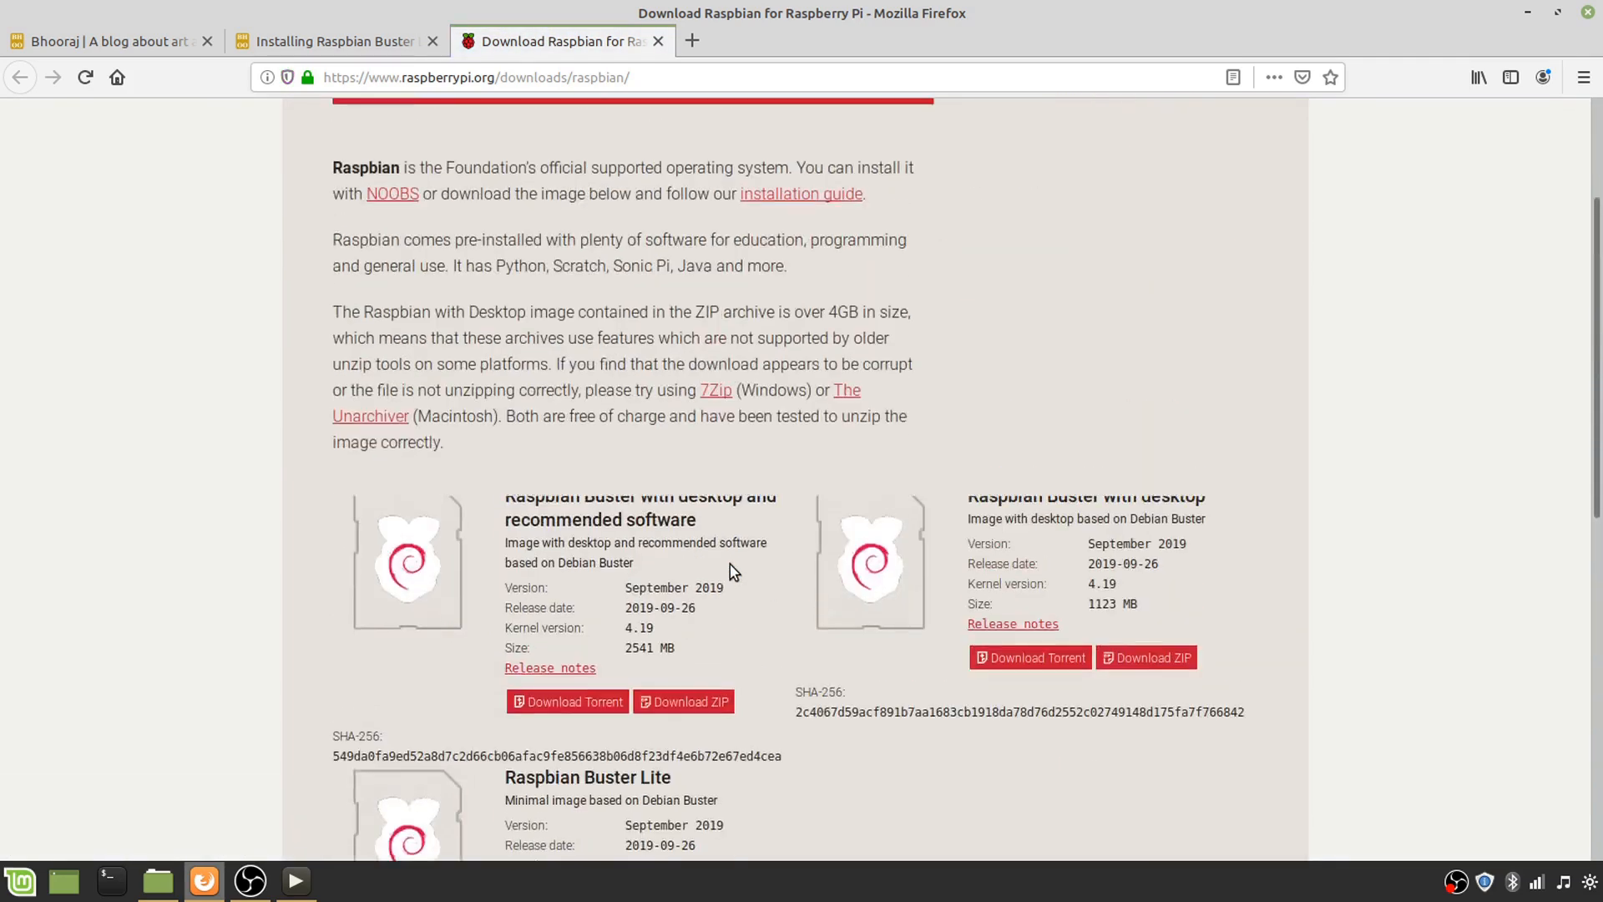
scroll("down", 3)
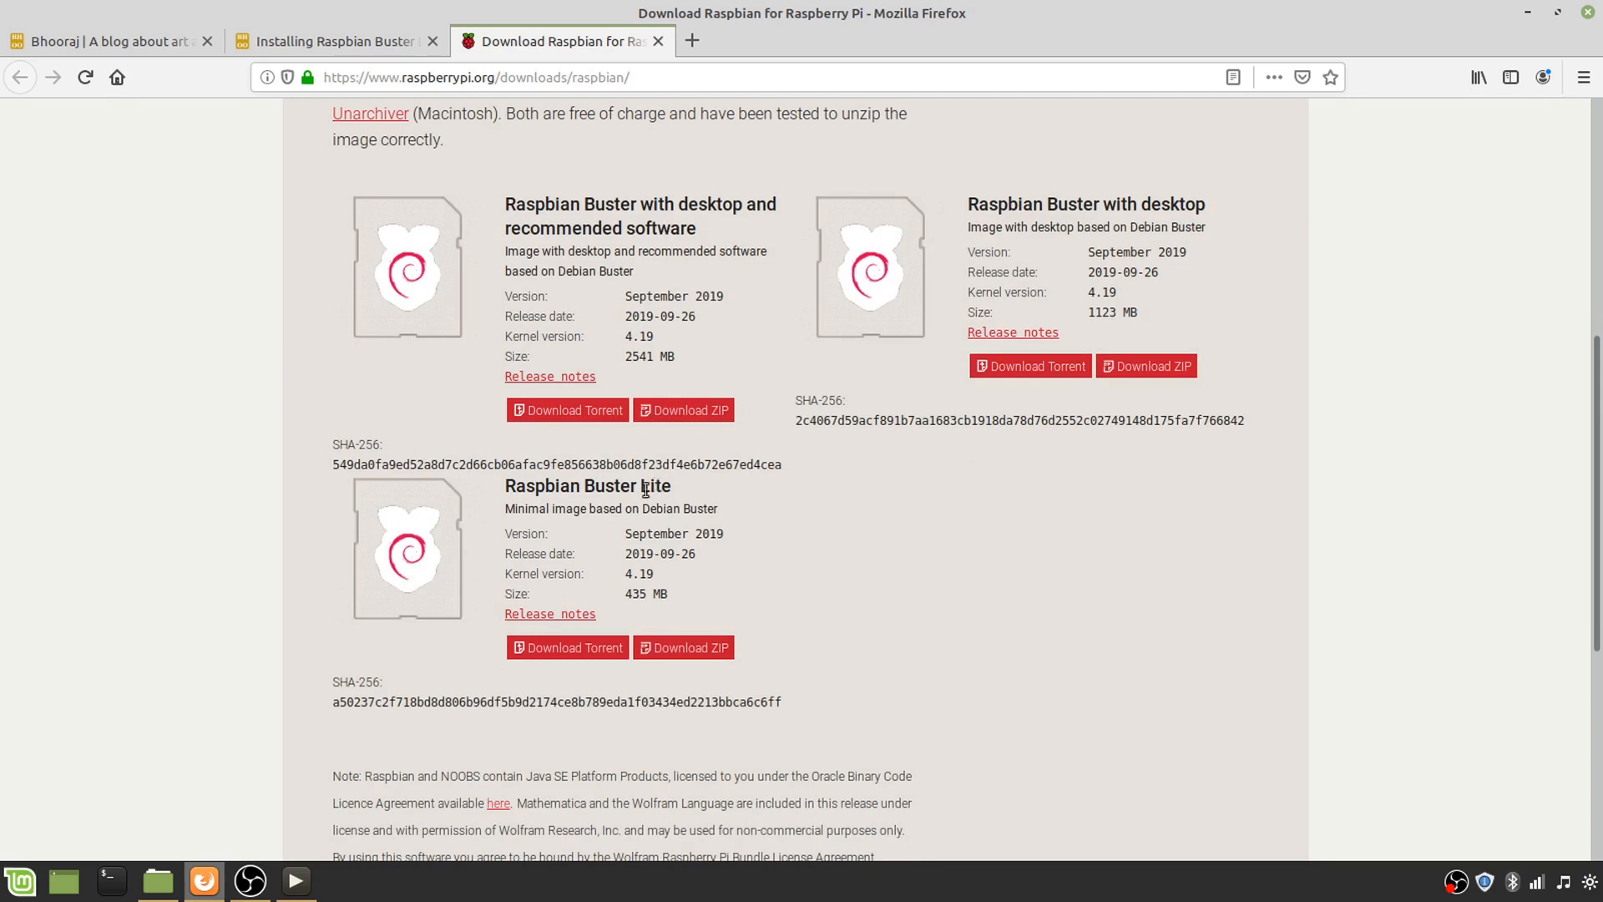
mouse_move(708, 512)
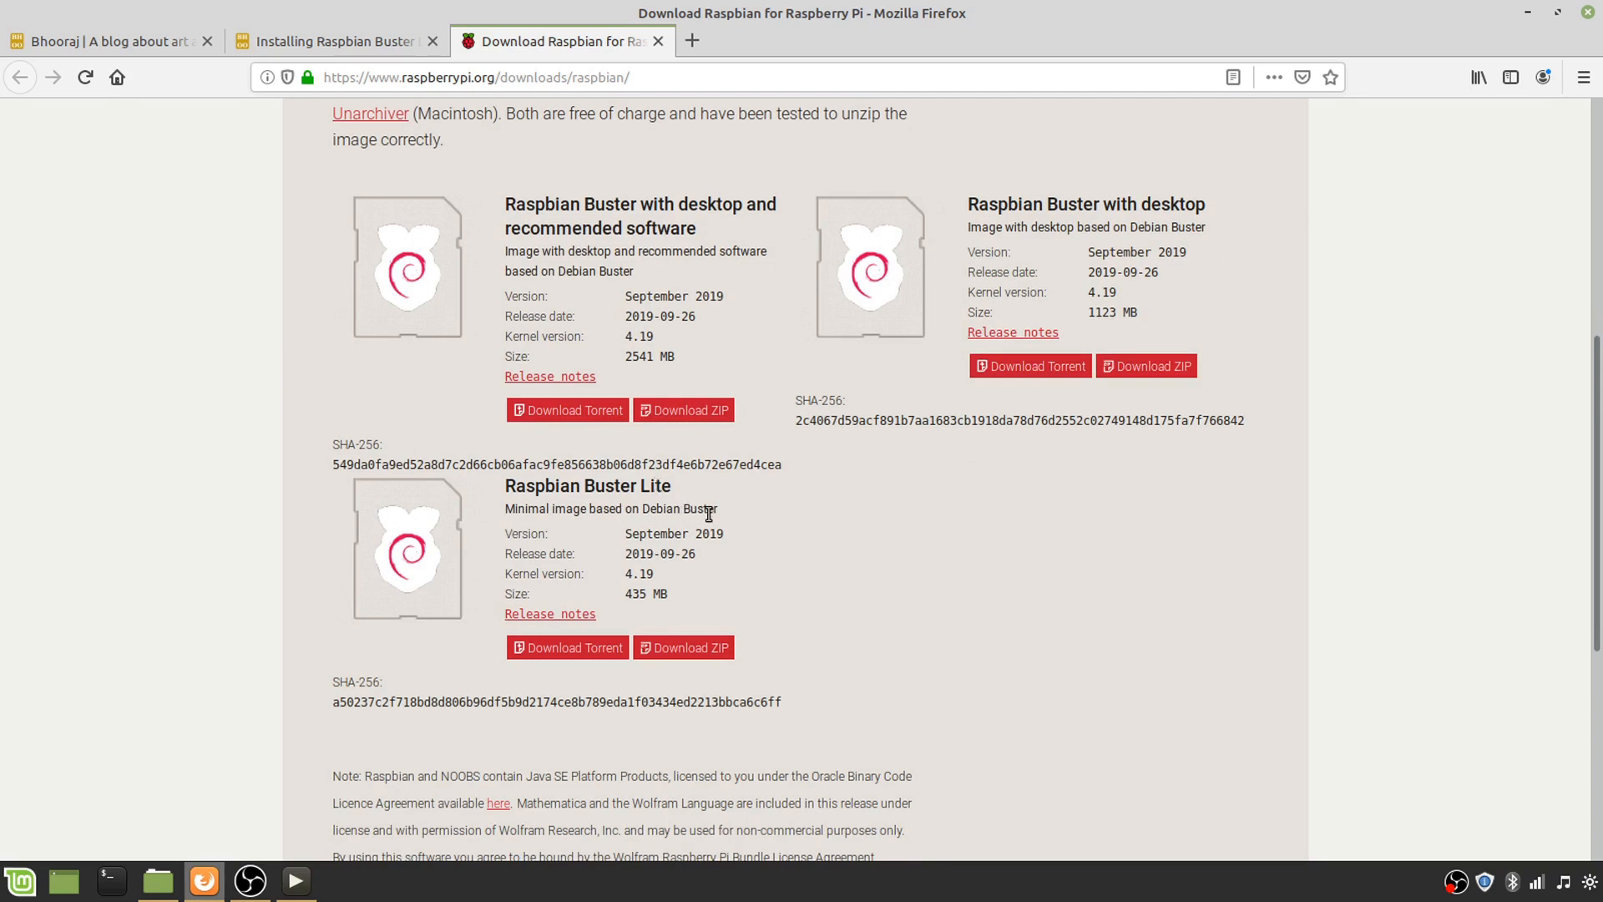
mouse_move(745, 513)
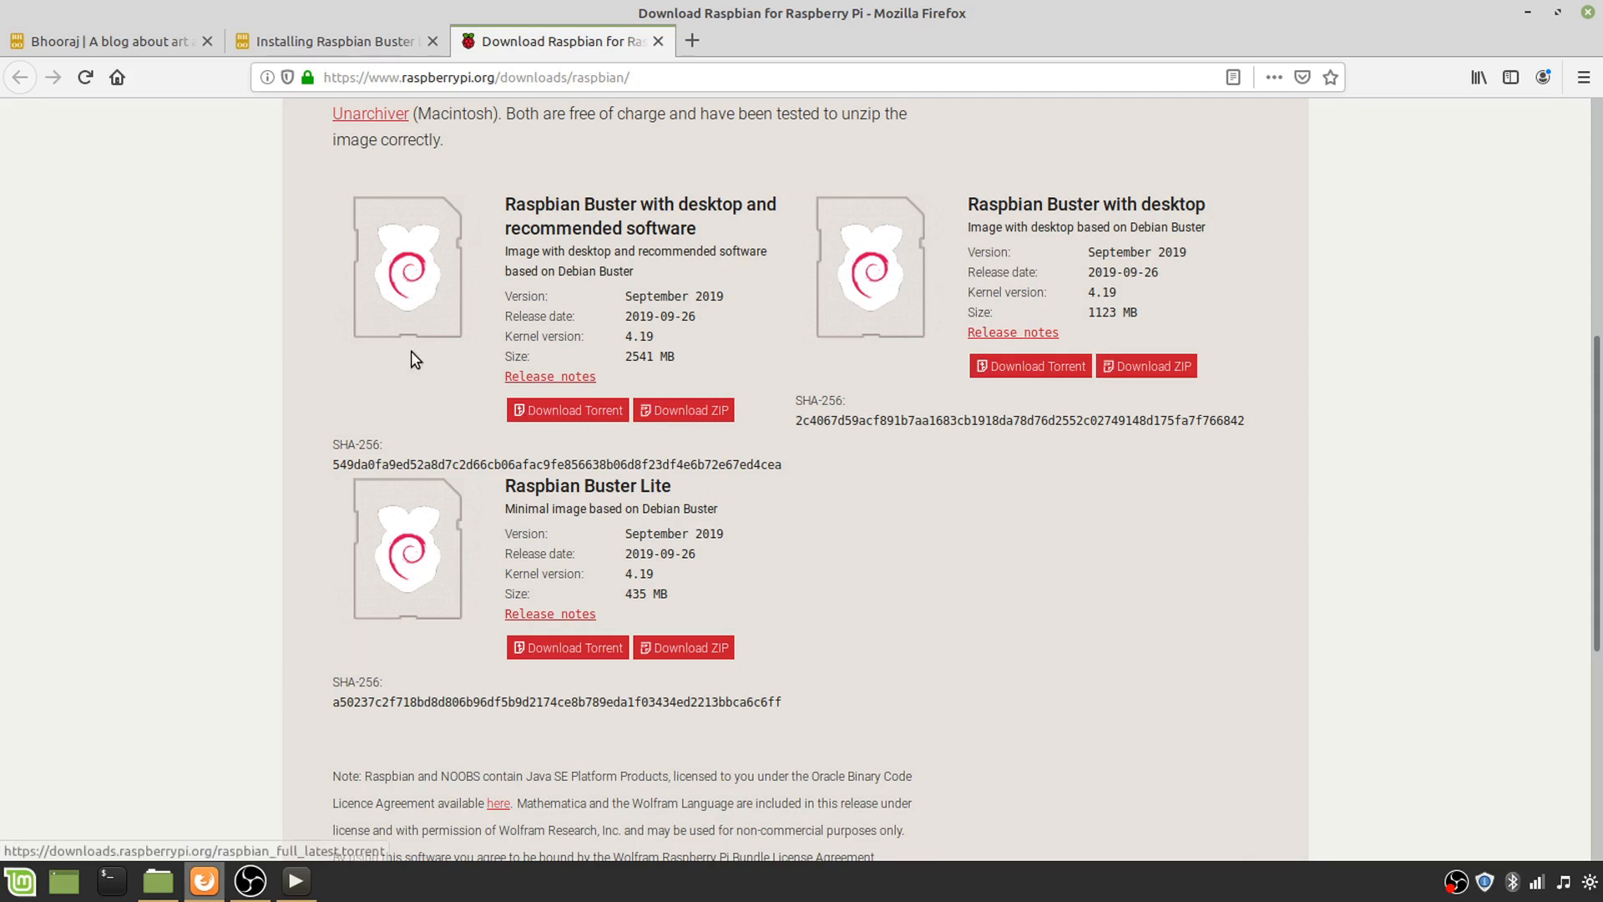
Review the tutorial's recommended SanDisk Extreme 32GB micro-SD card and balenaEtcher step
left_click(327, 40)
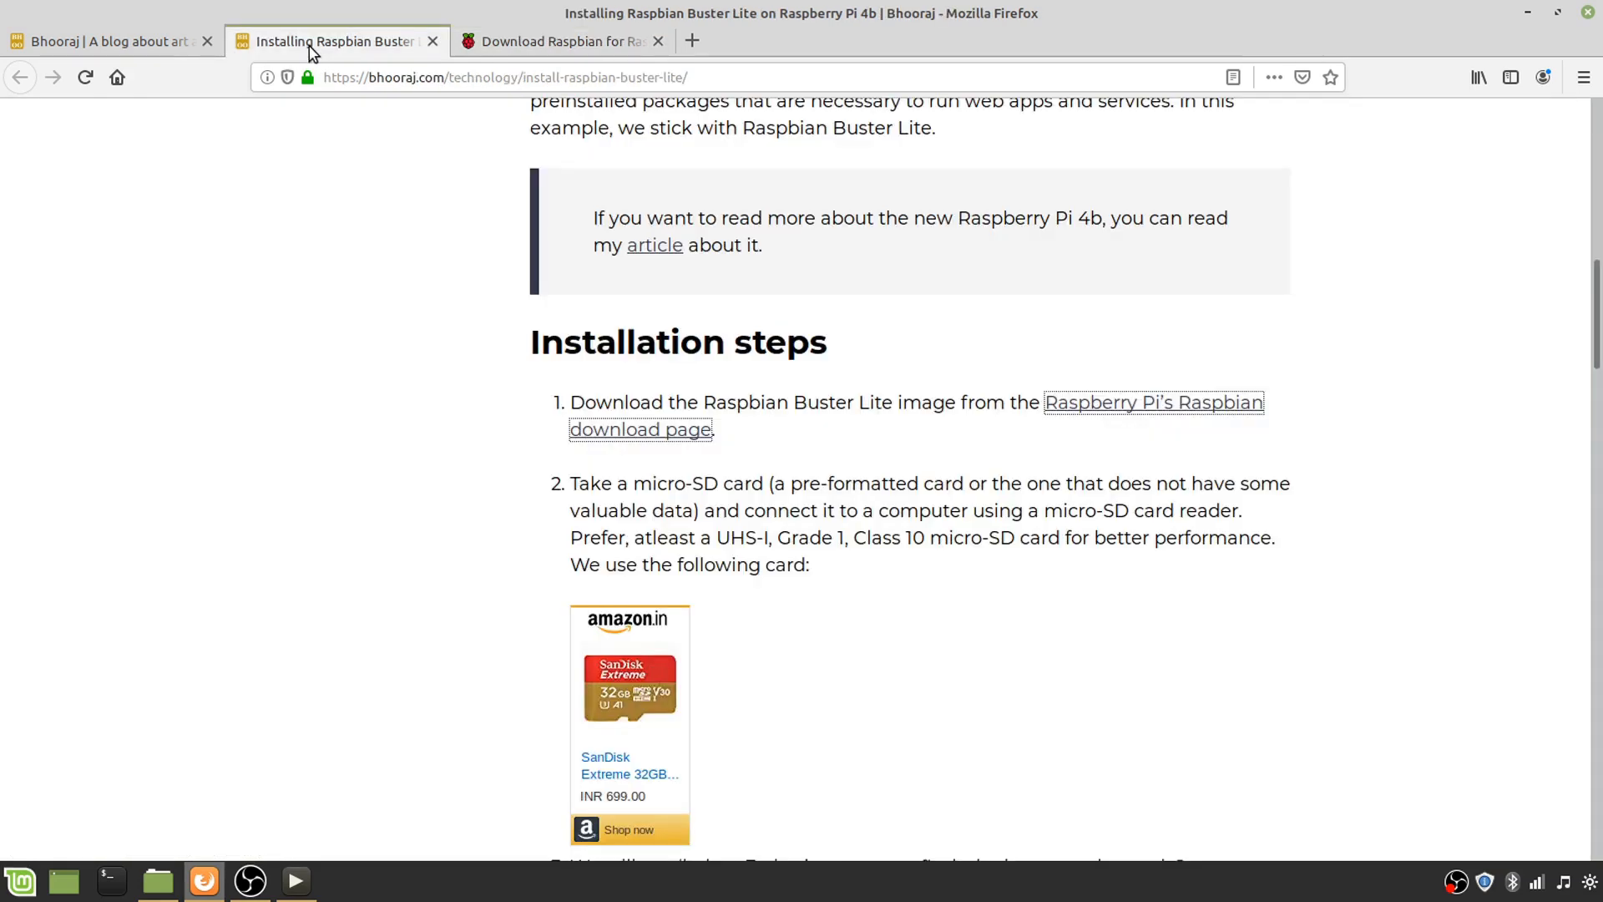
mouse_move(900, 648)
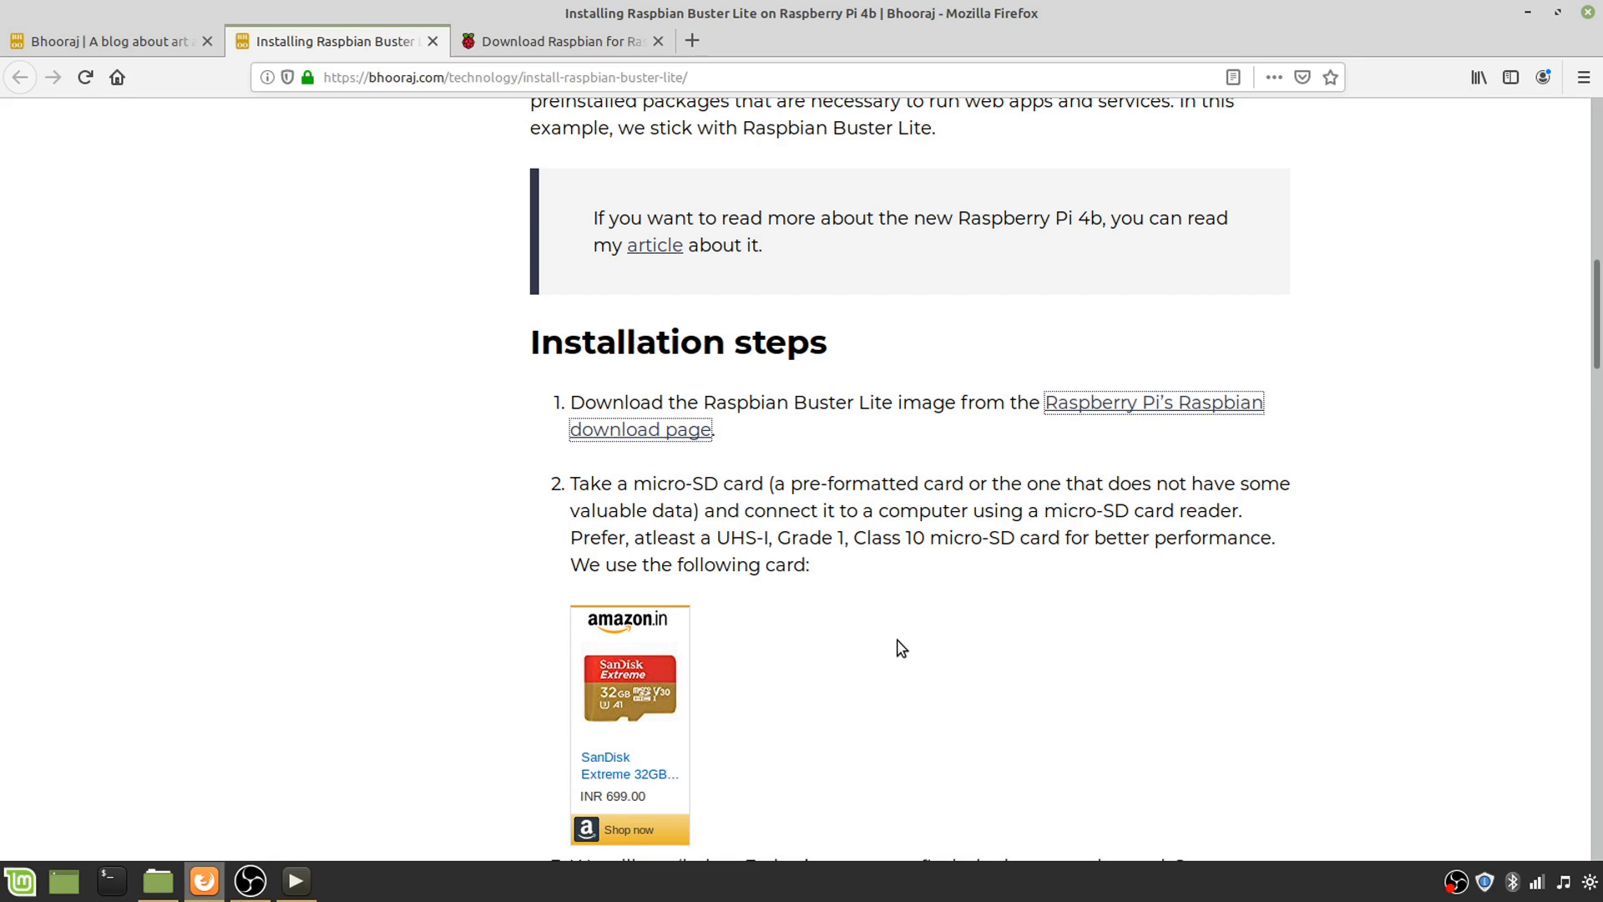
scroll("down", 3)
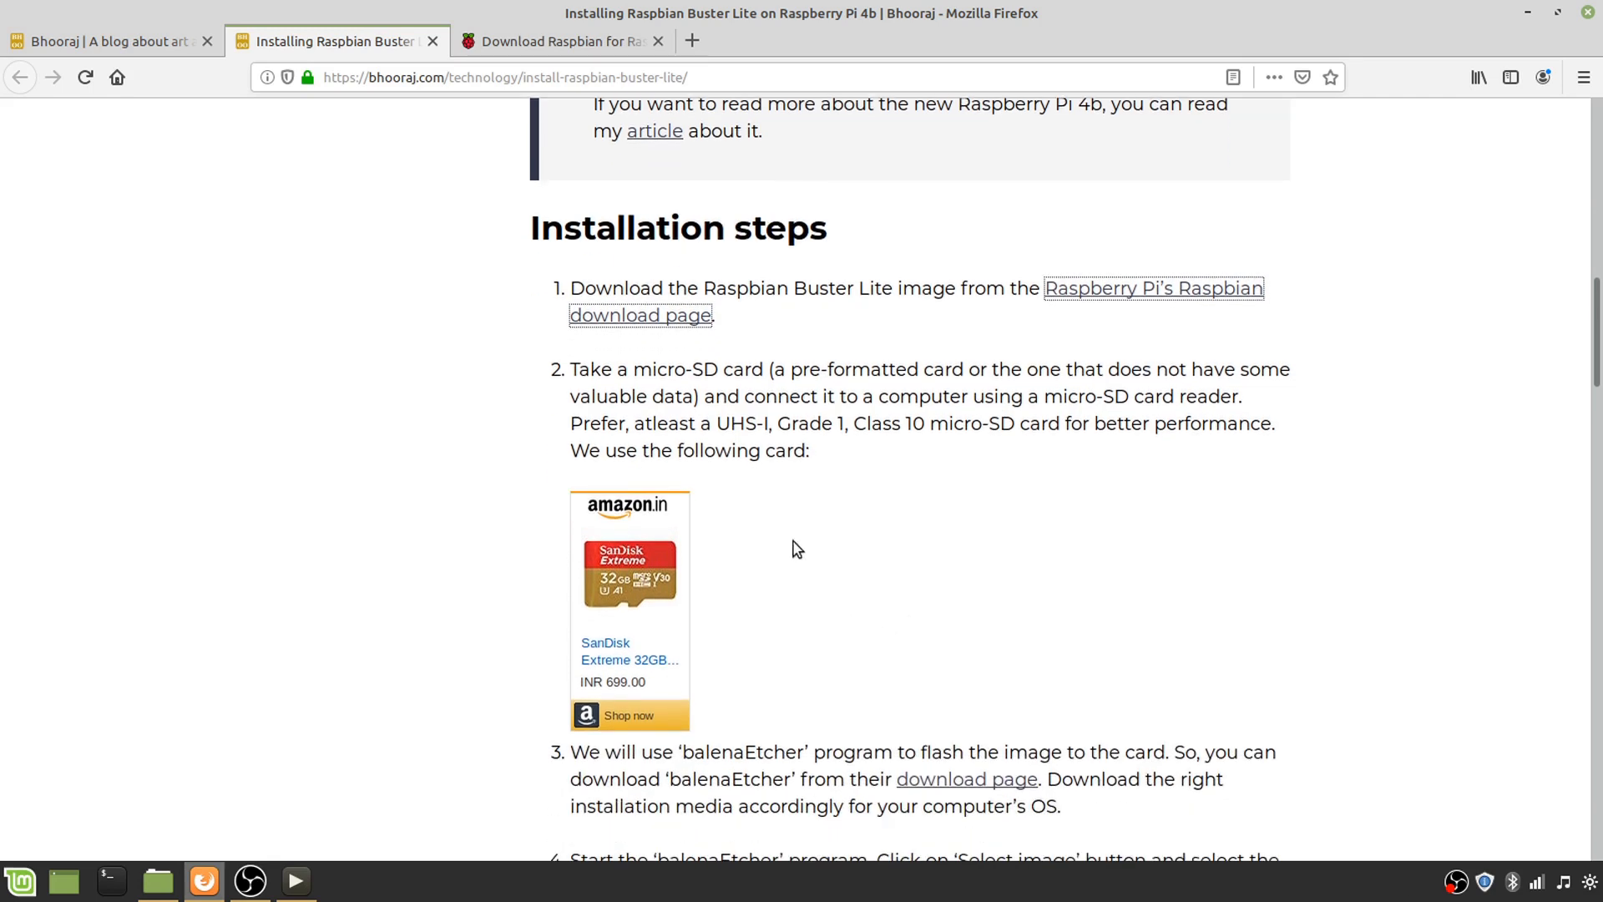
mouse_move(845, 640)
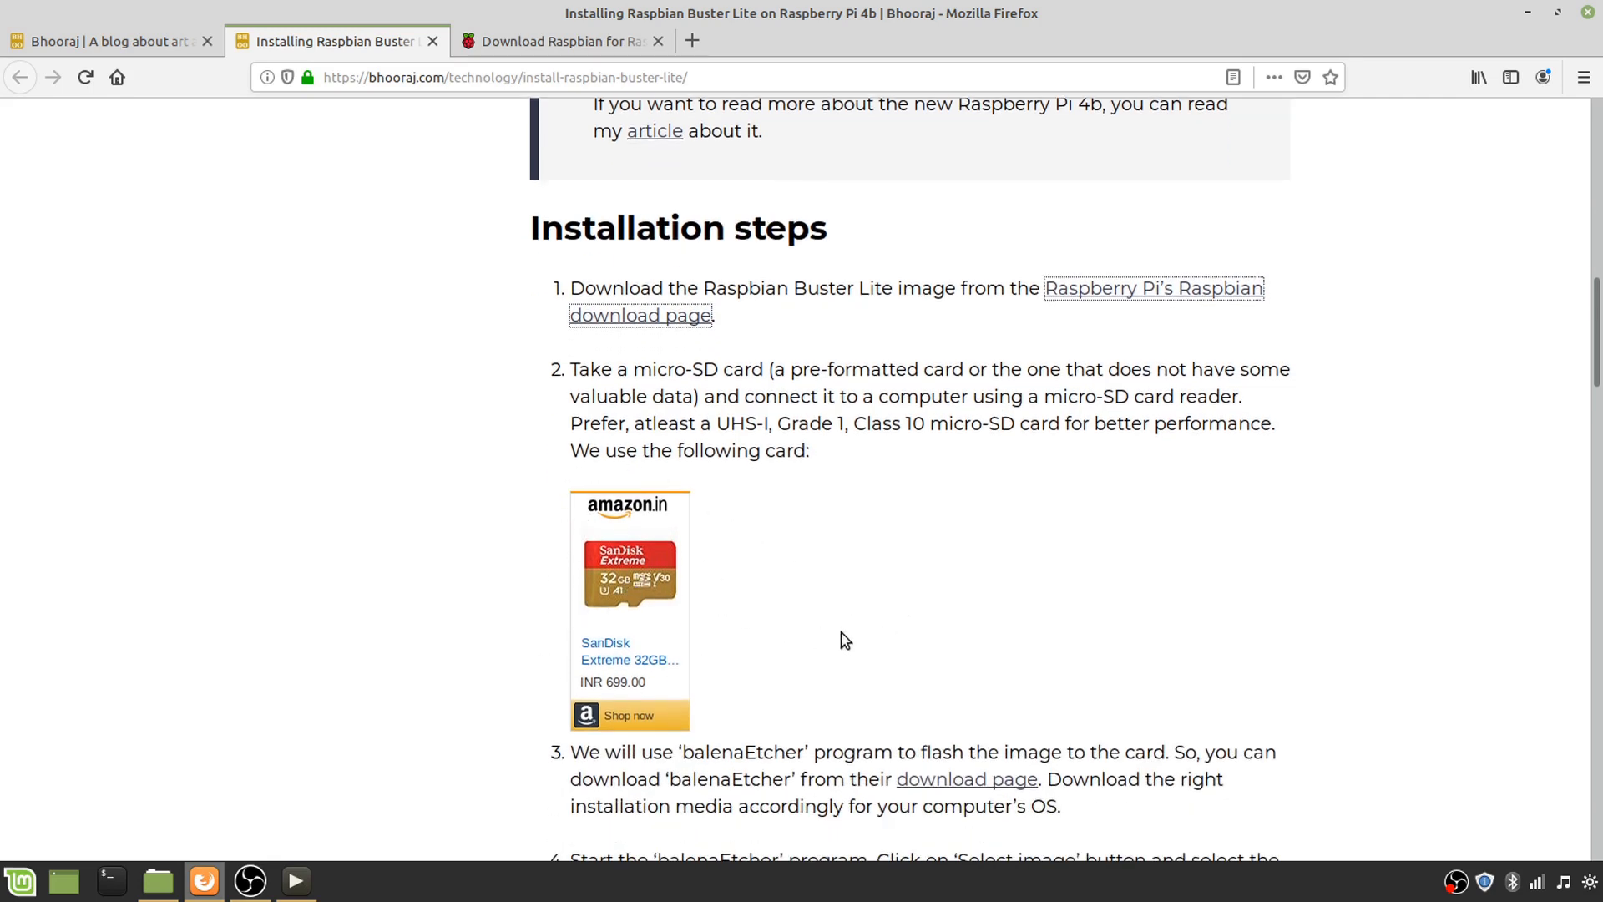
mouse_move(671, 603)
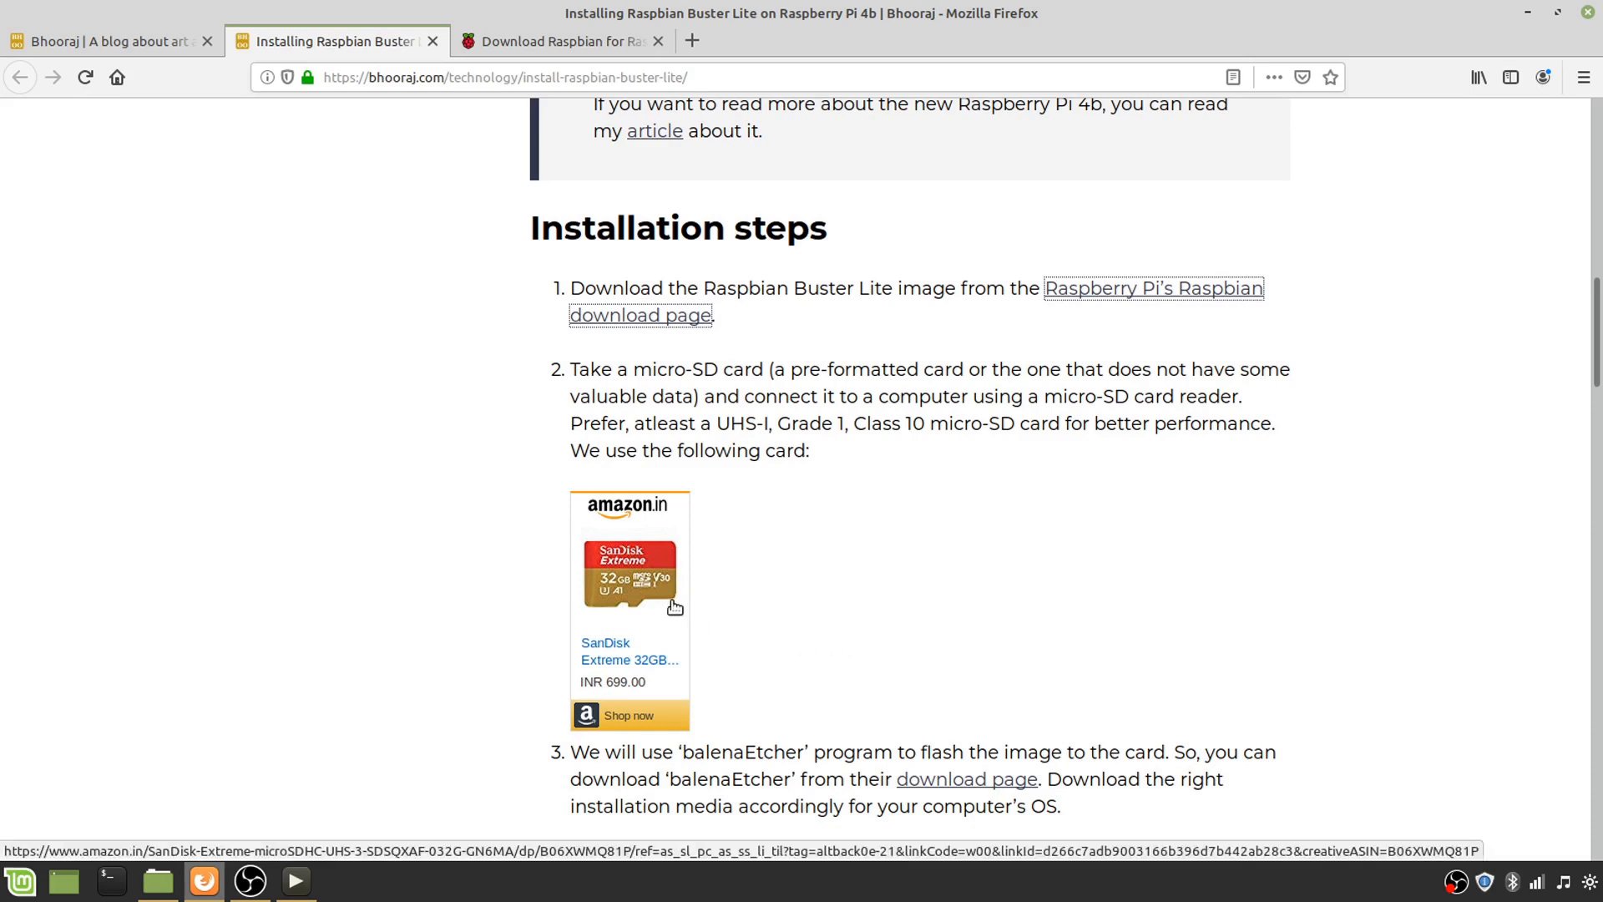
mouse_move(673, 605)
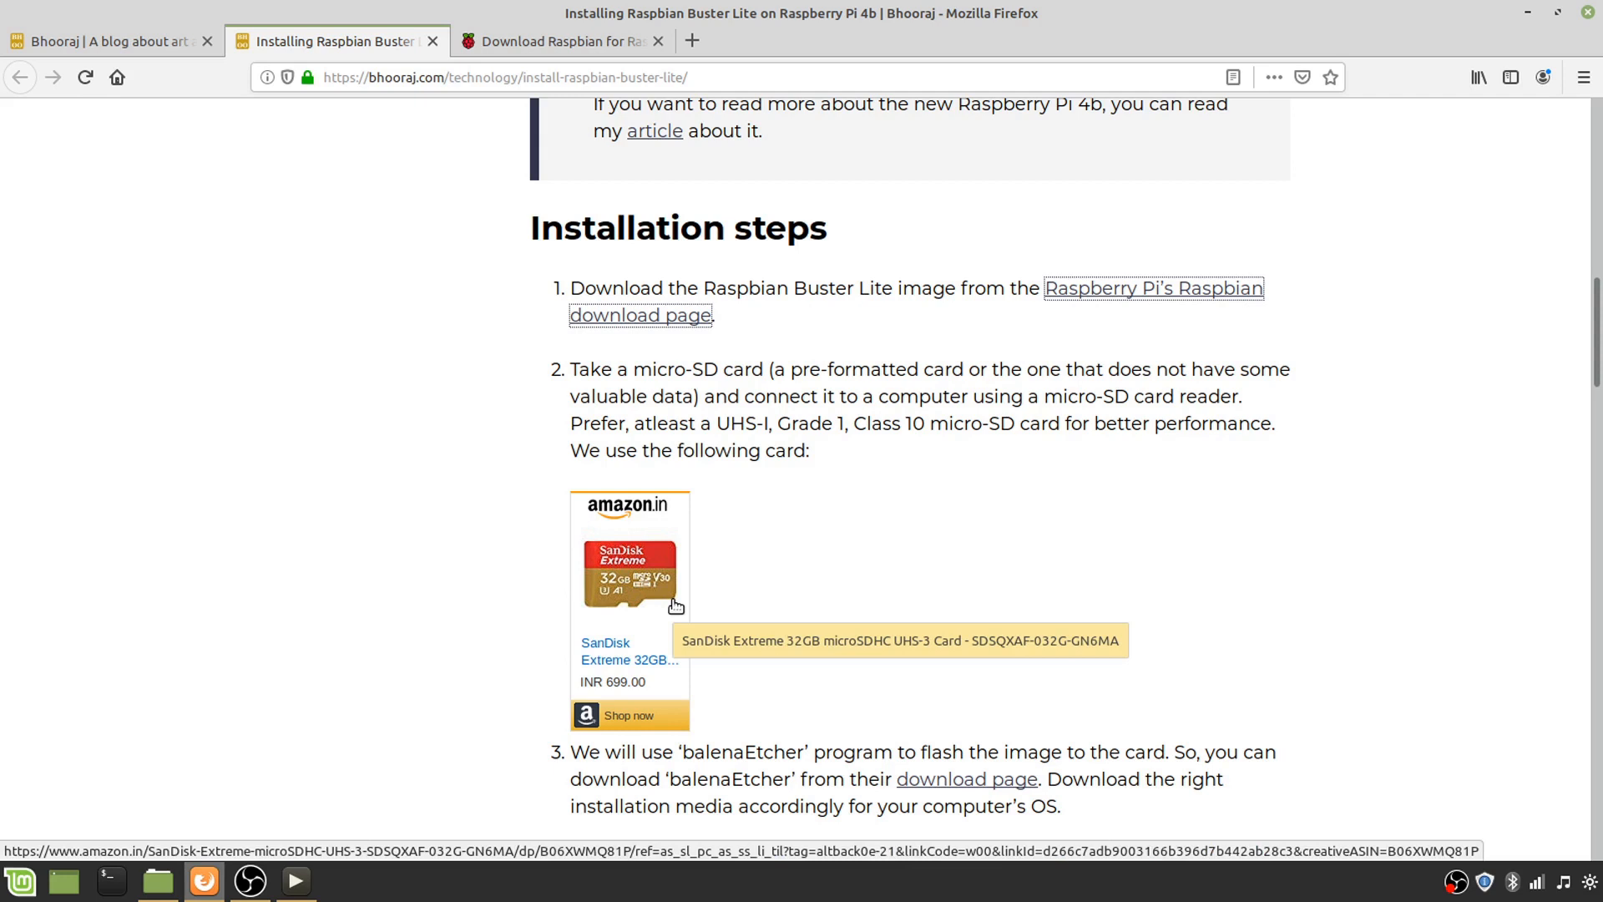
mouse_move(683, 607)
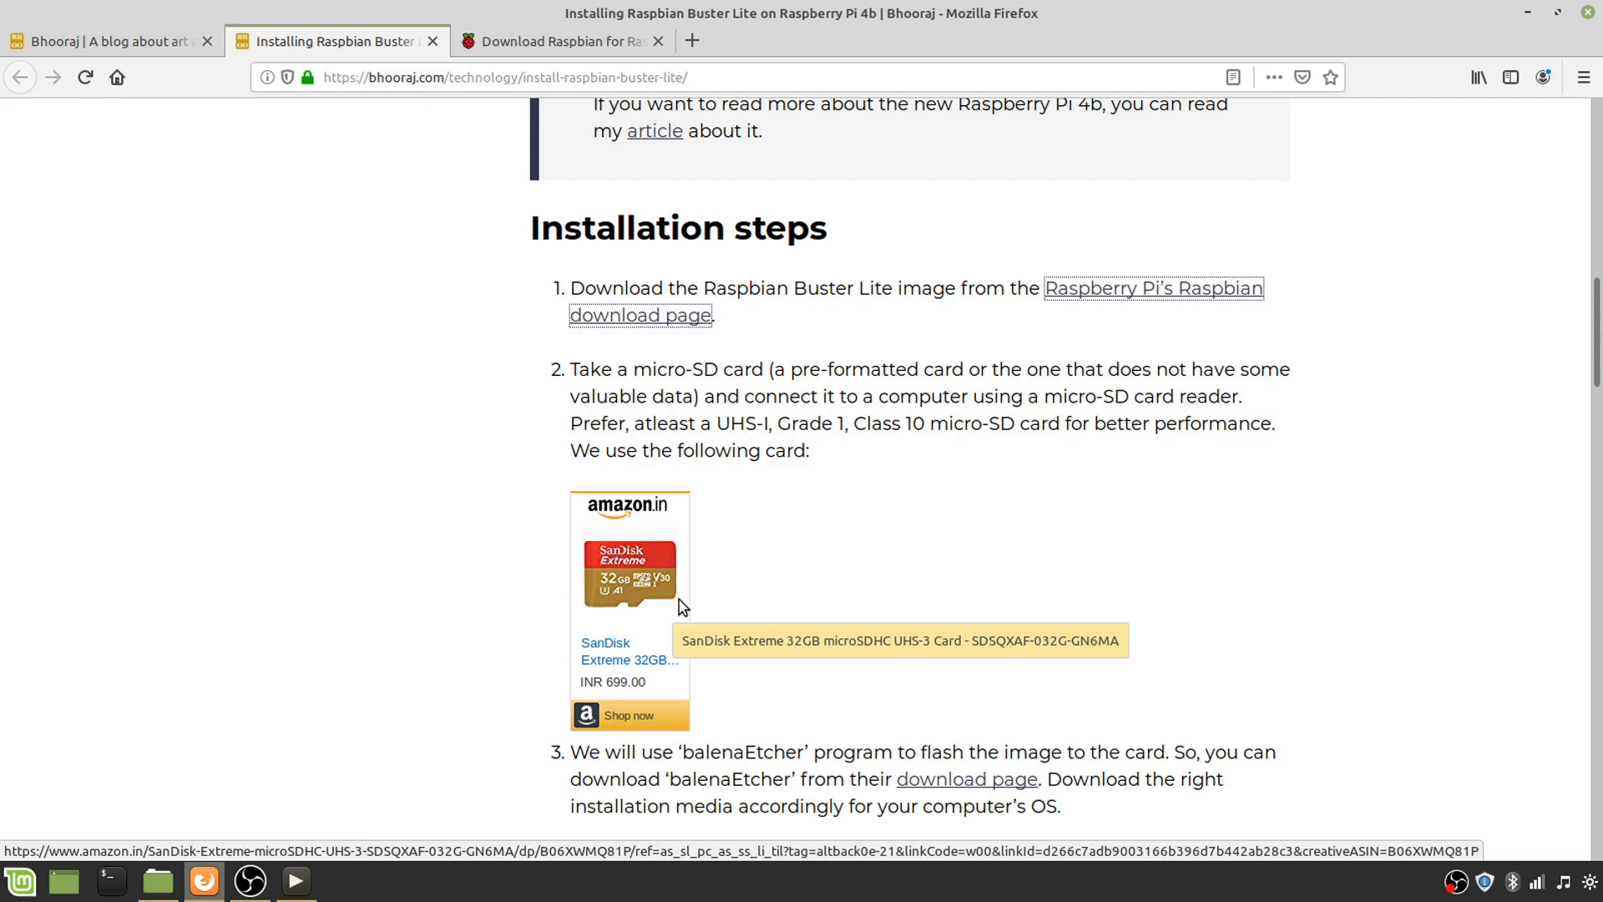
mouse_move(773, 541)
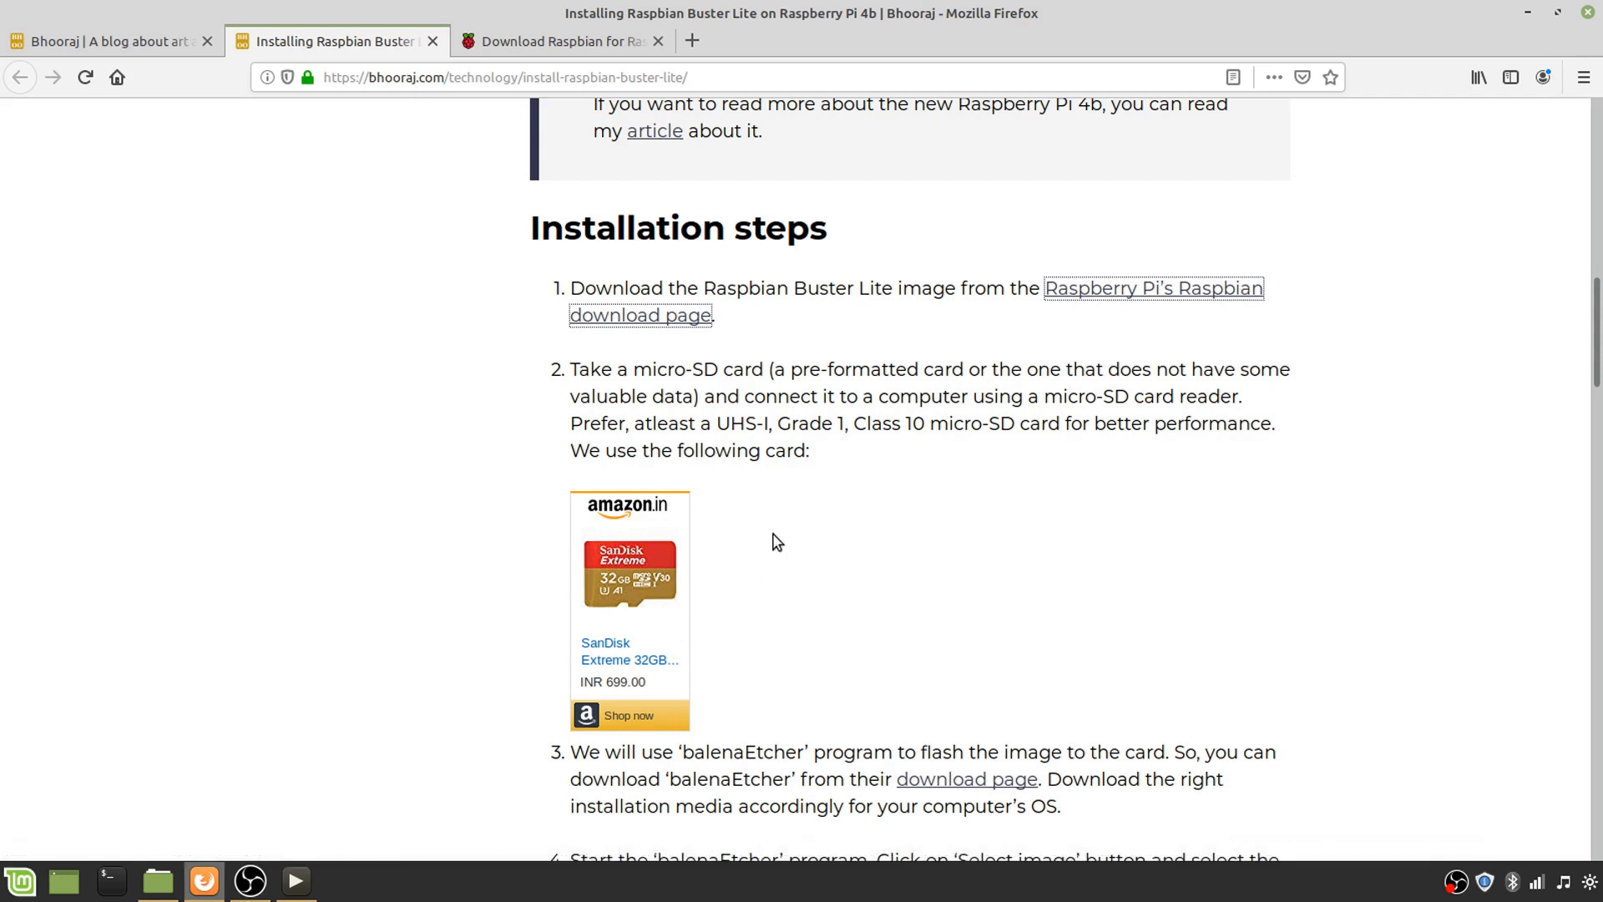
mouse_move(854, 538)
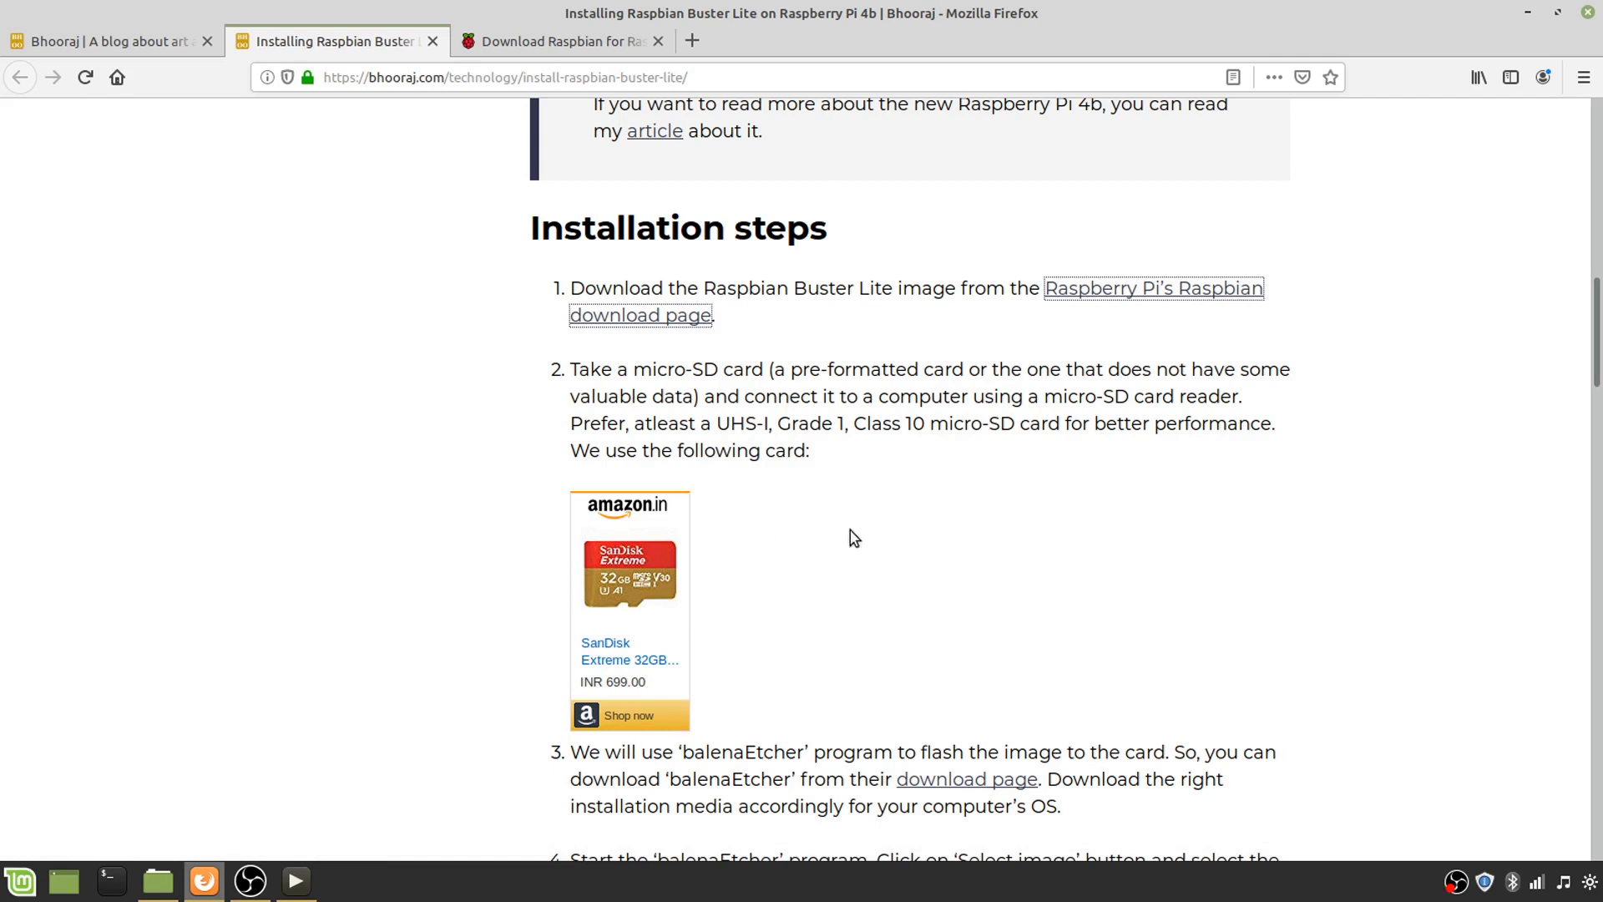
mouse_move(691, 721)
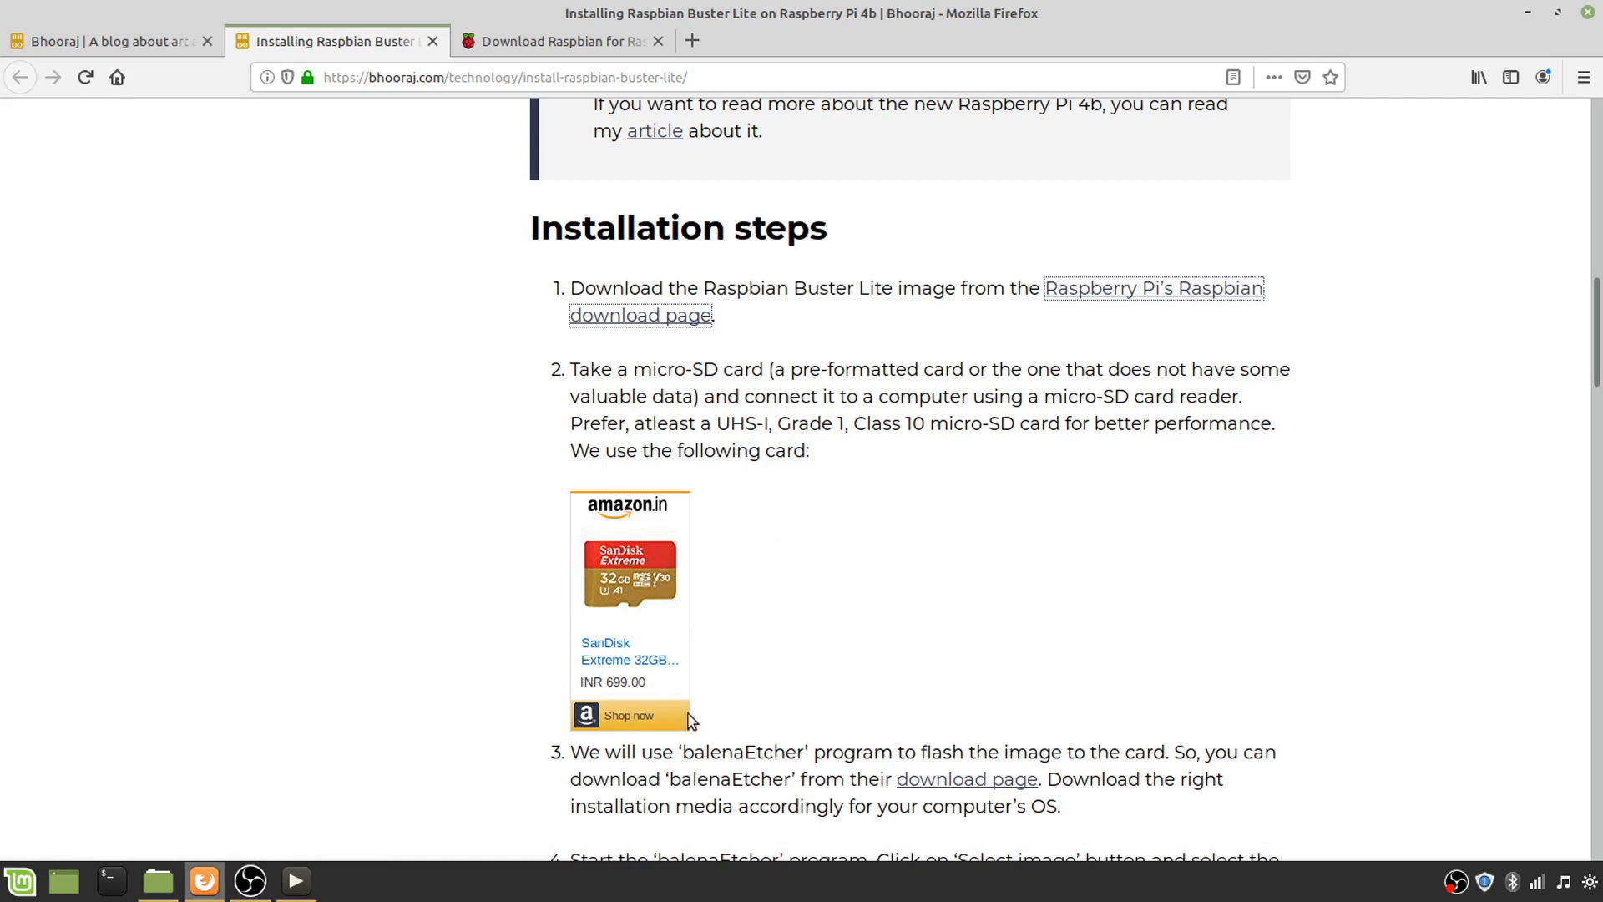
mouse_move(846, 531)
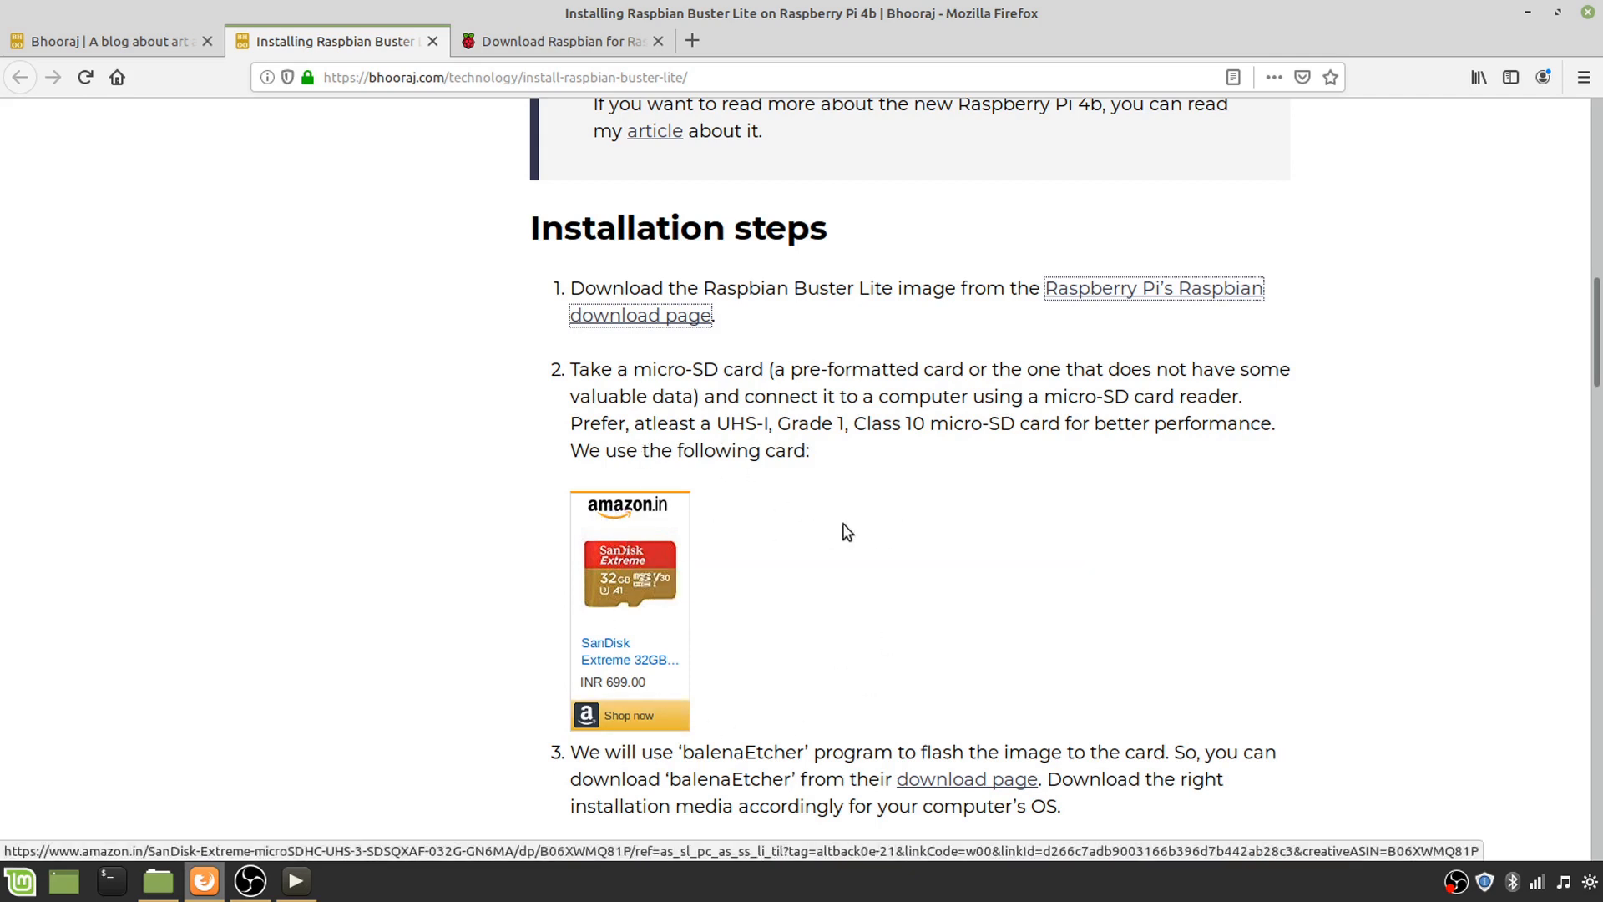
scroll("up", 3)
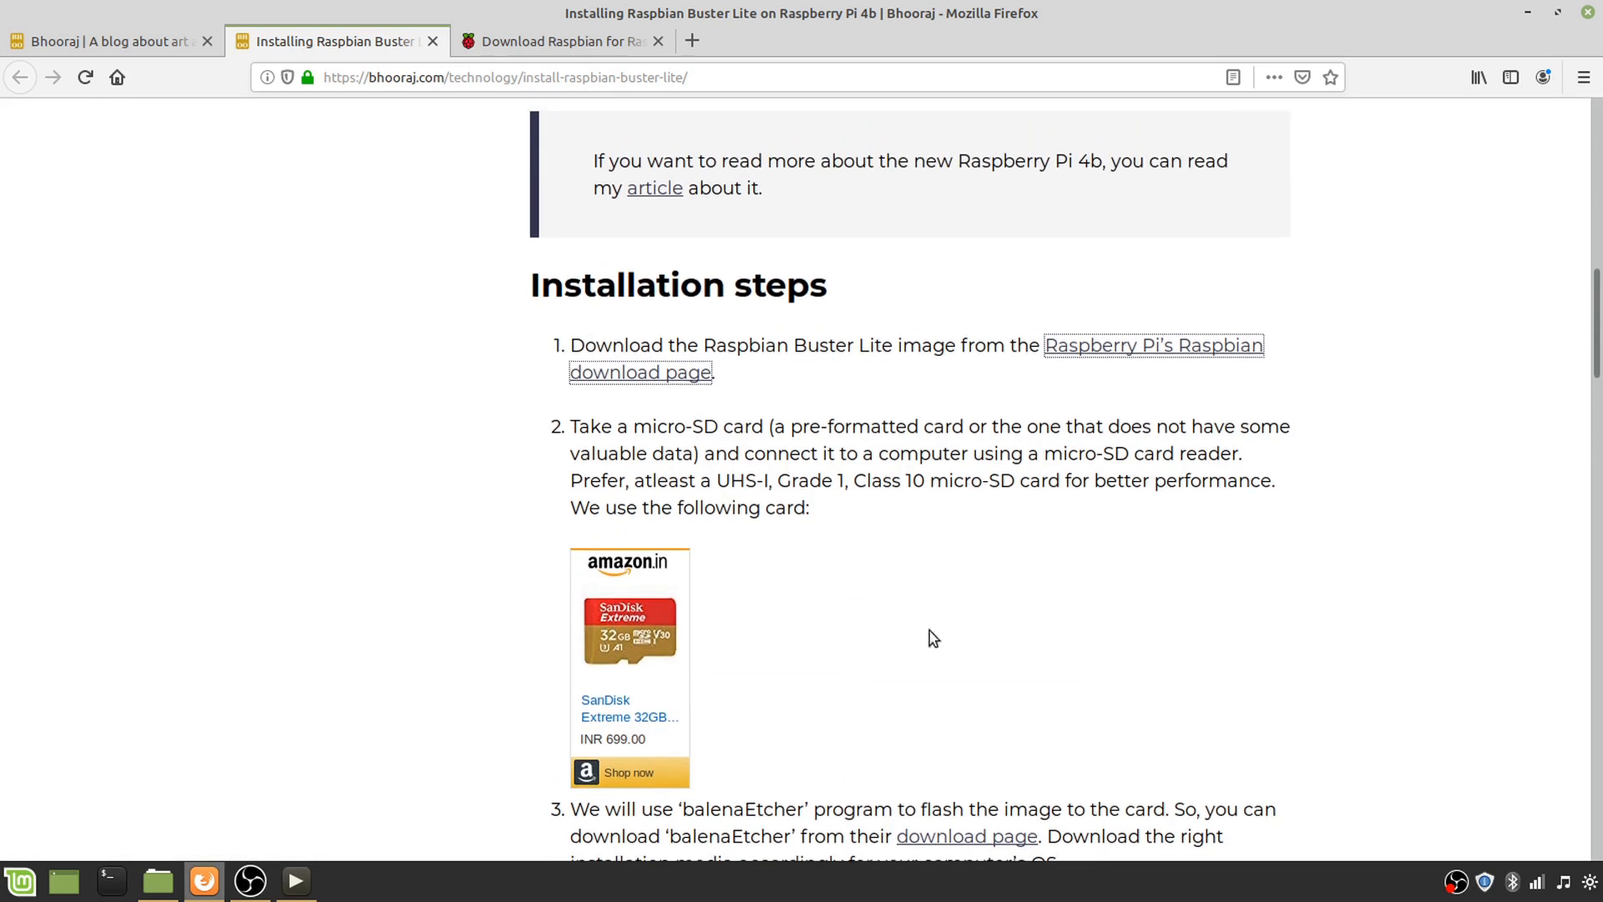
mouse_move(965, 836)
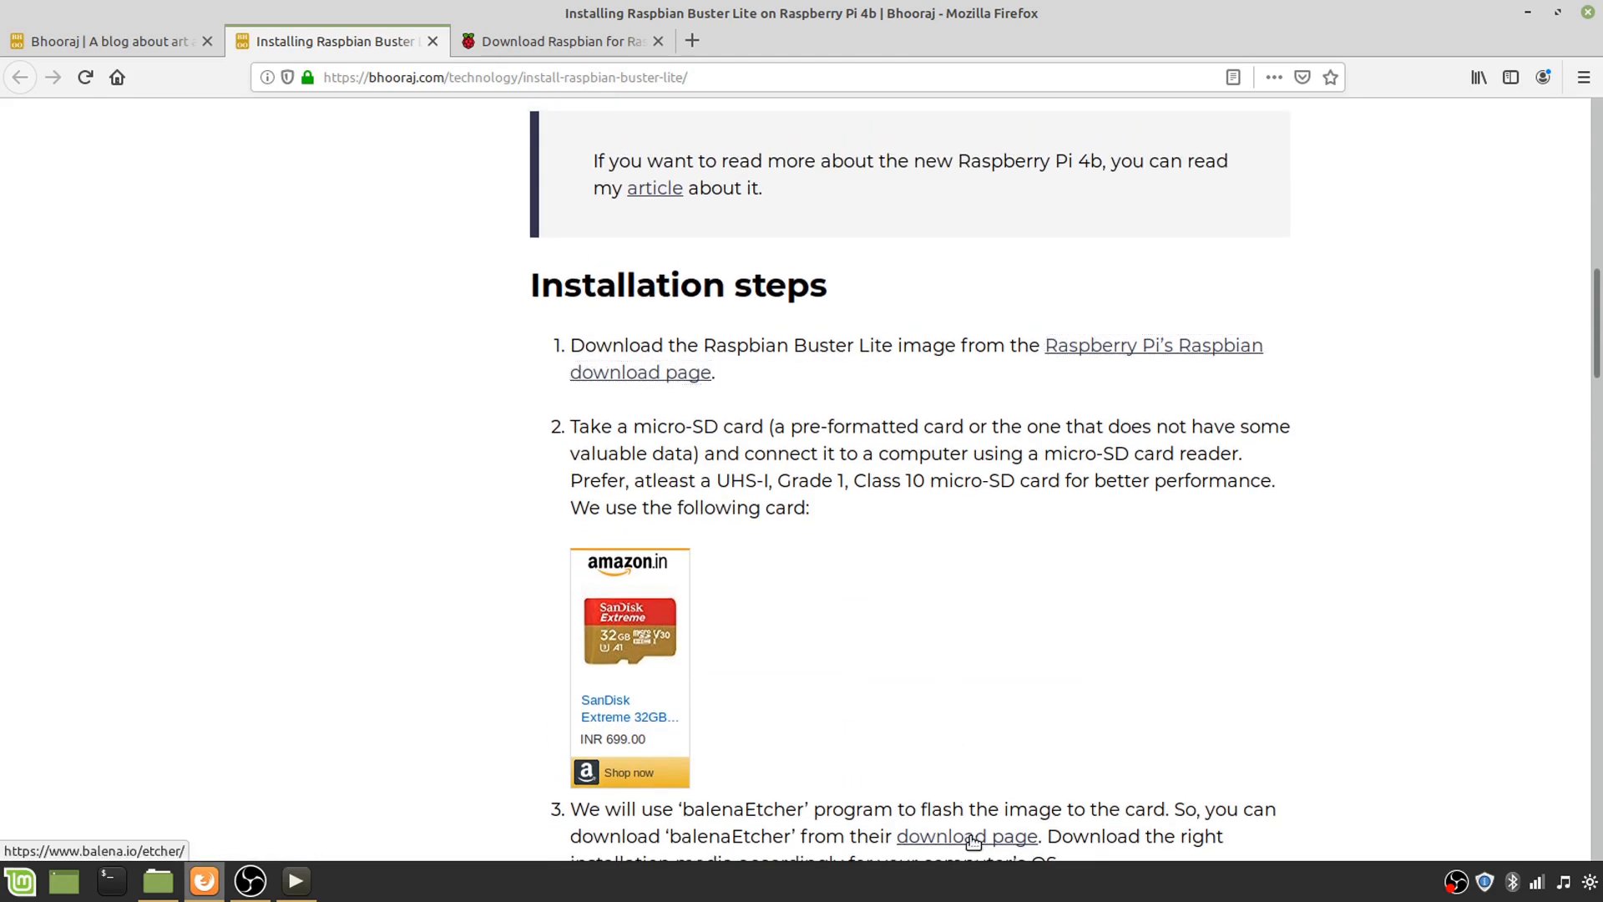
Reach the balenaEtcher site's 'Get your assets' table with its Linux x64 and x86 AppImages
left_click(965, 835)
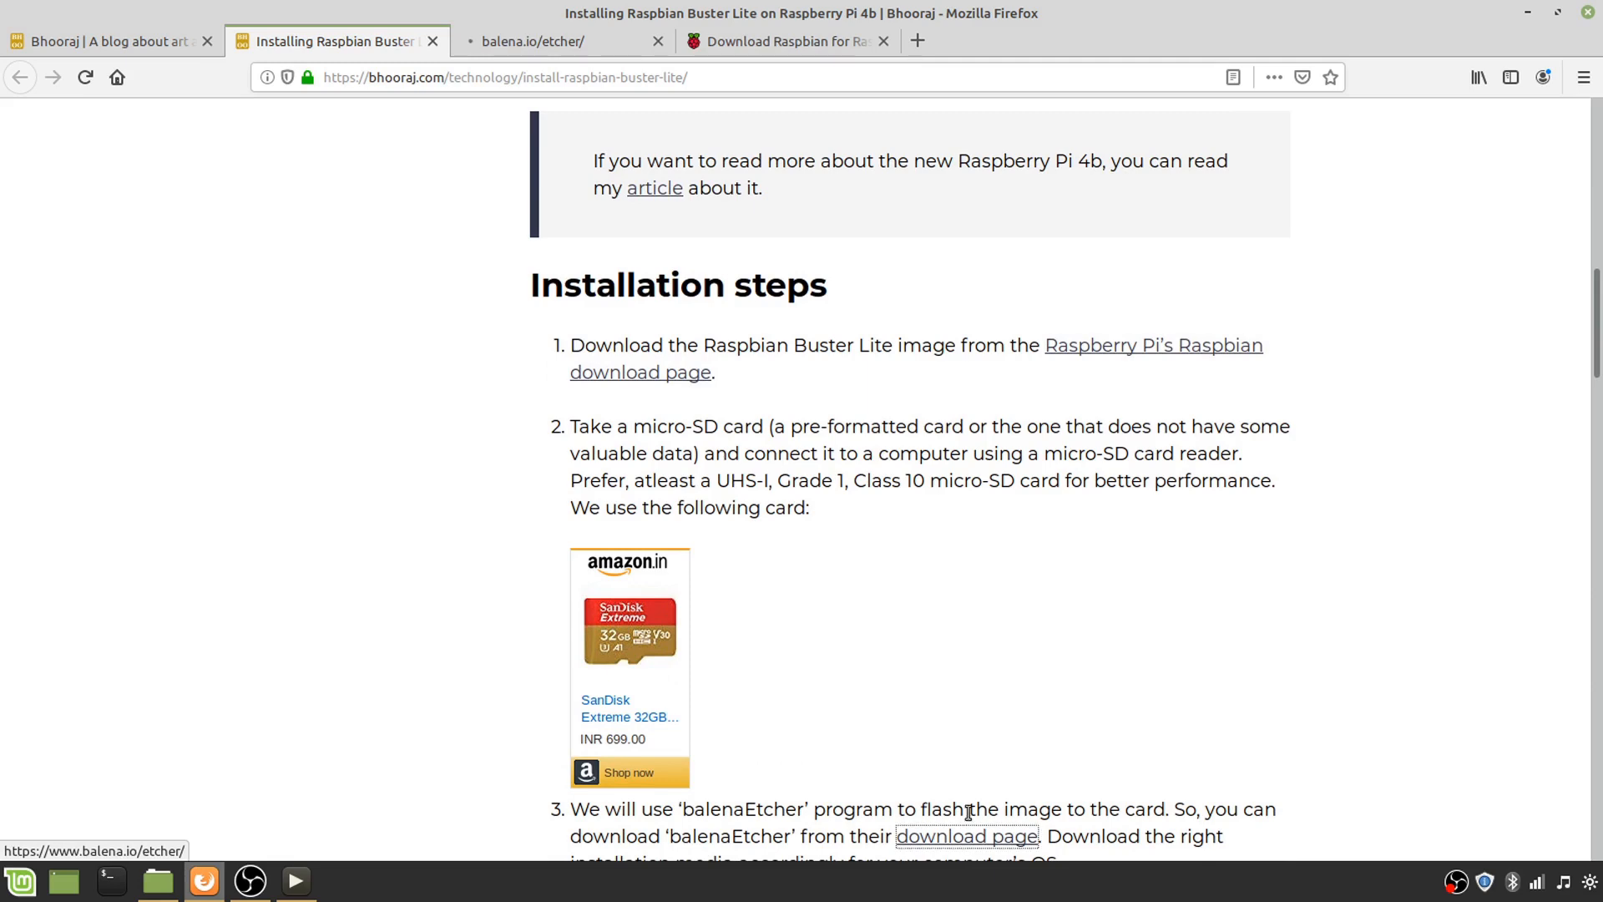
scroll("down", 3)
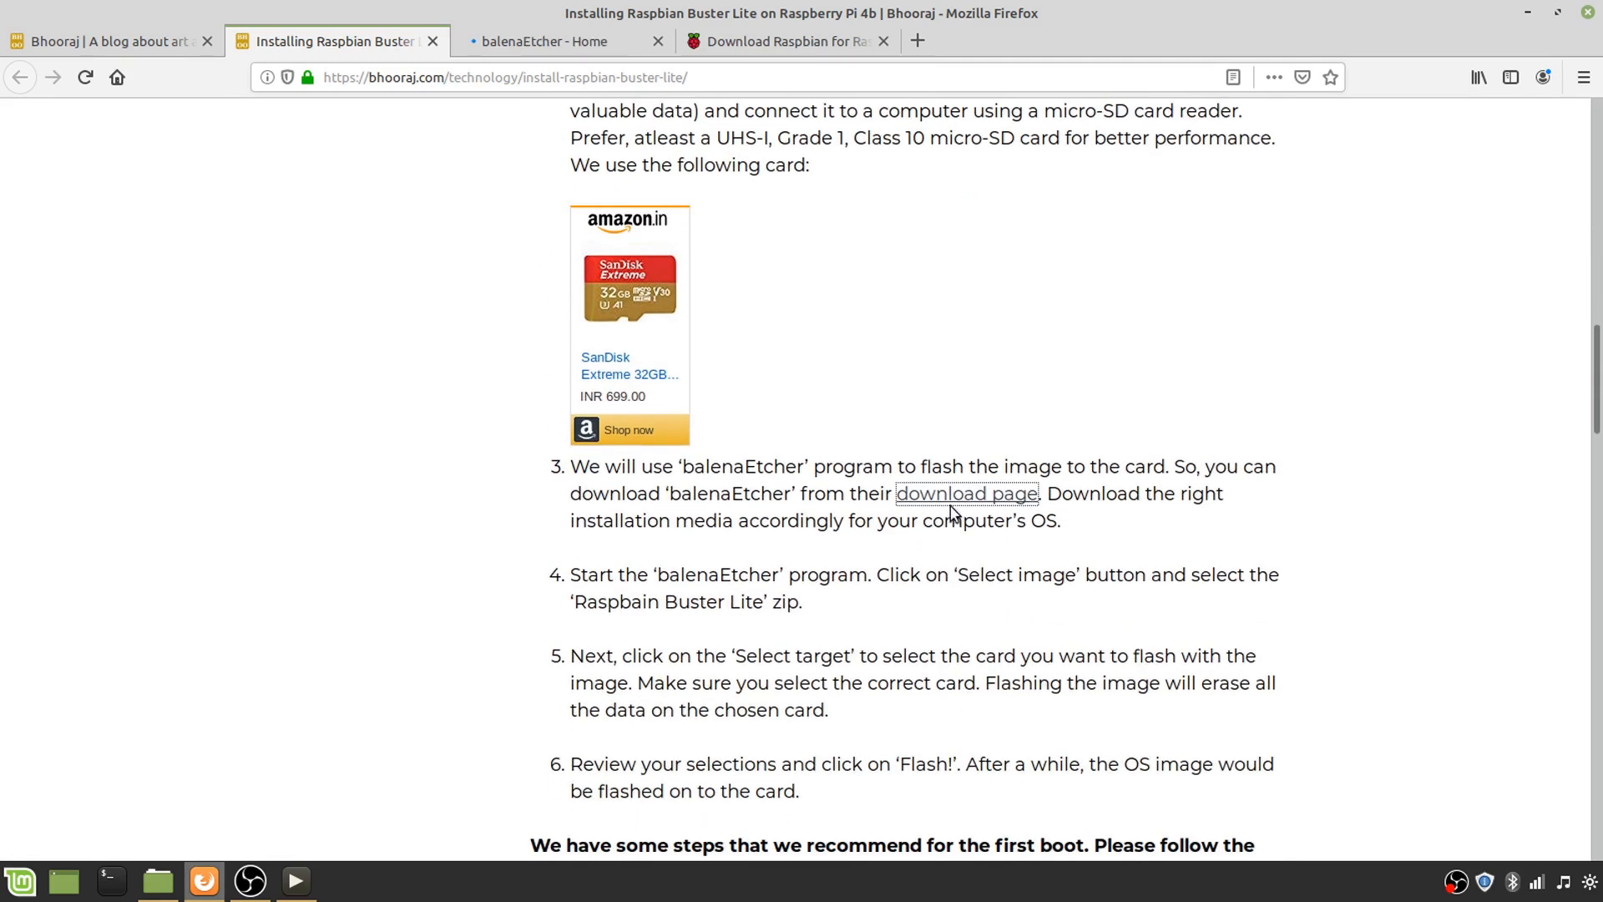
left_click(541, 40)
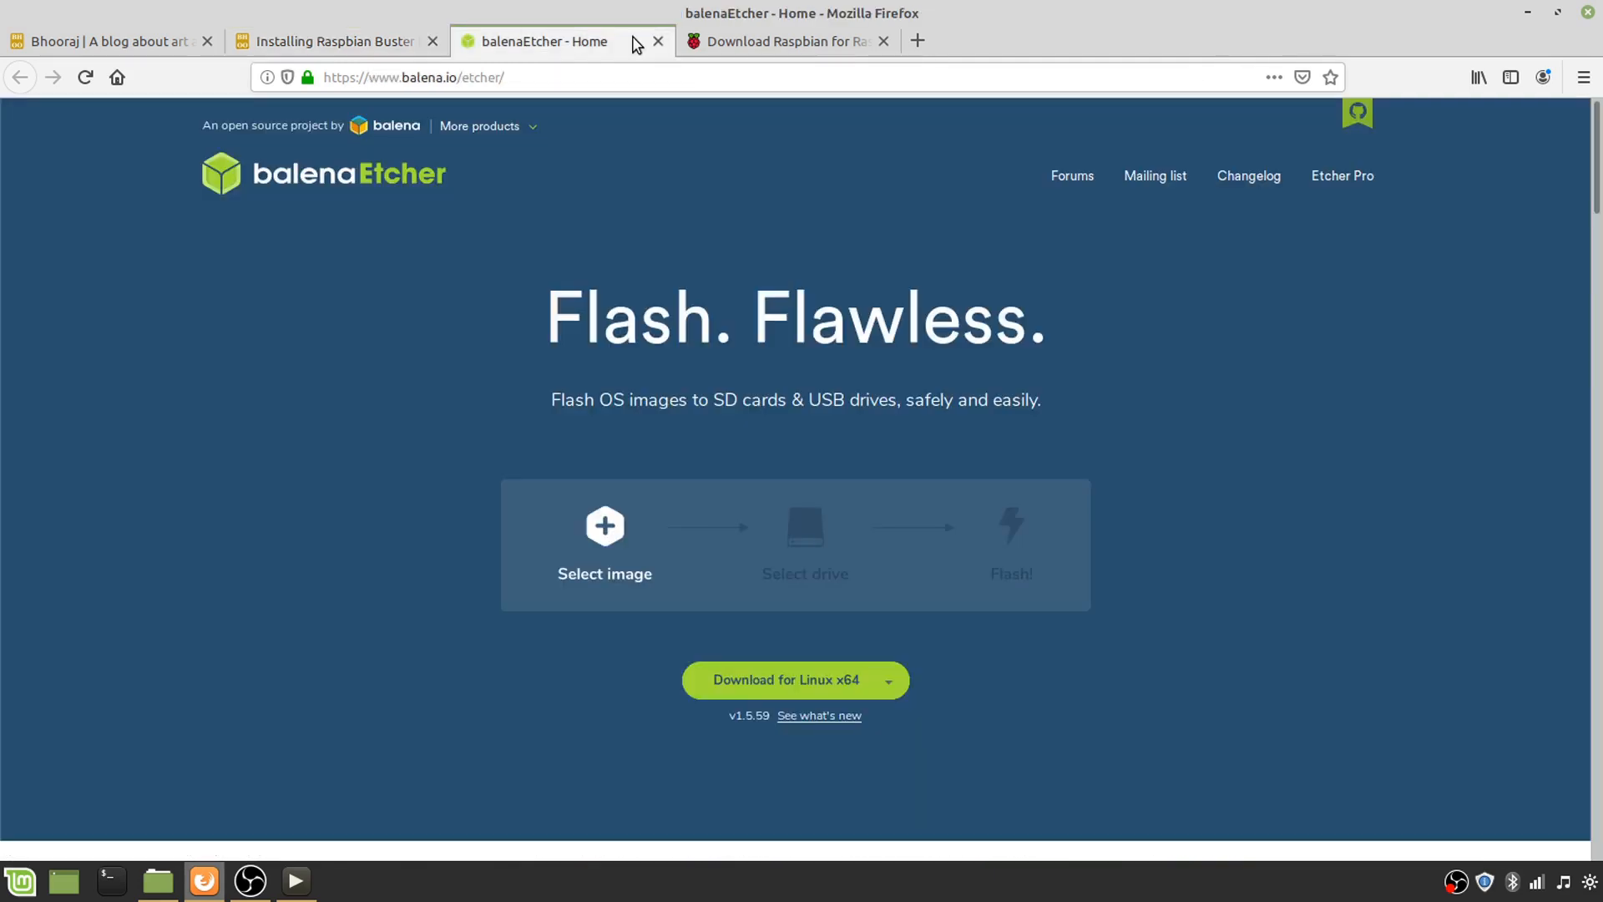
scroll("down", 3)
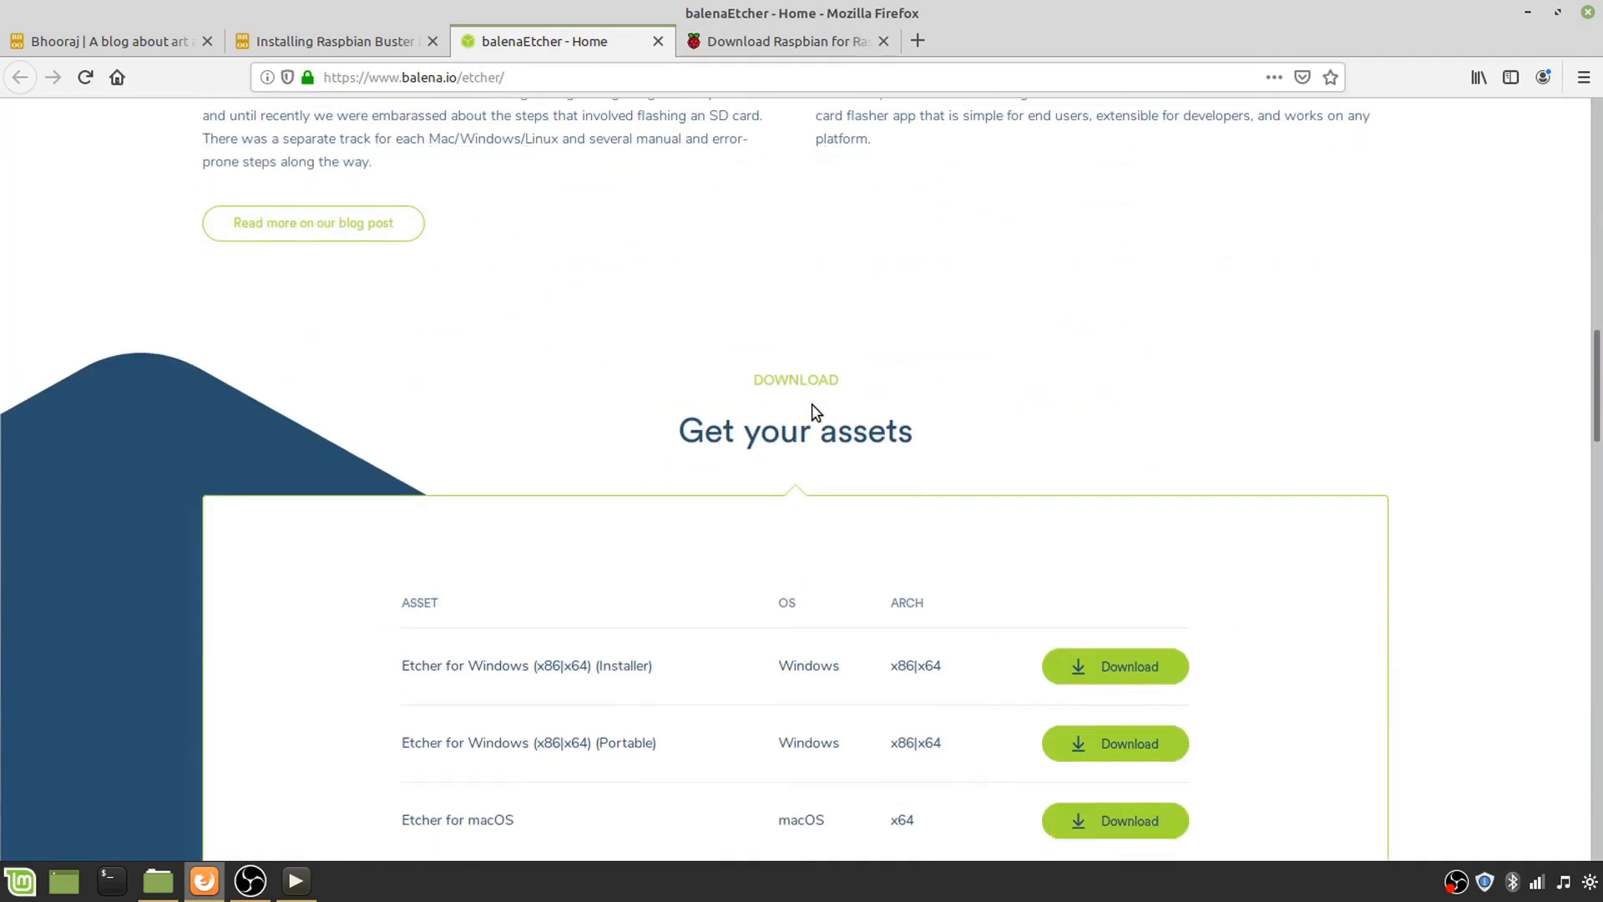
scroll("down", 3)
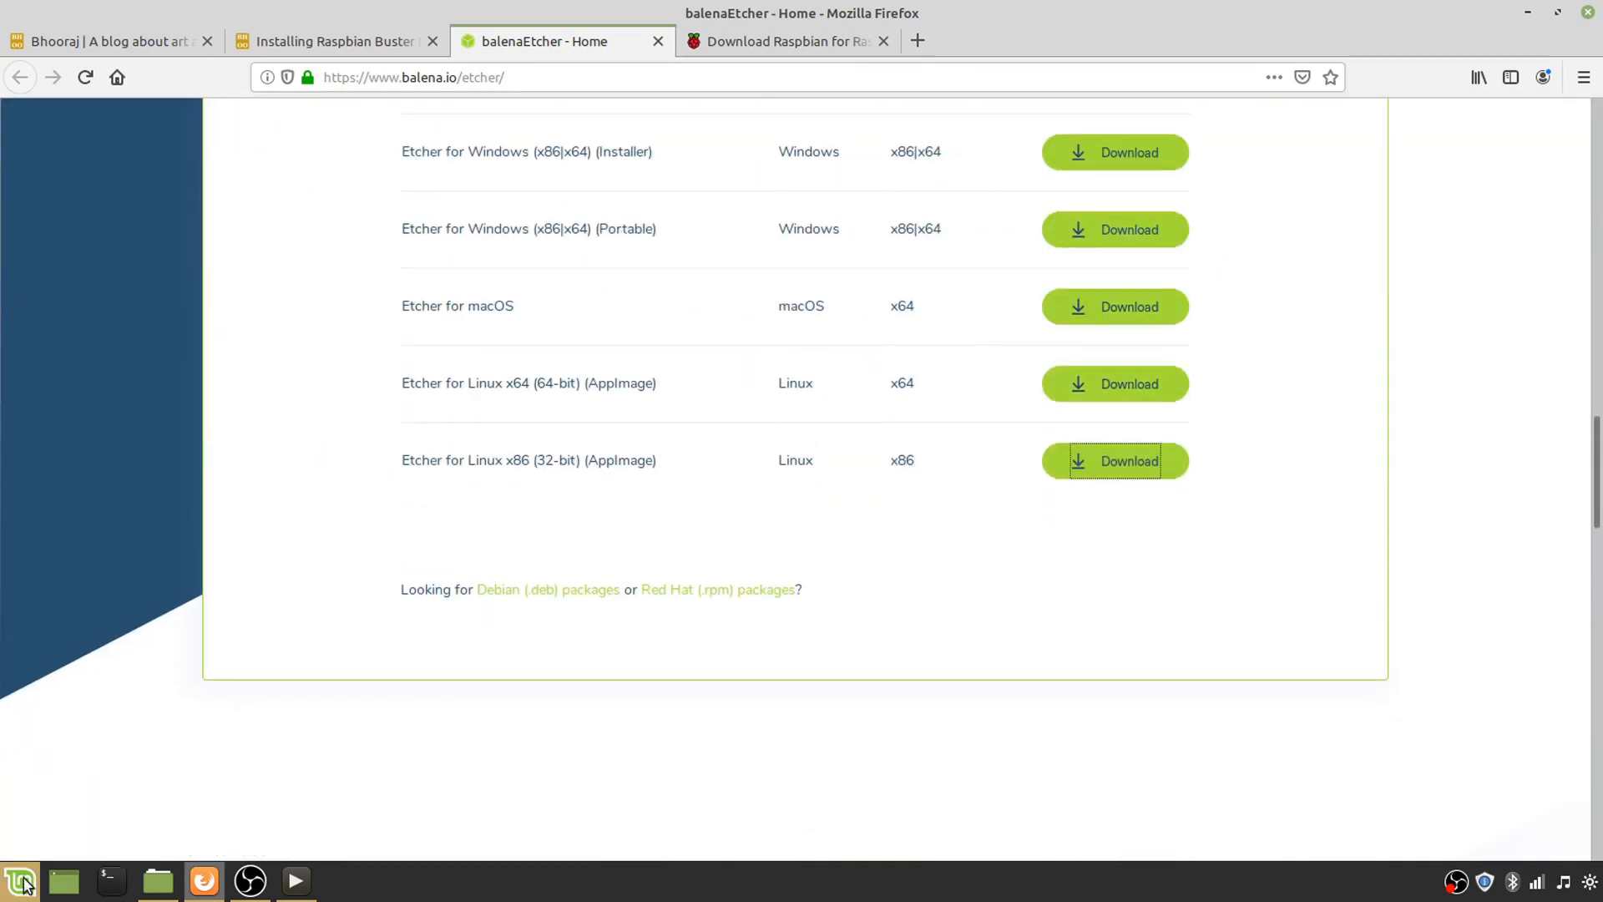
Search the Mint menu for balenaEtcher and launch it
left_click(17, 882)
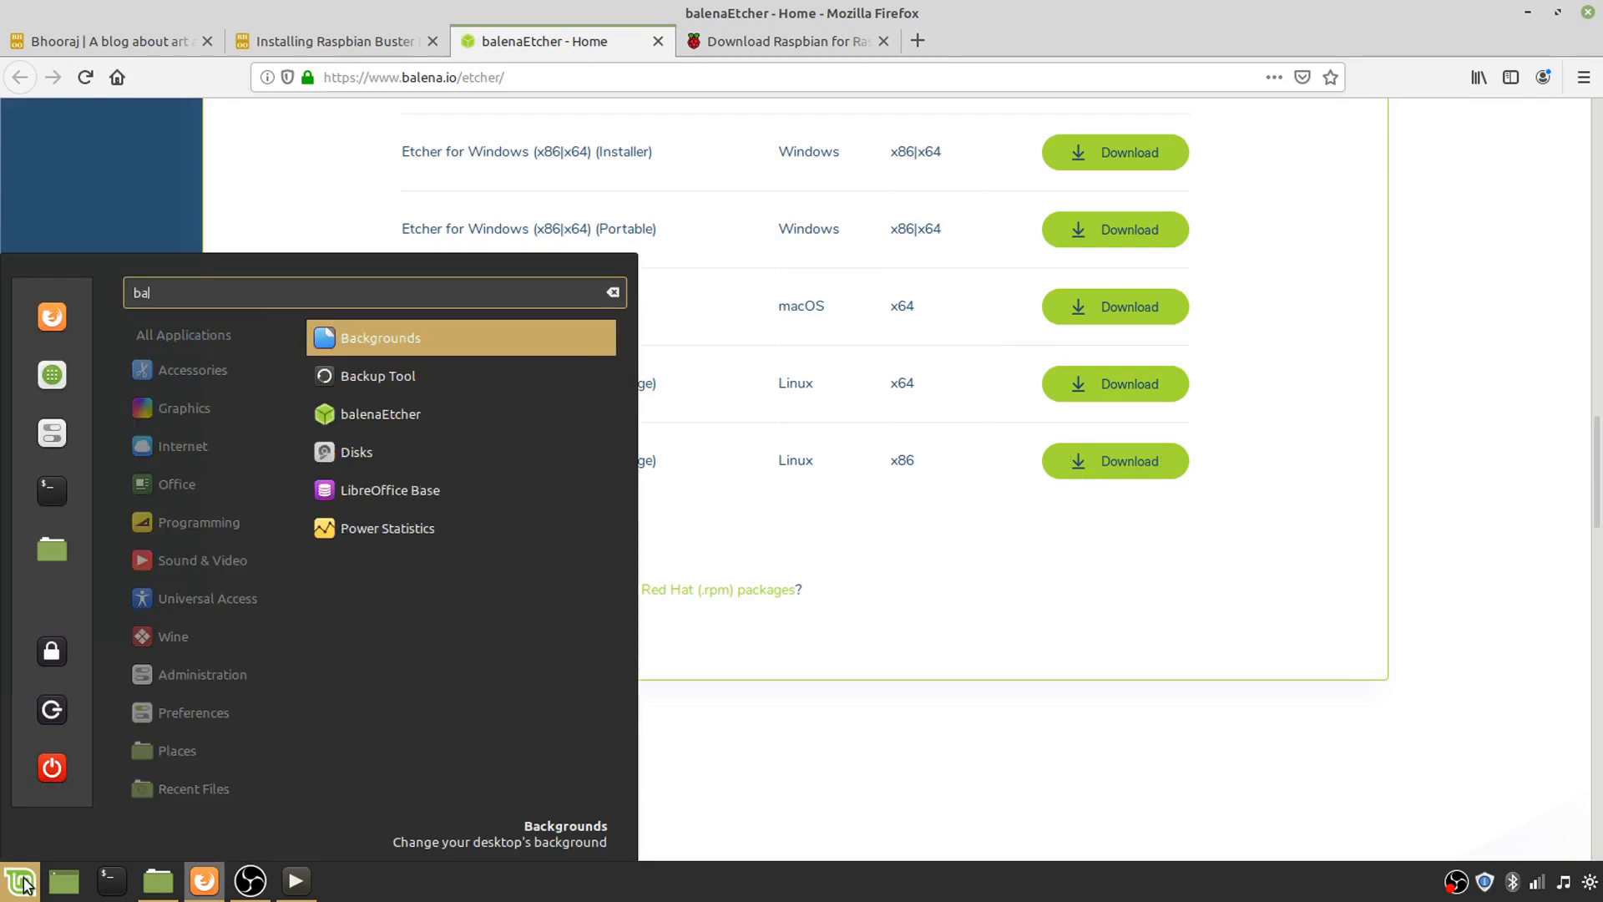
type("enal")
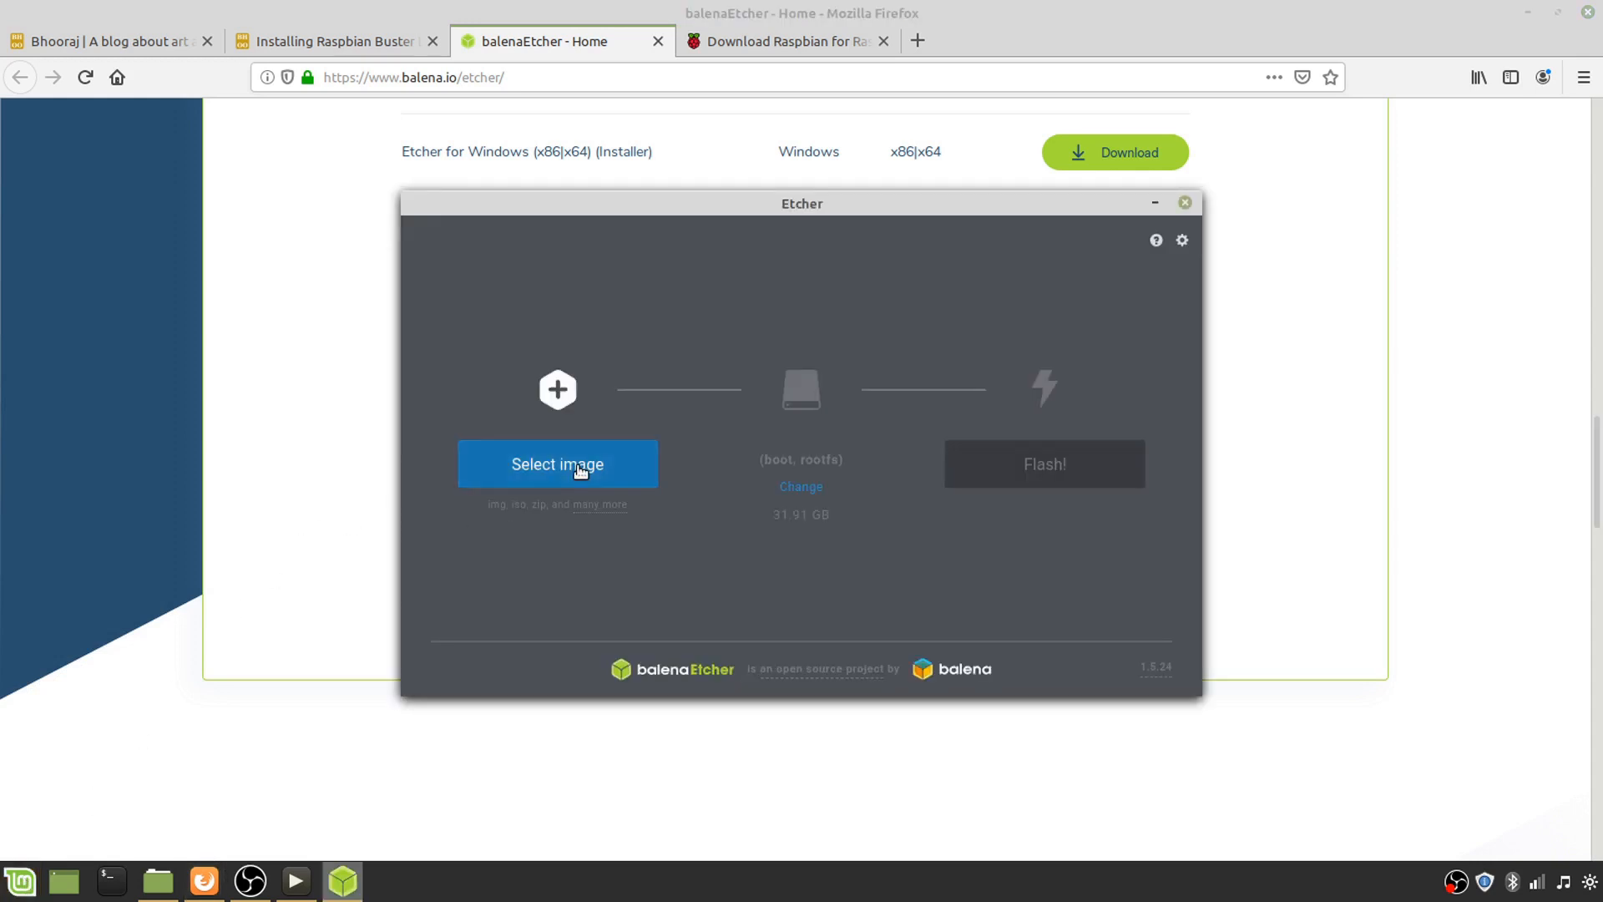
Select 2019-09-26-raspbian-buster-lite.img from Downloads as the image for the boot/rootfs card
left_click(557, 463)
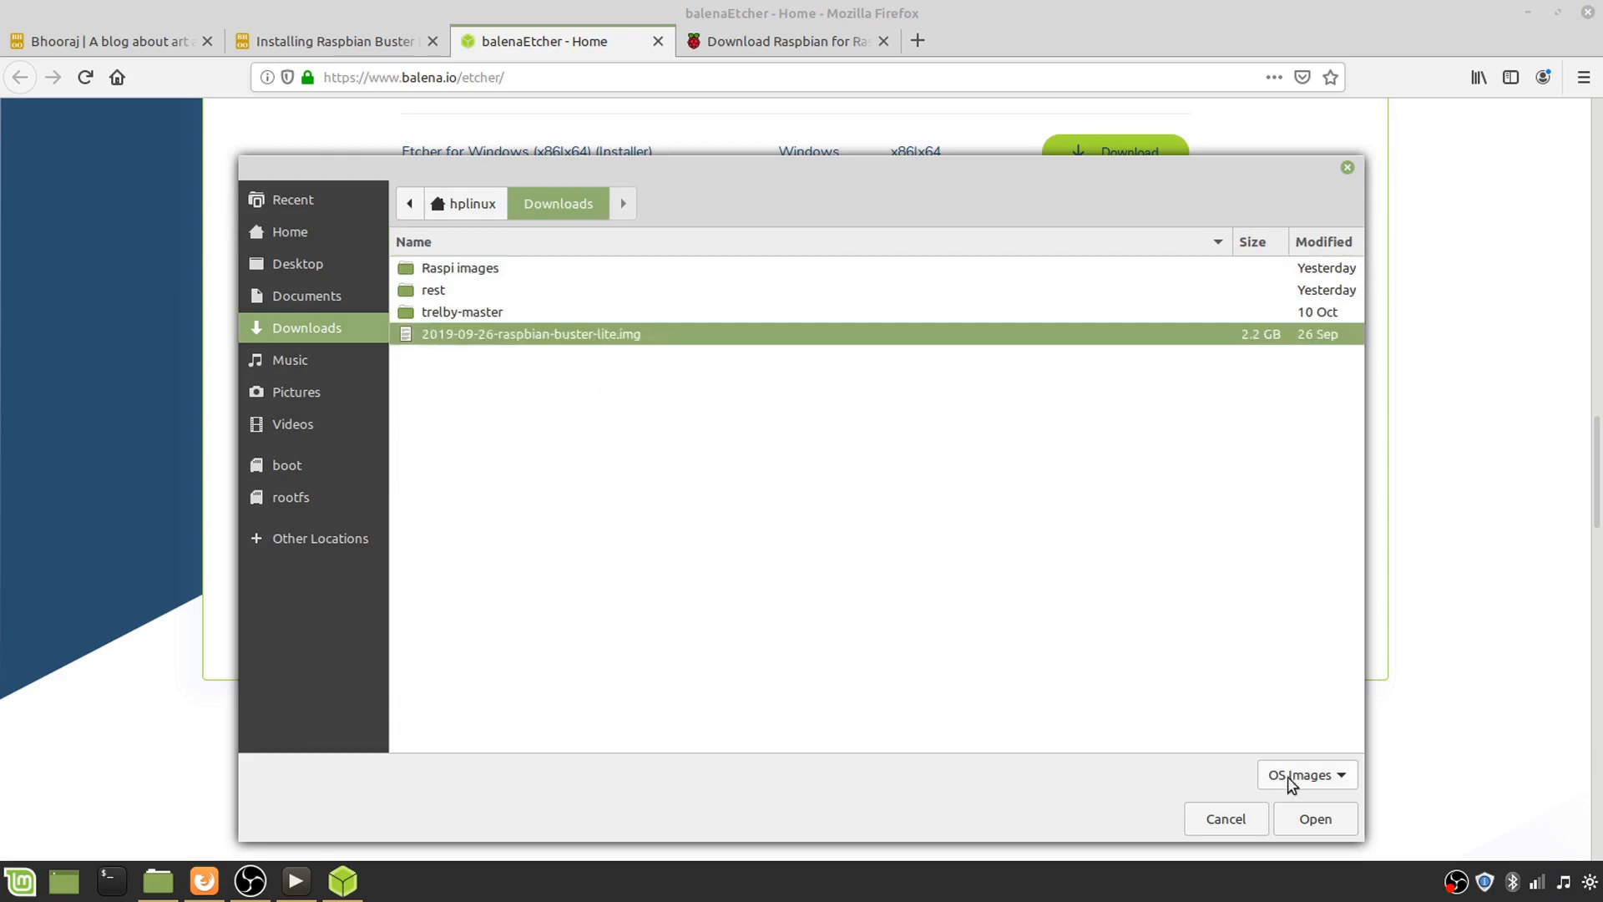
mouse_move(1157, 600)
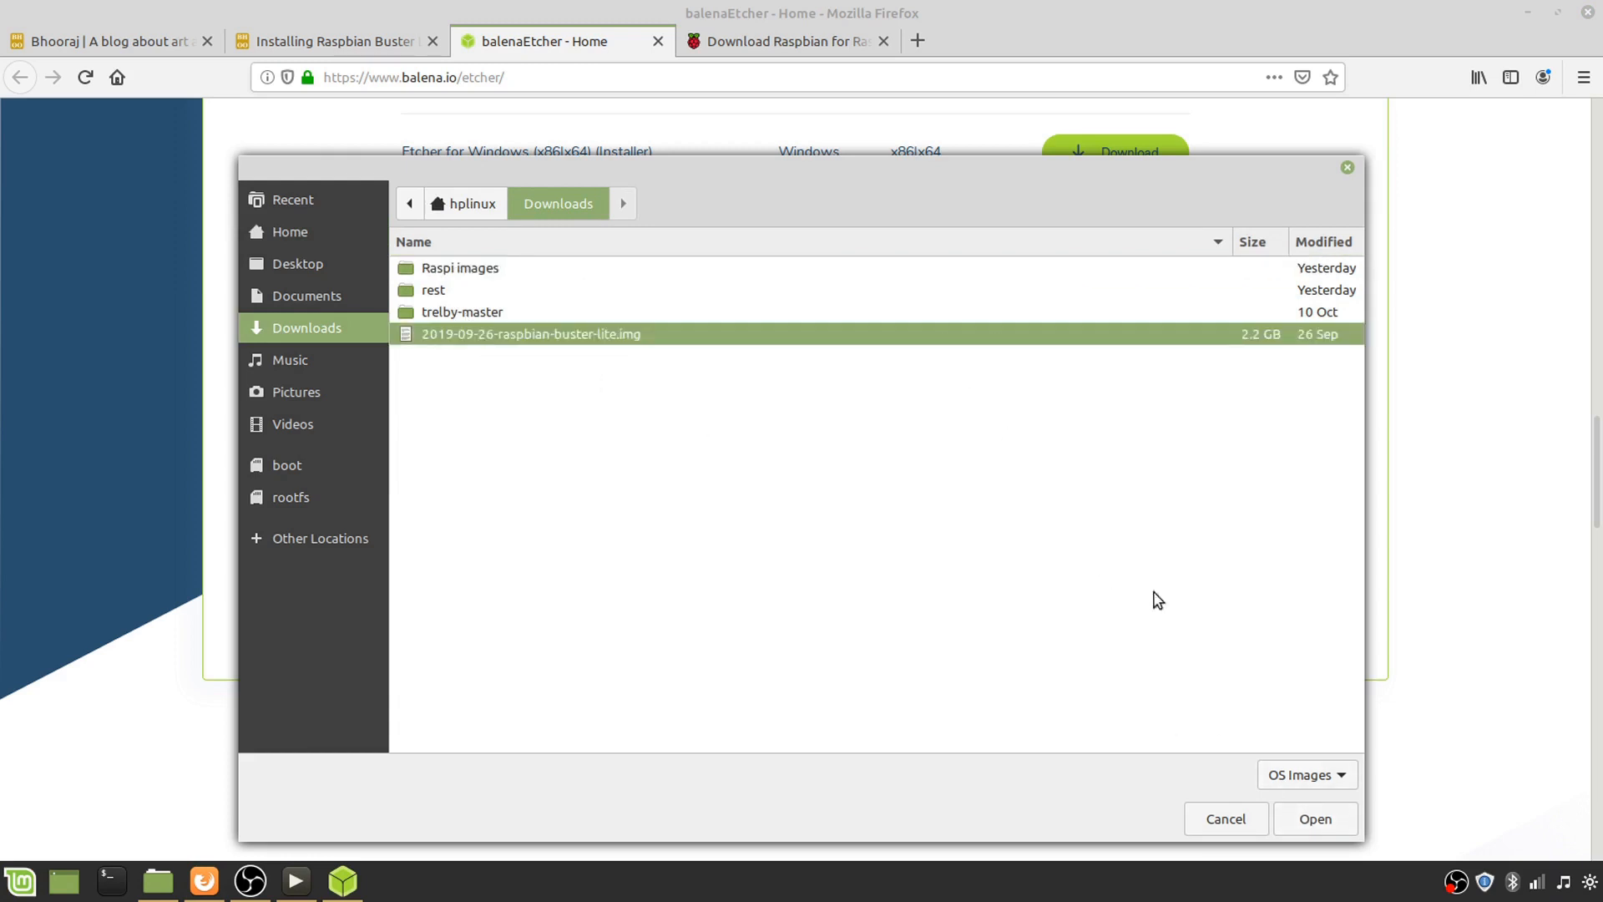
left_click(1314, 818)
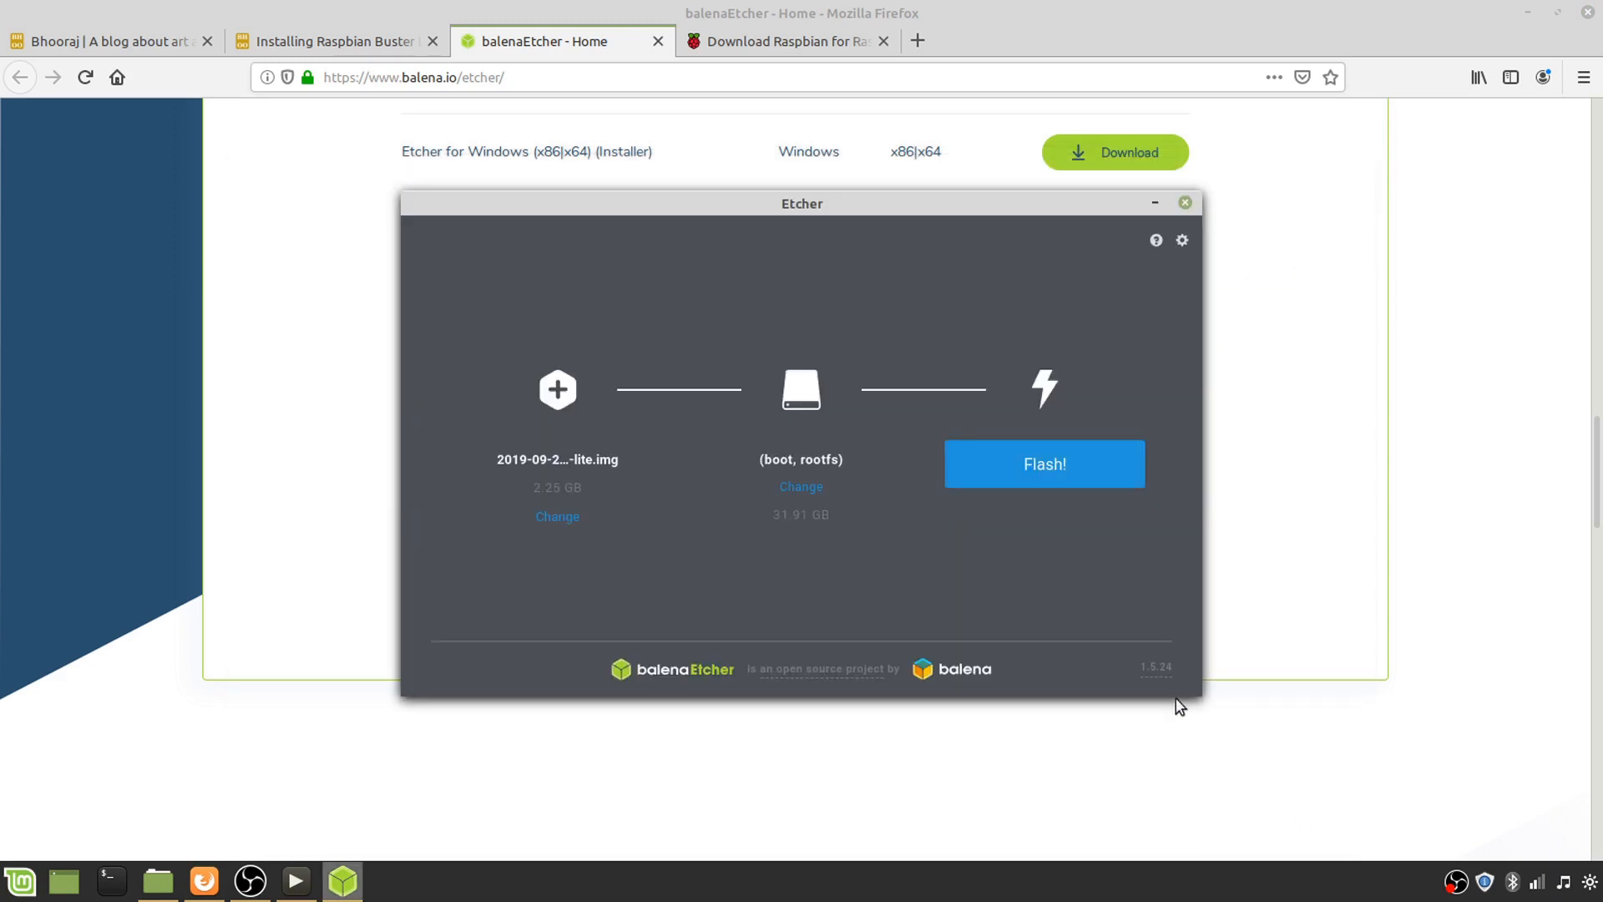
mouse_move(813, 453)
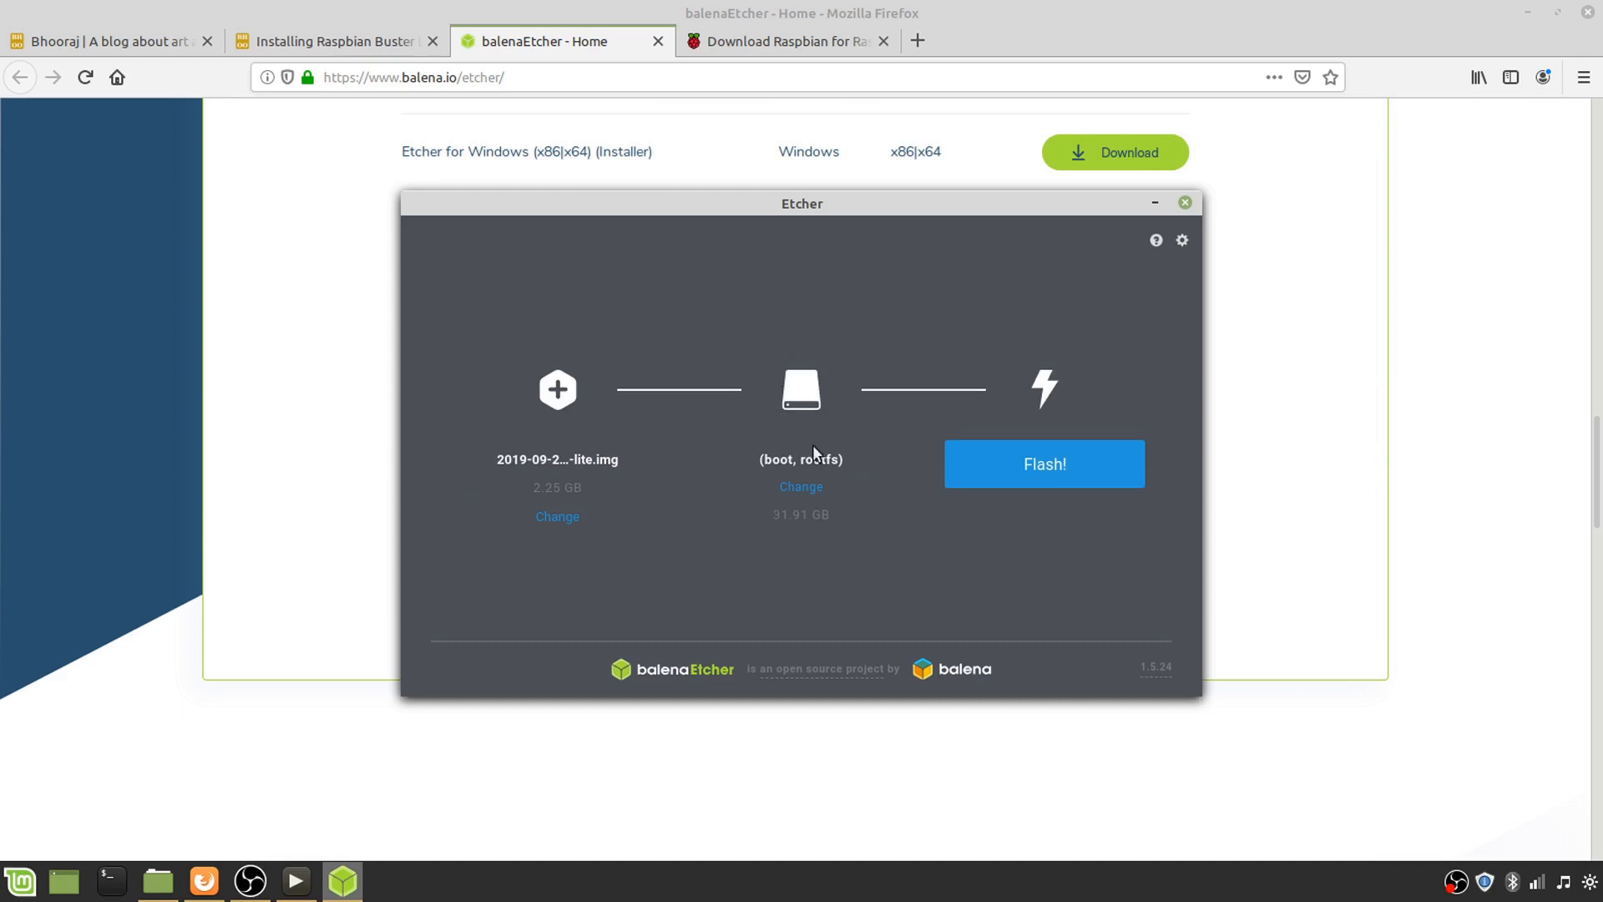
mouse_move(783, 472)
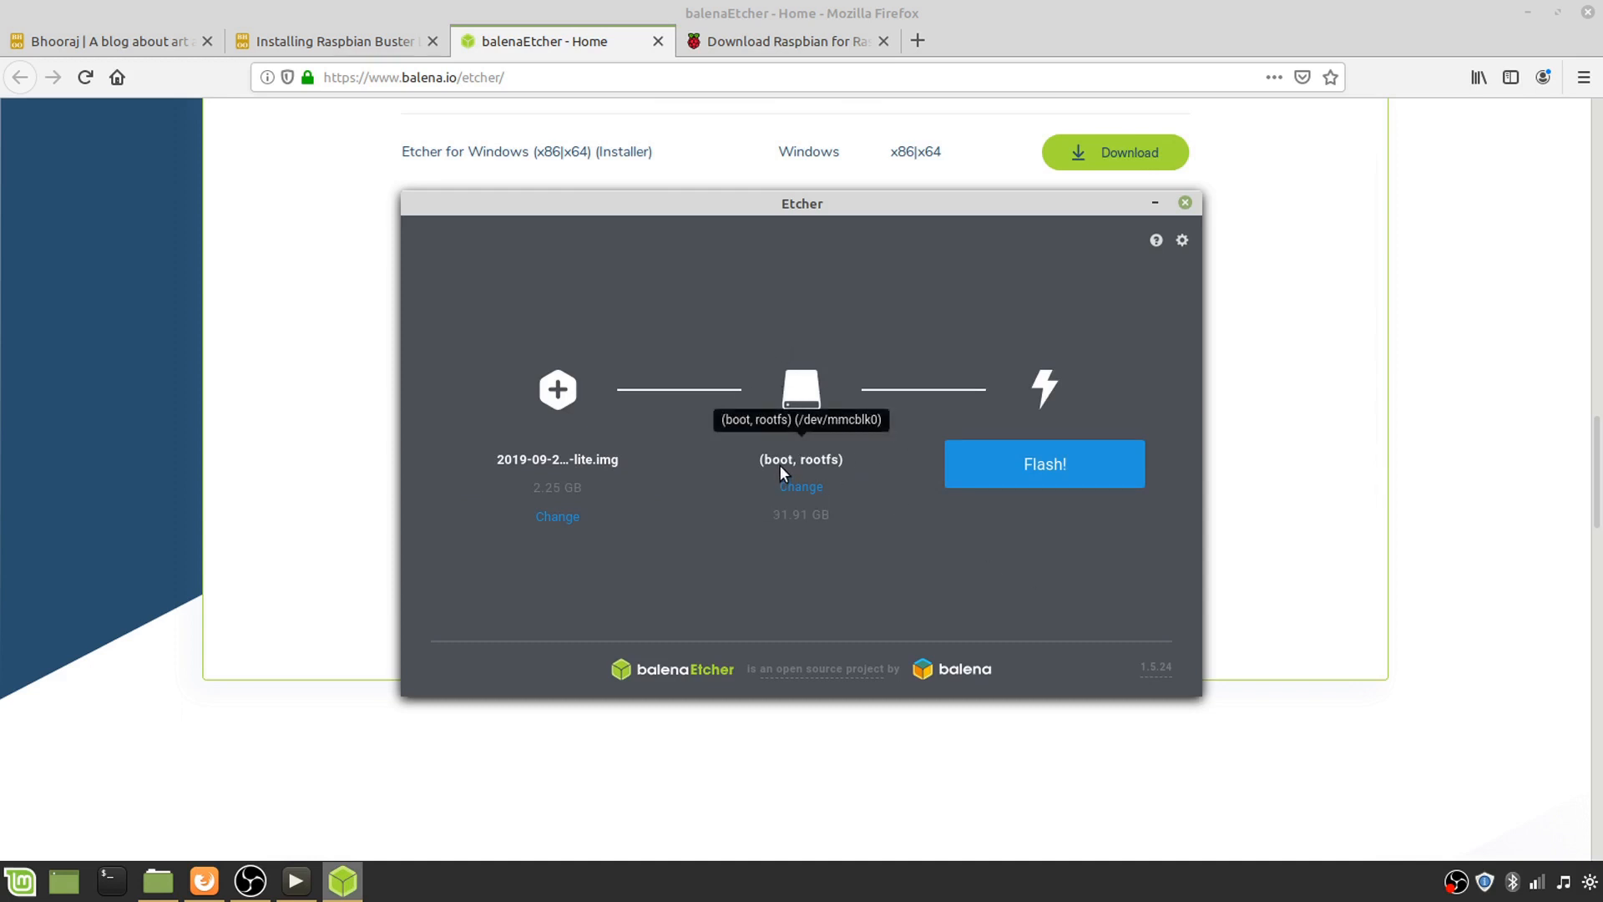
mouse_move(880, 491)
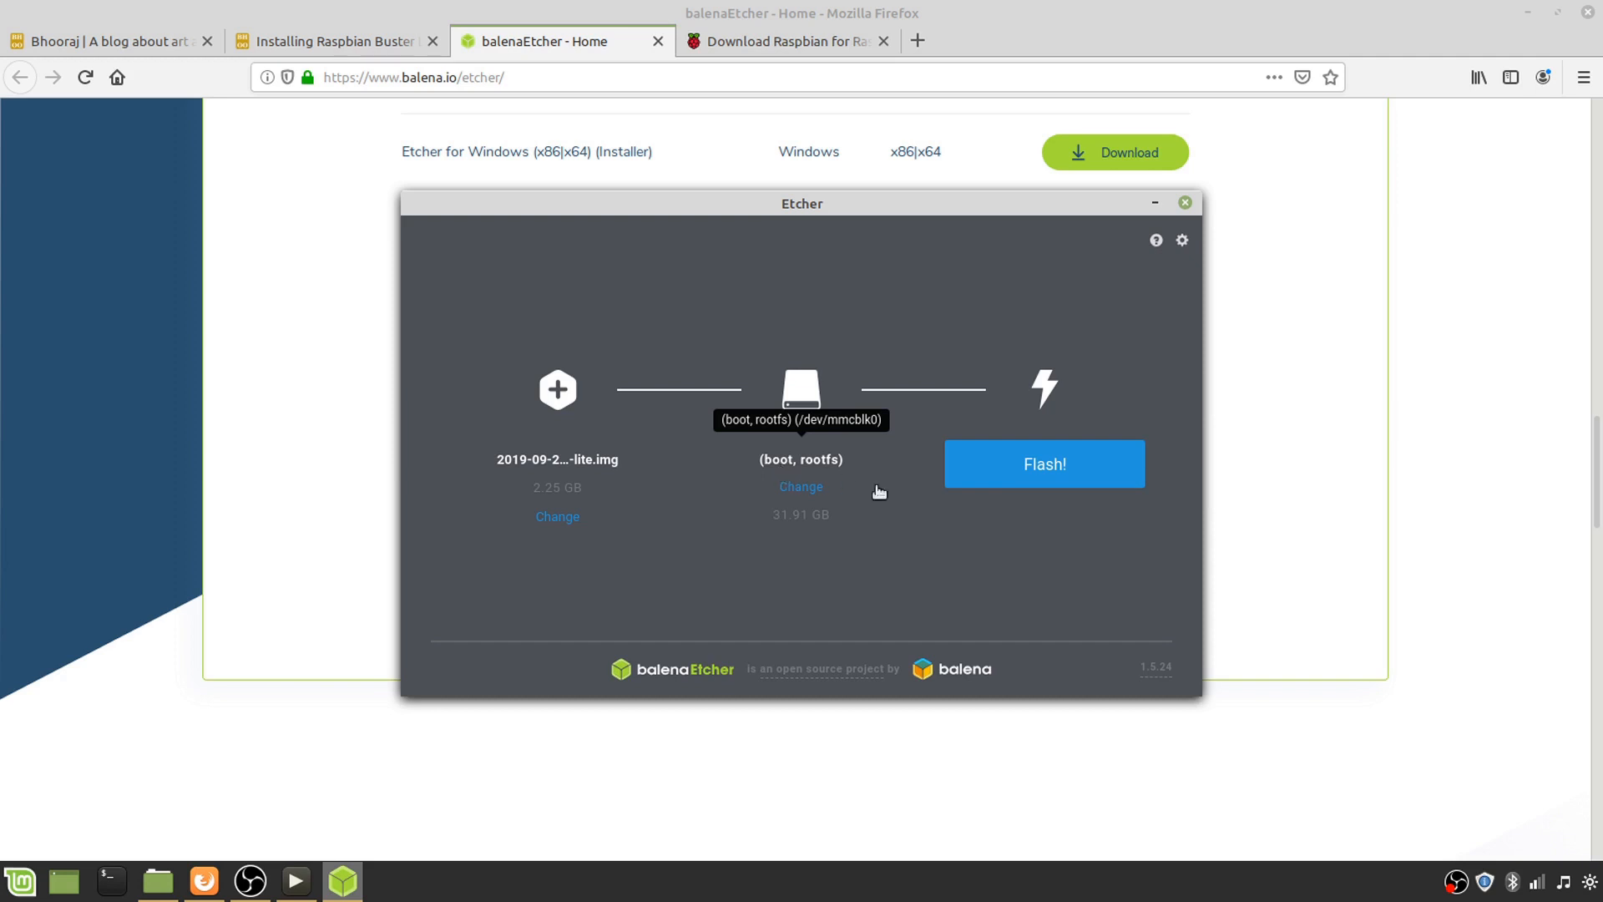
mouse_move(1080, 468)
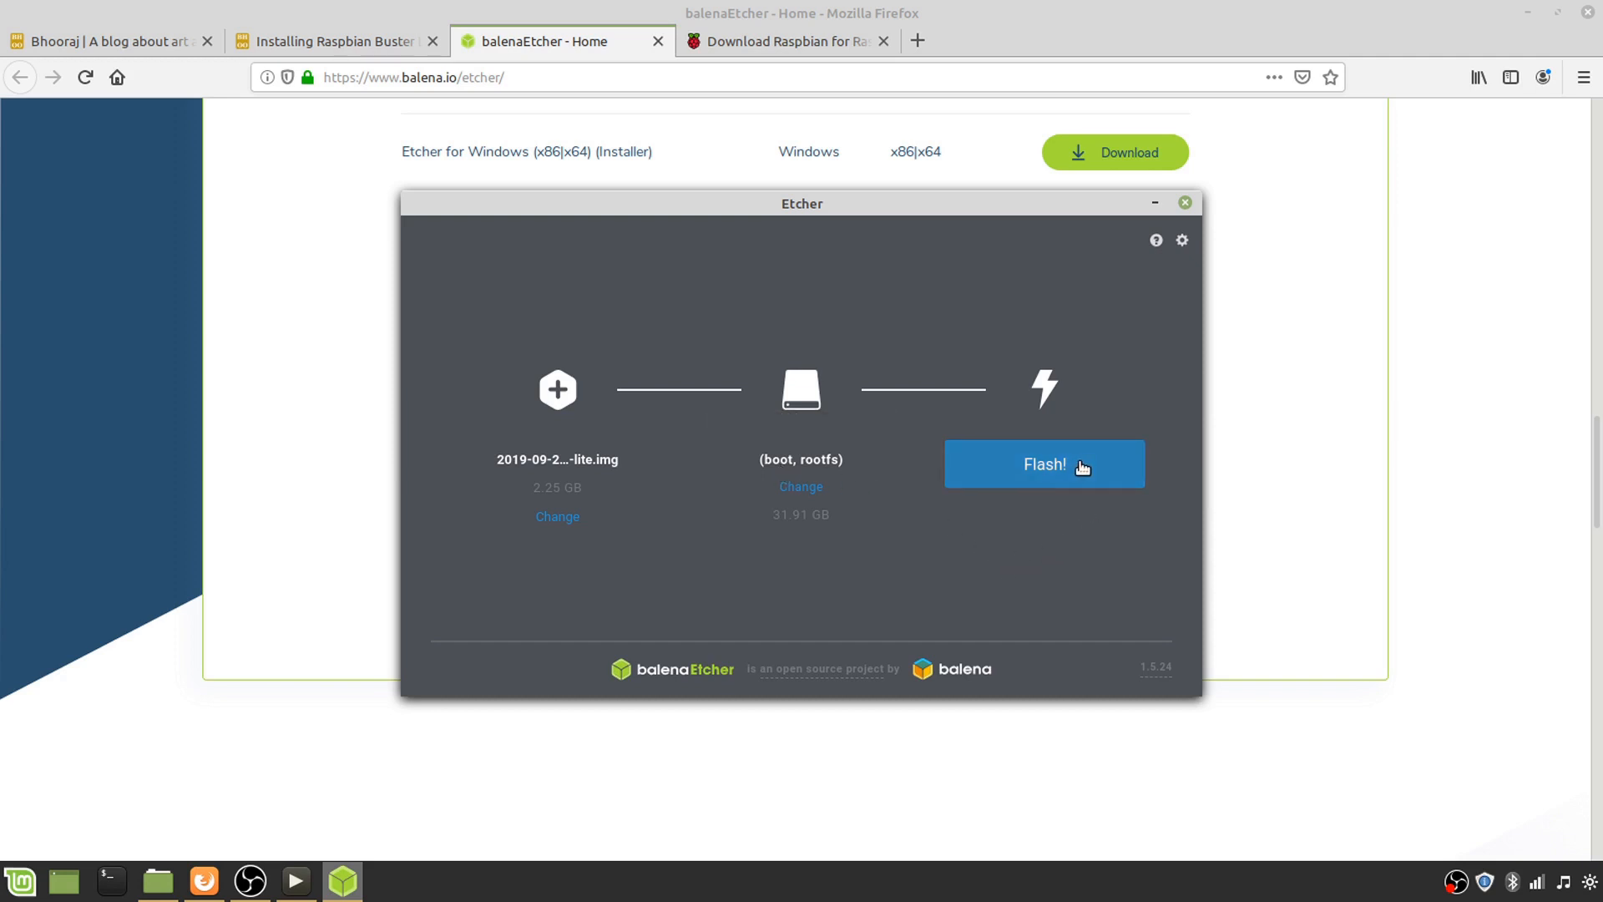
Flash the image to the SD card, authenticating with the administrator password, until Flash Complete
left_click(1044, 464)
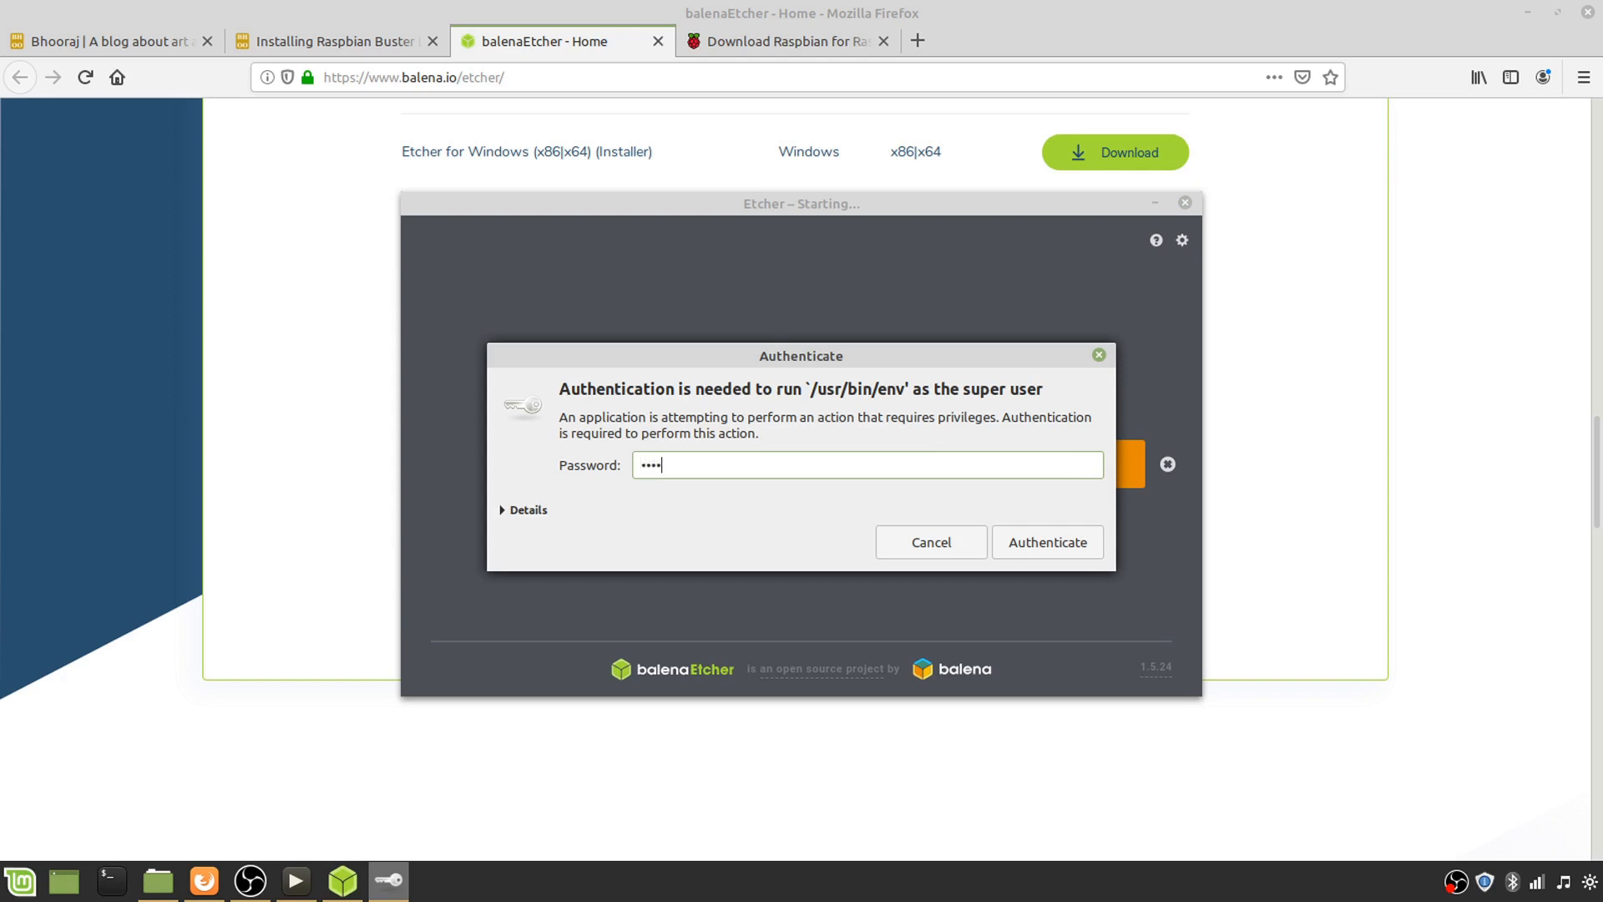
type("•••")
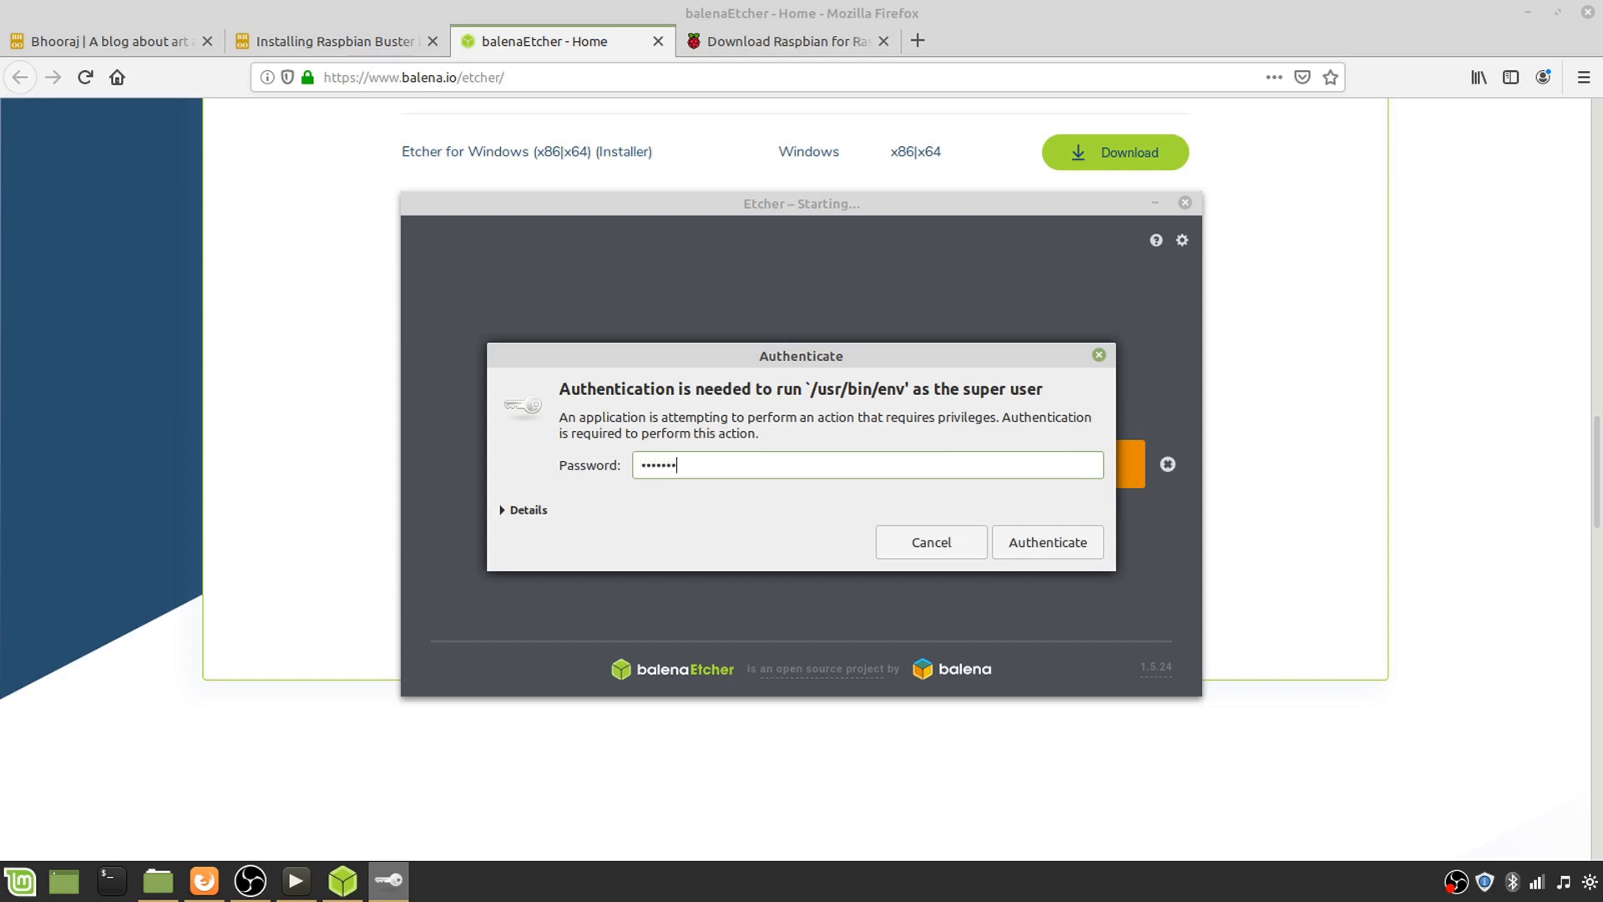
type("password")
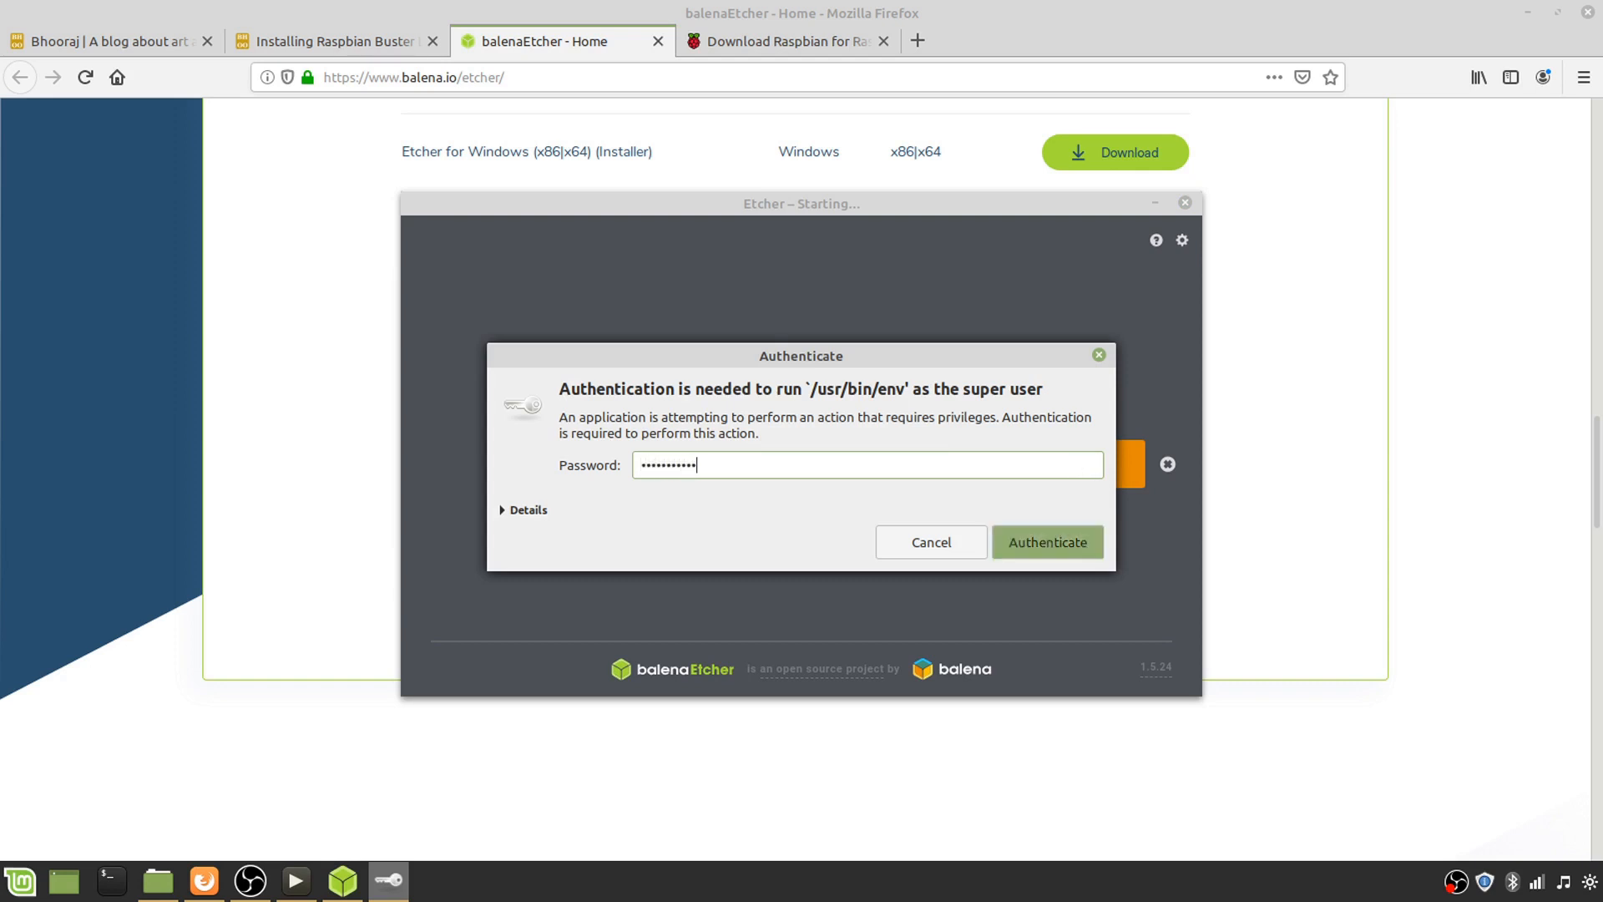
left_click(1047, 541)
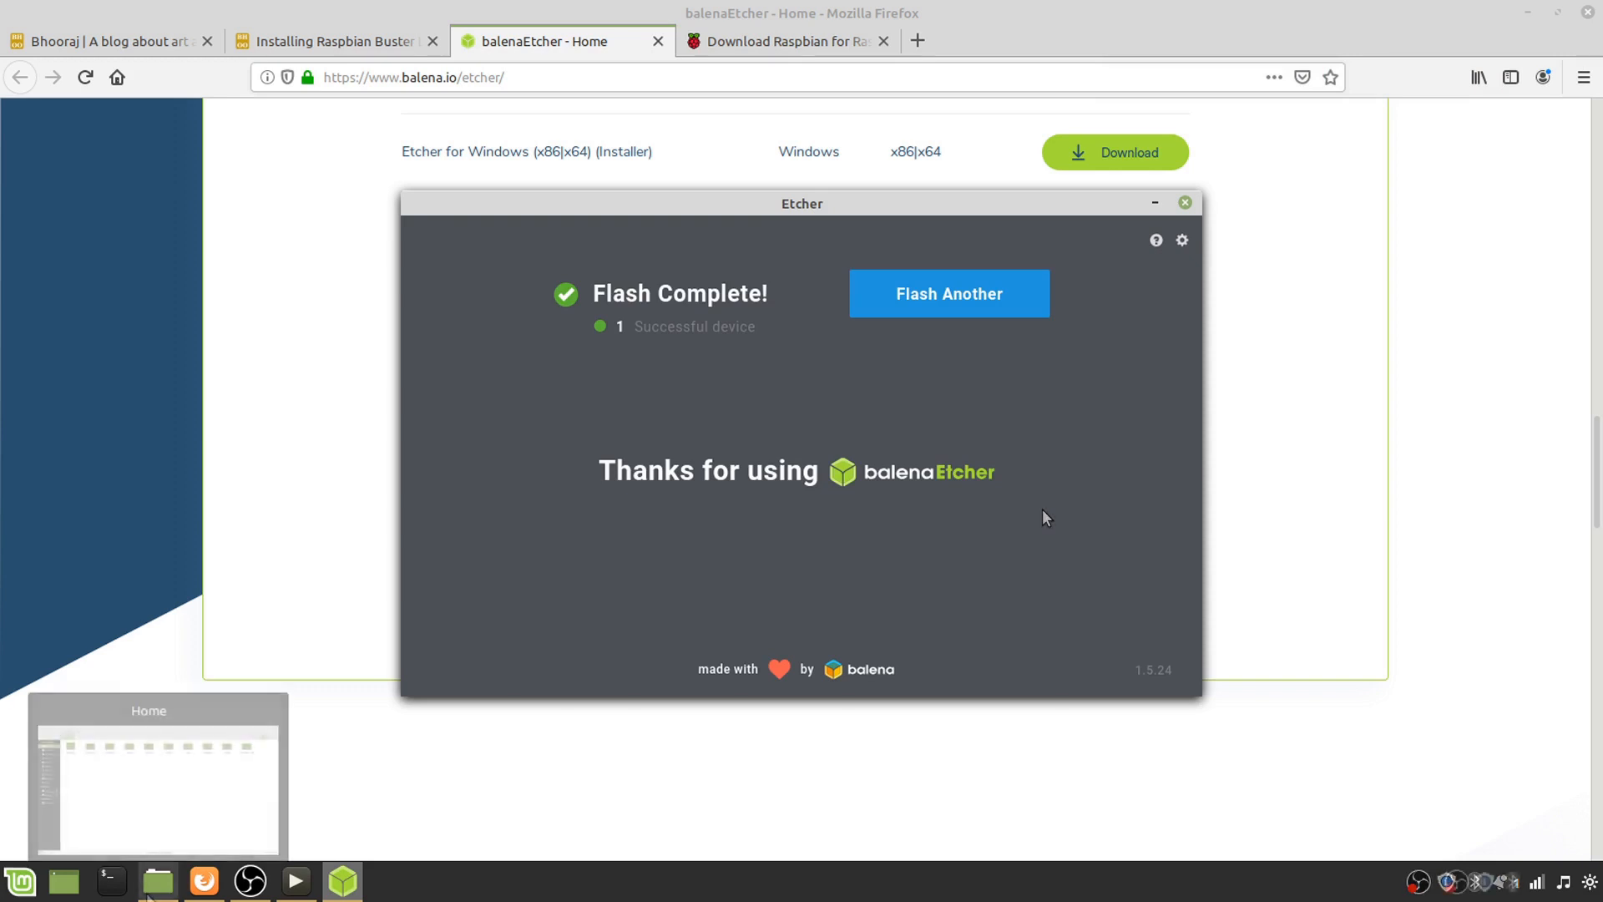
left_click(157, 879)
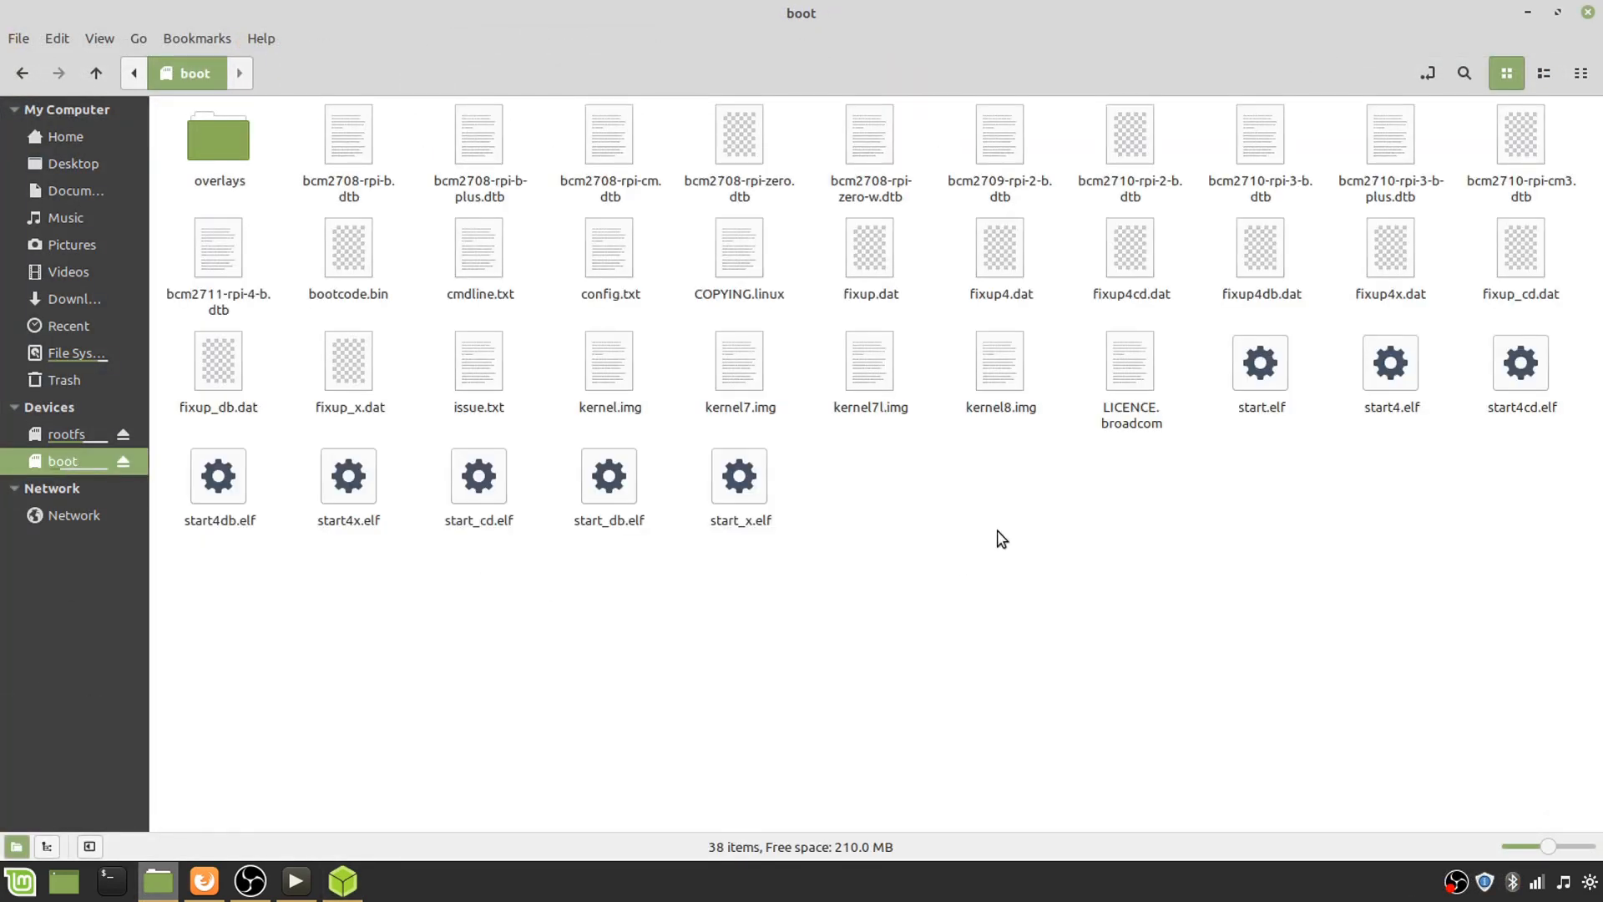
Create an empty file named SSH in the card's boot partition, then unmount boot
right_click(1000, 540)
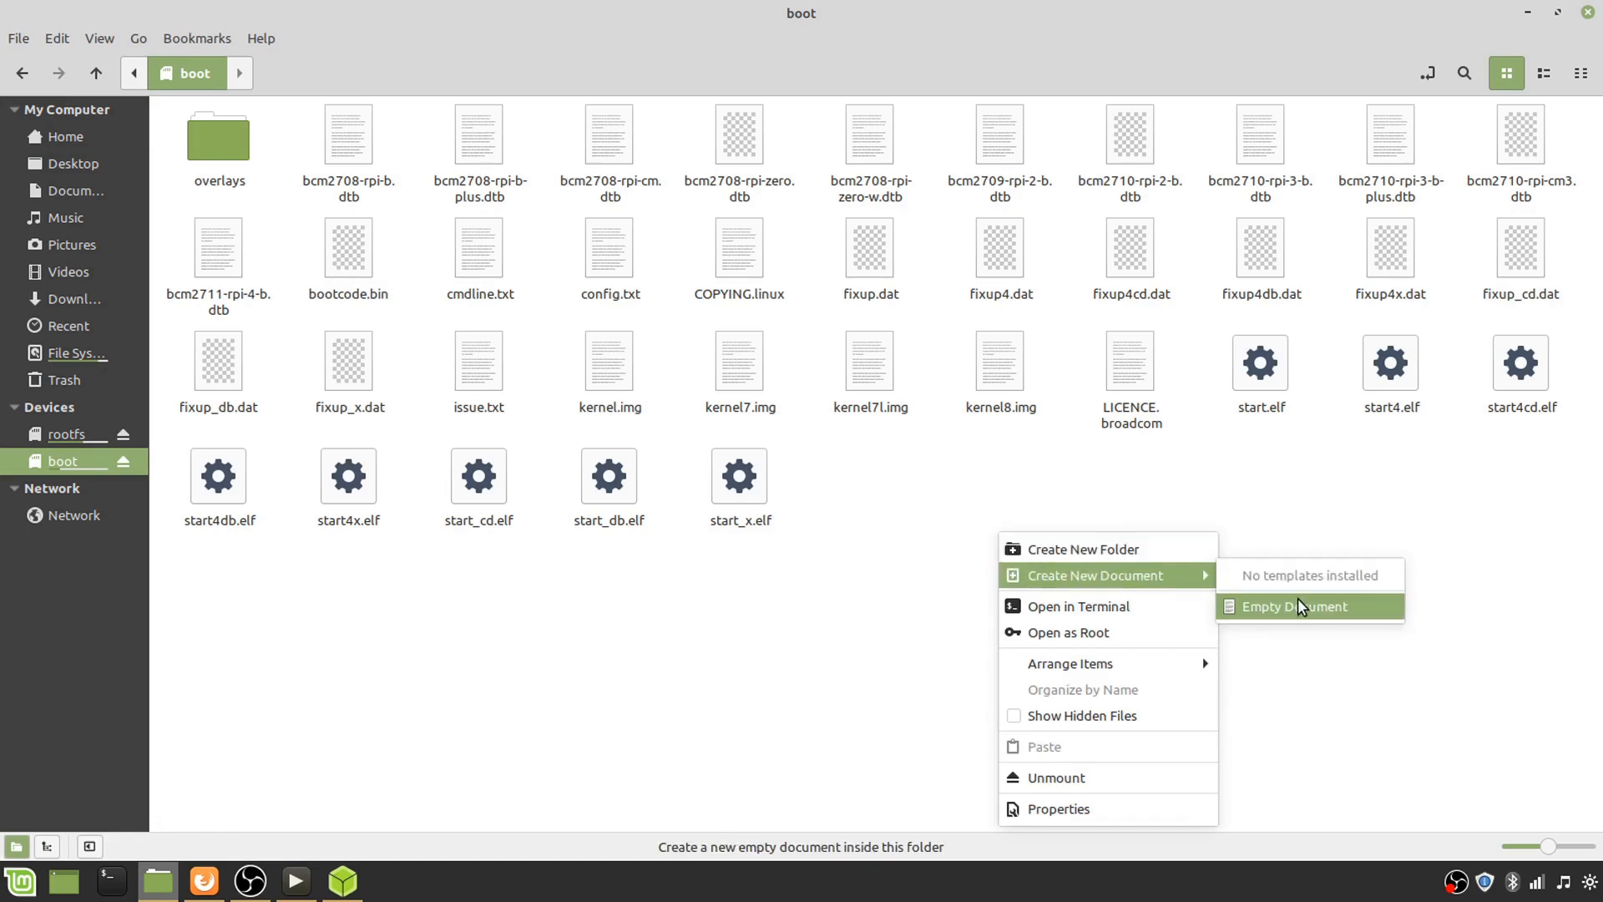
left_click(1296, 606)
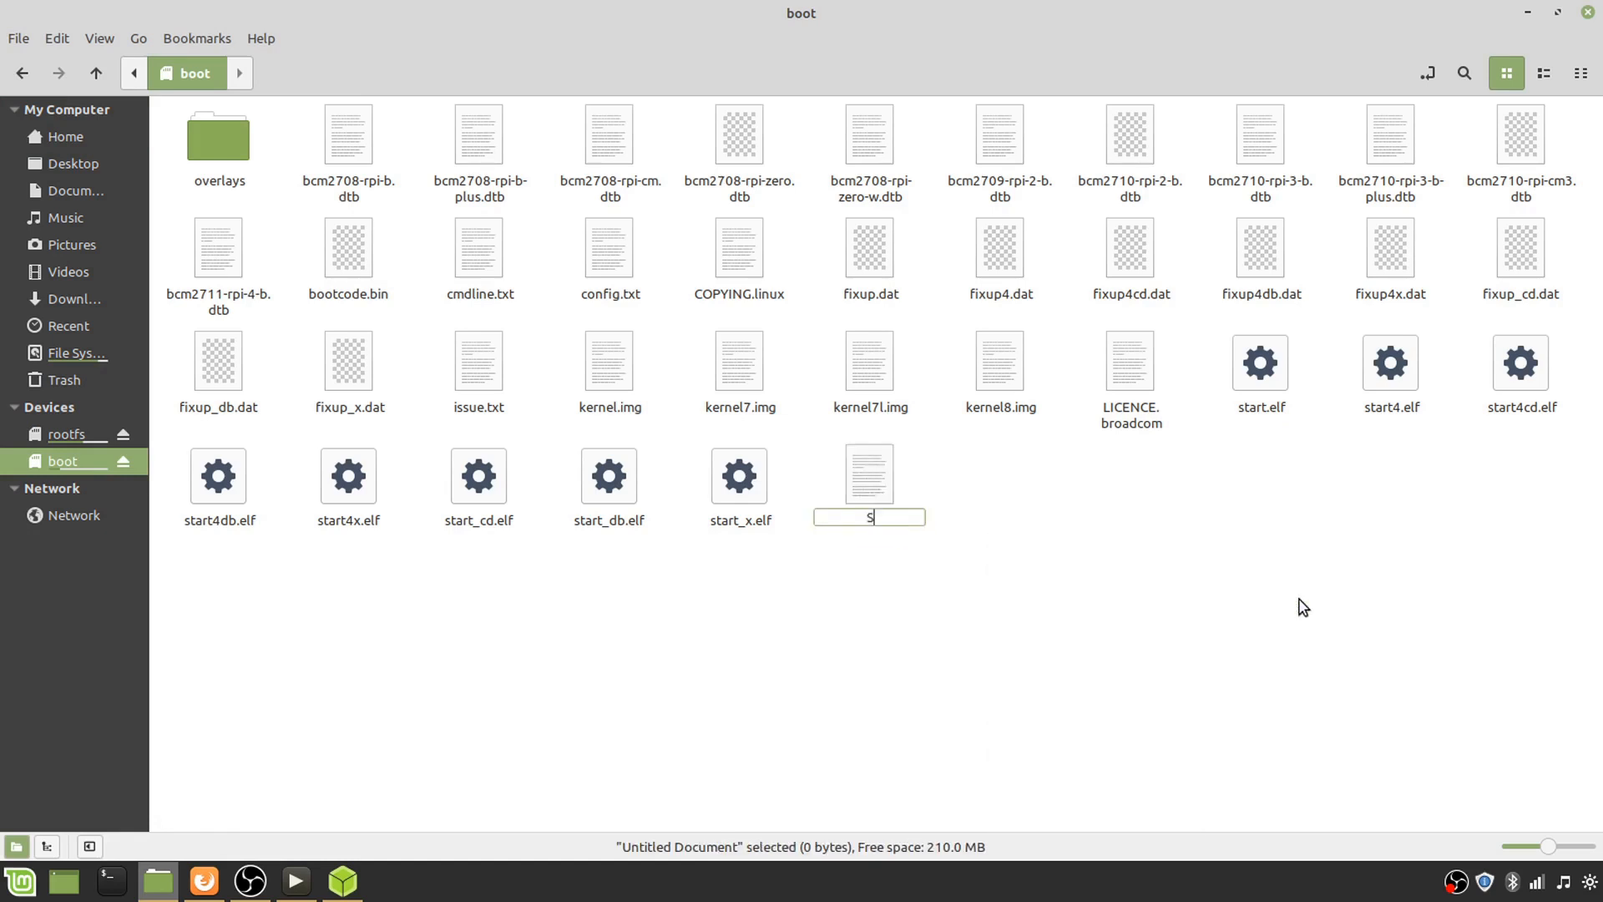
type("SH")
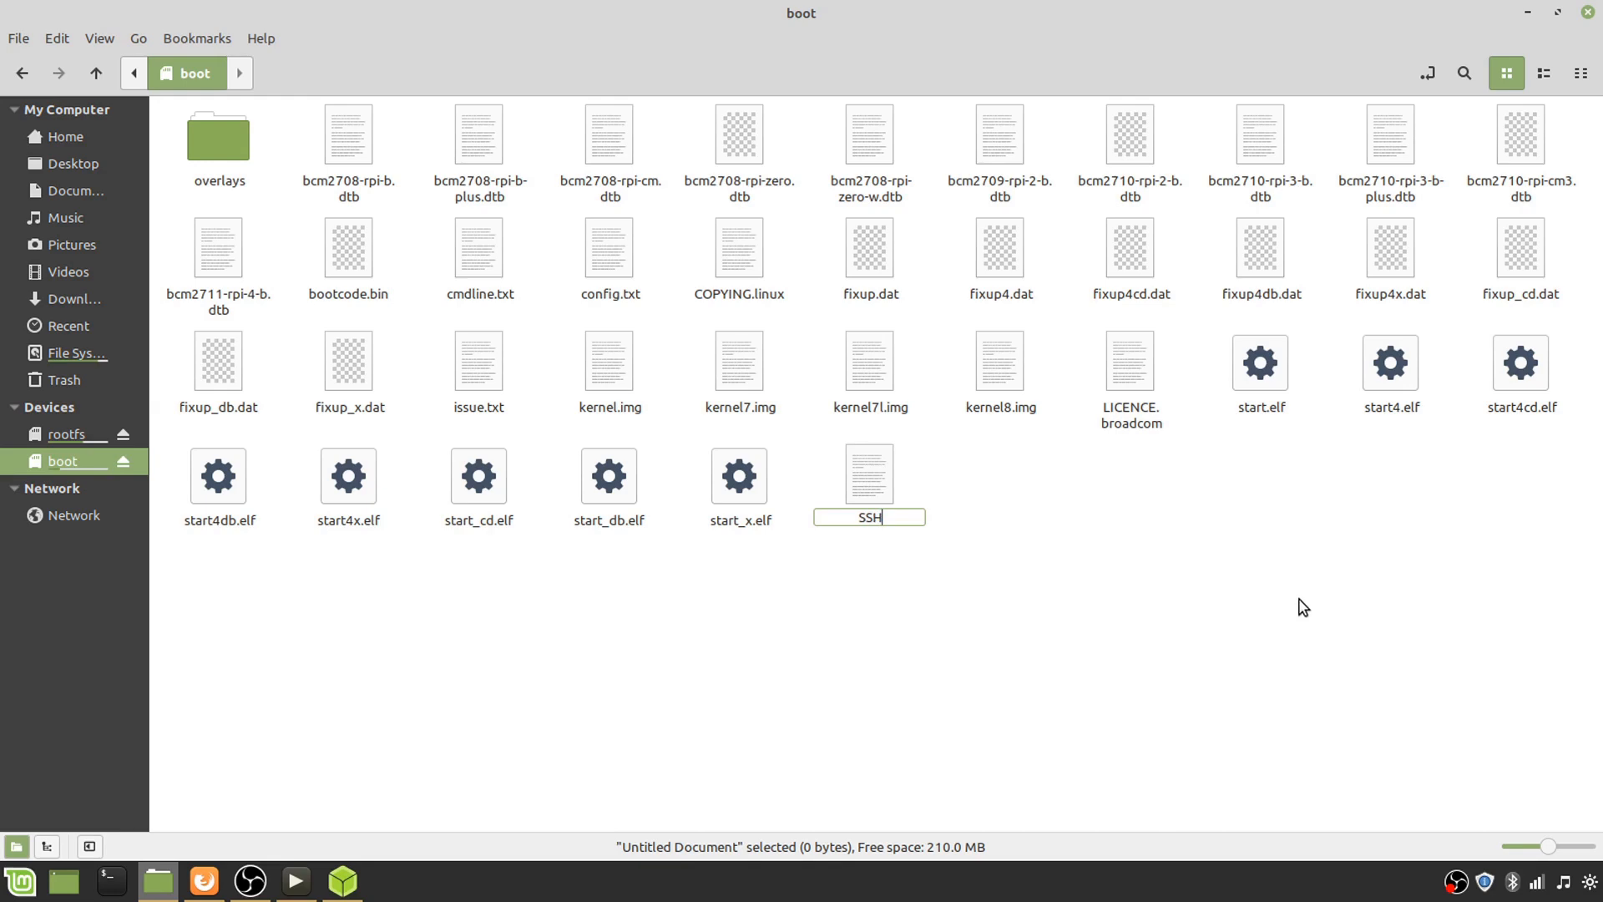
key("Return")
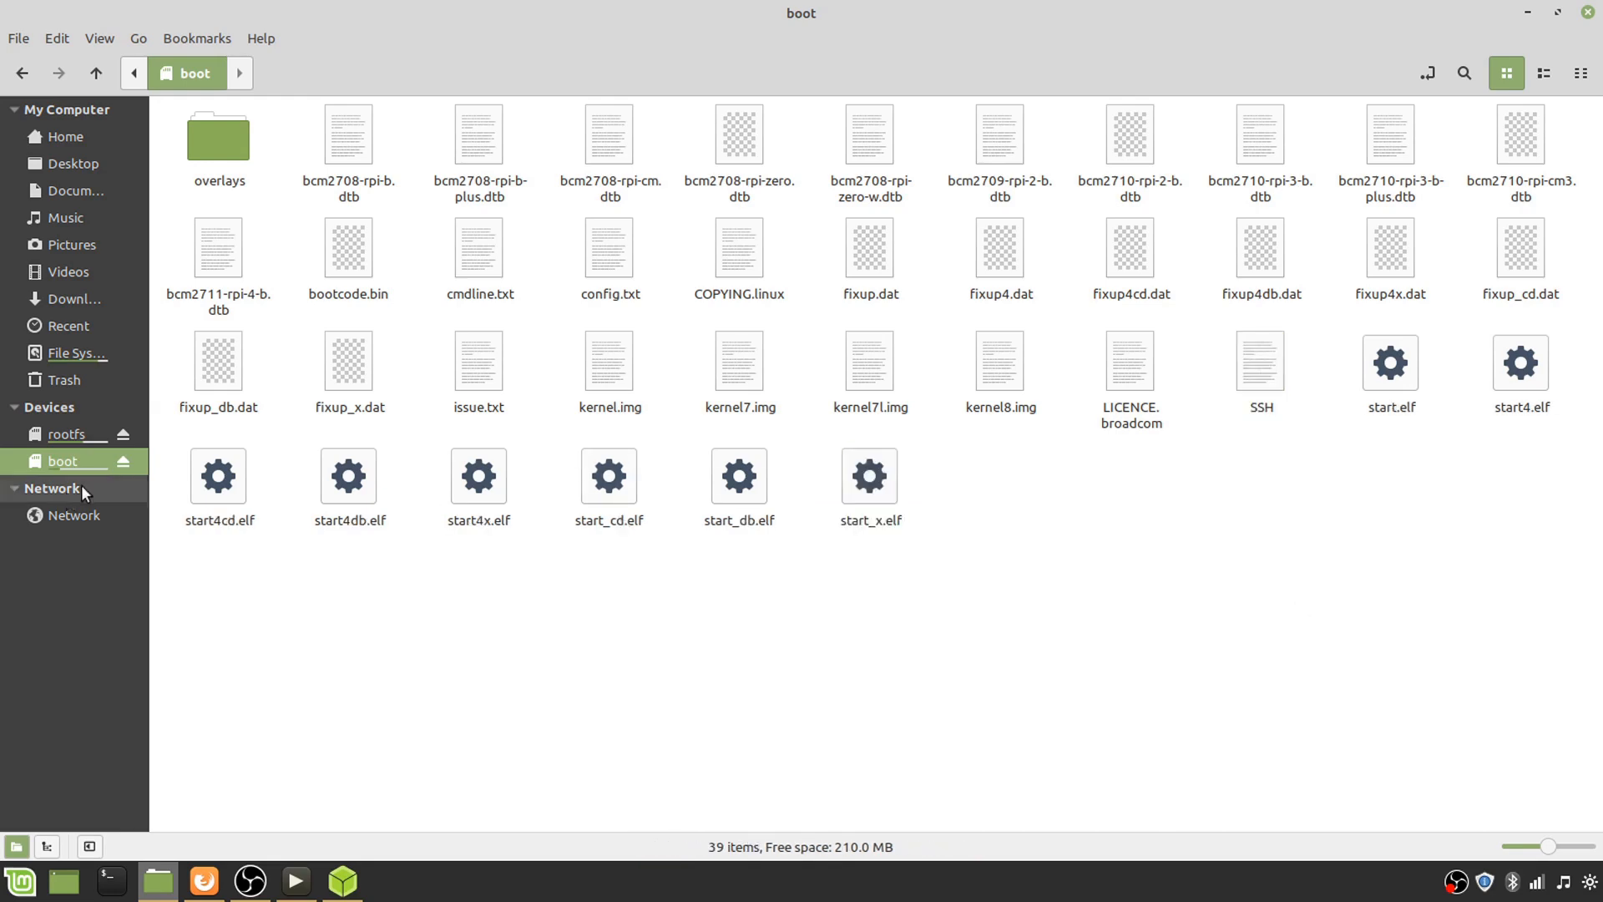
left_click(63, 135)
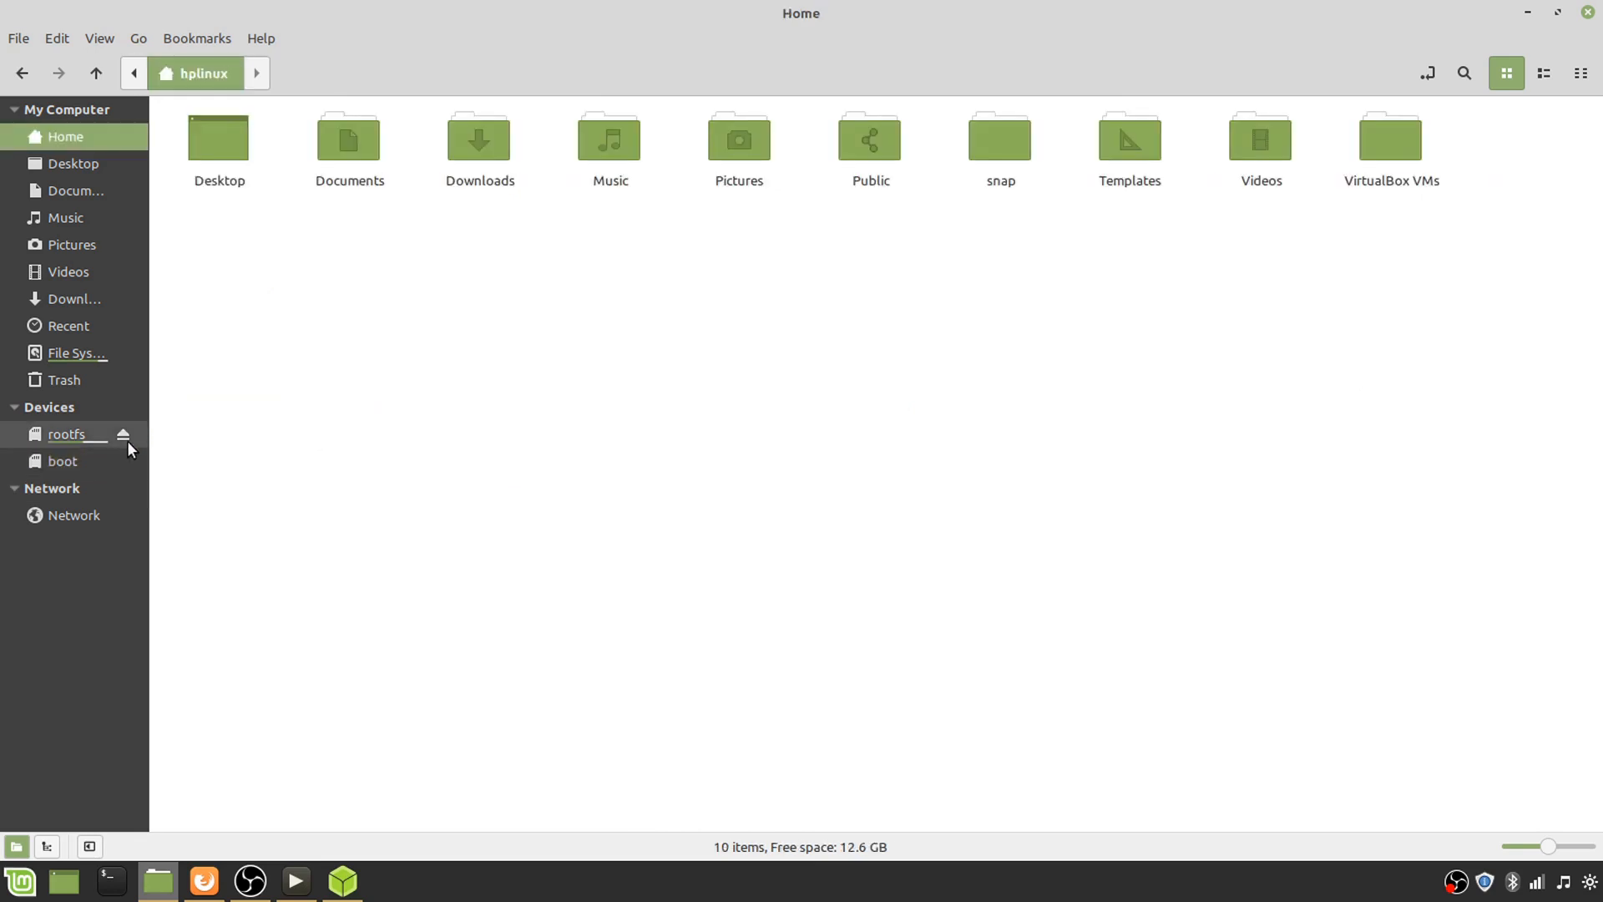
mouse_move(297, 497)
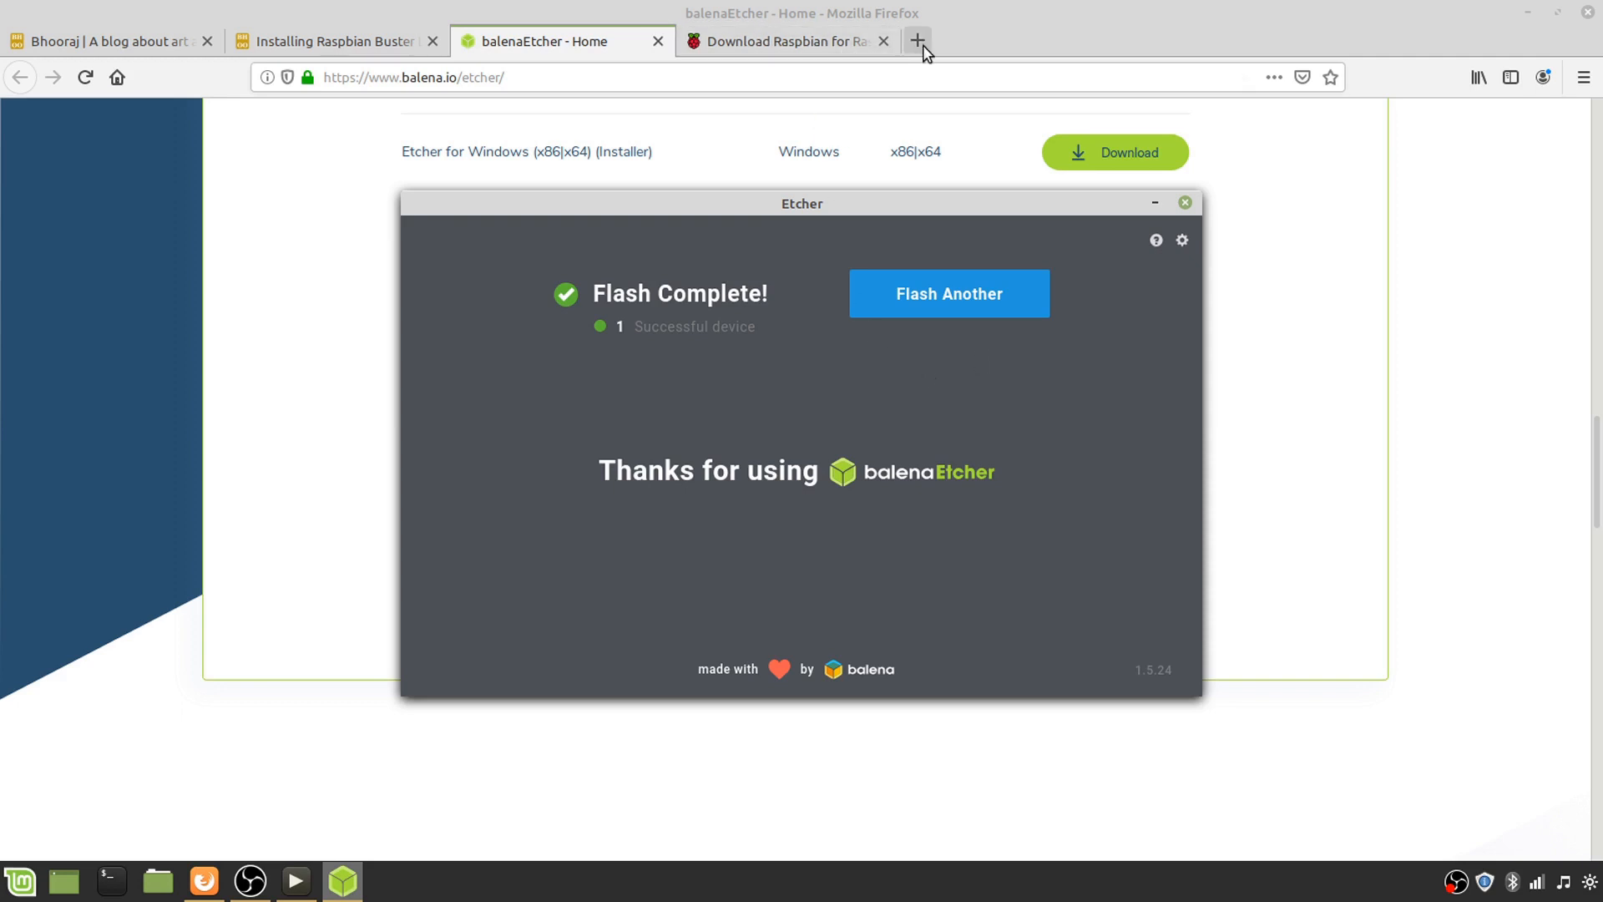
Load blog.dlink.com/mastering-static-ip-addresses-2/ in a new tab and scroll through its setup steps
left_click(915, 40)
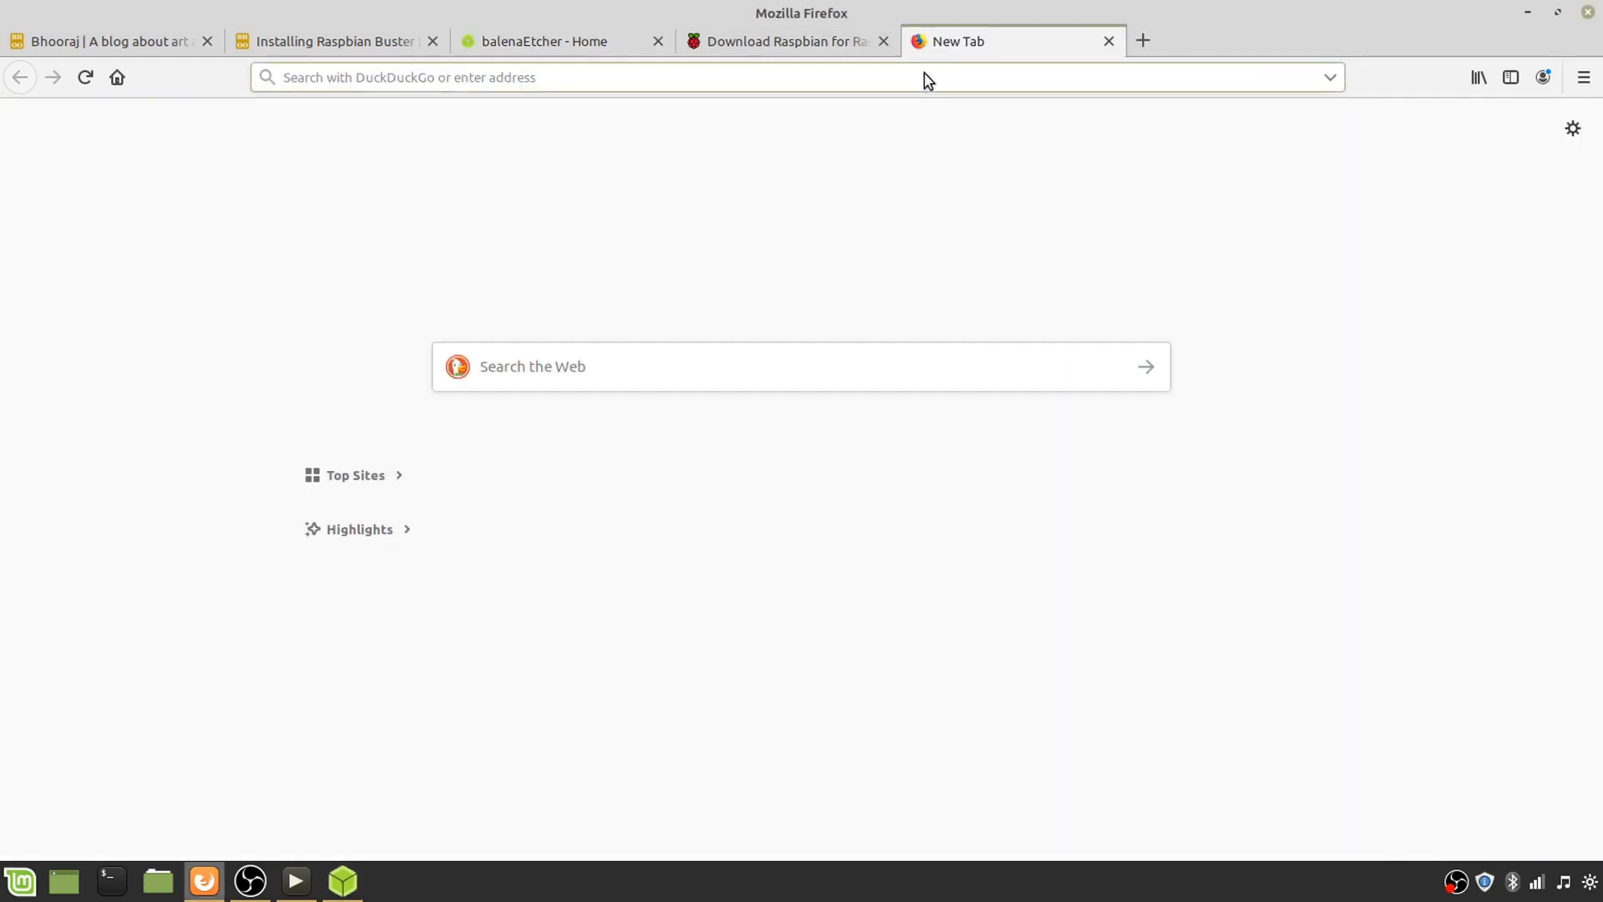
type("http://blog.dlink.com/mastering-static-ip-addresses-2/")
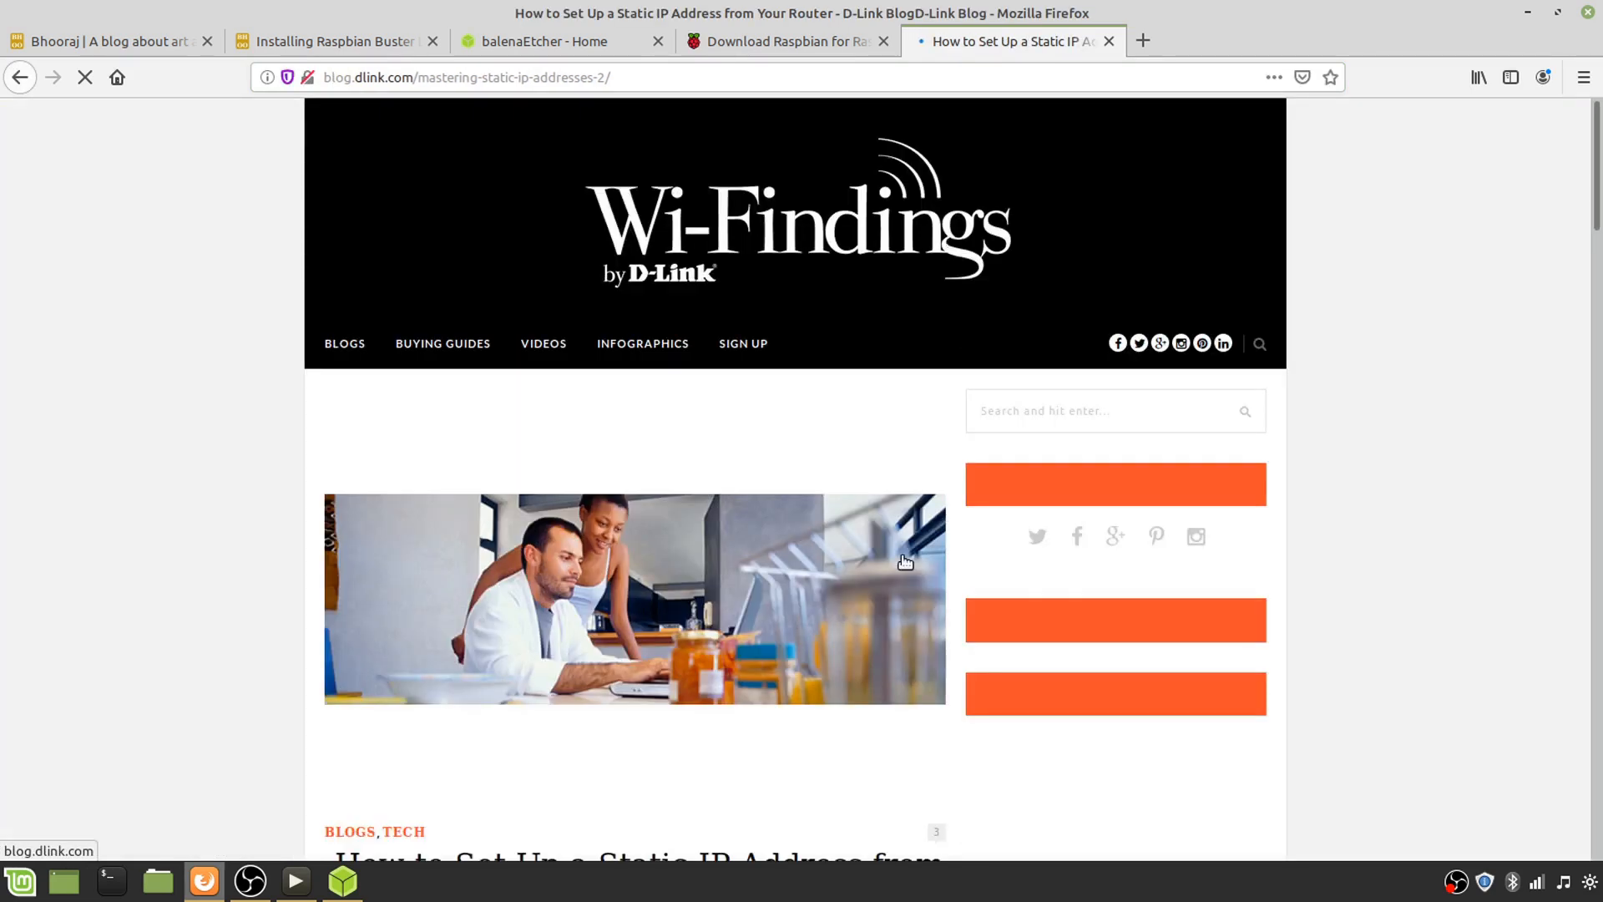
scroll("down", 3)
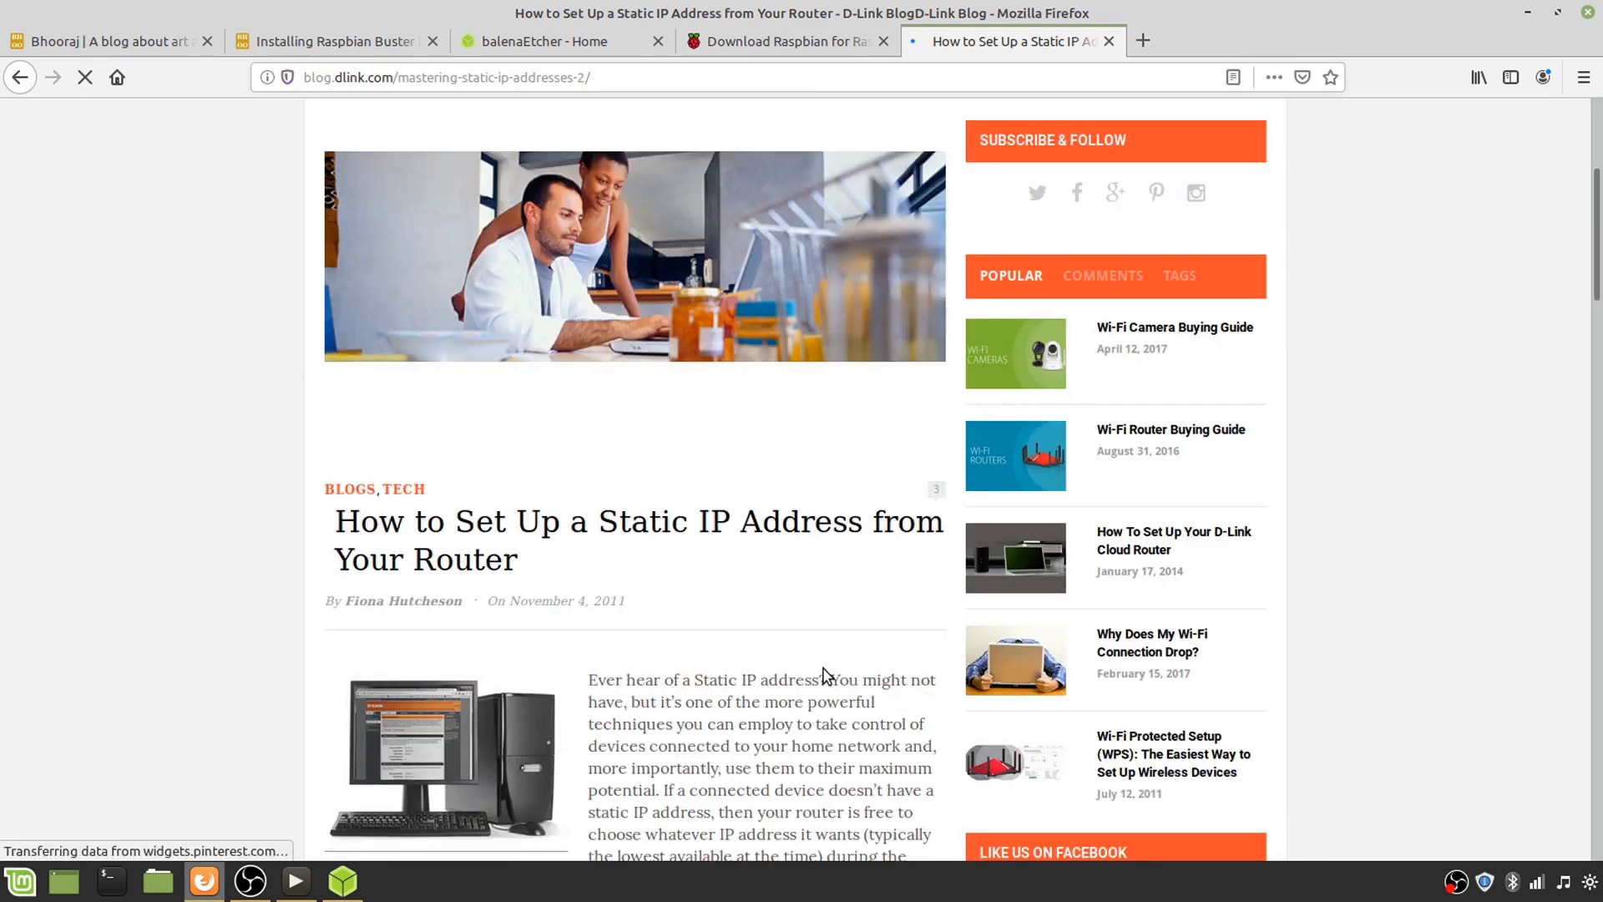
scroll("down", 3)
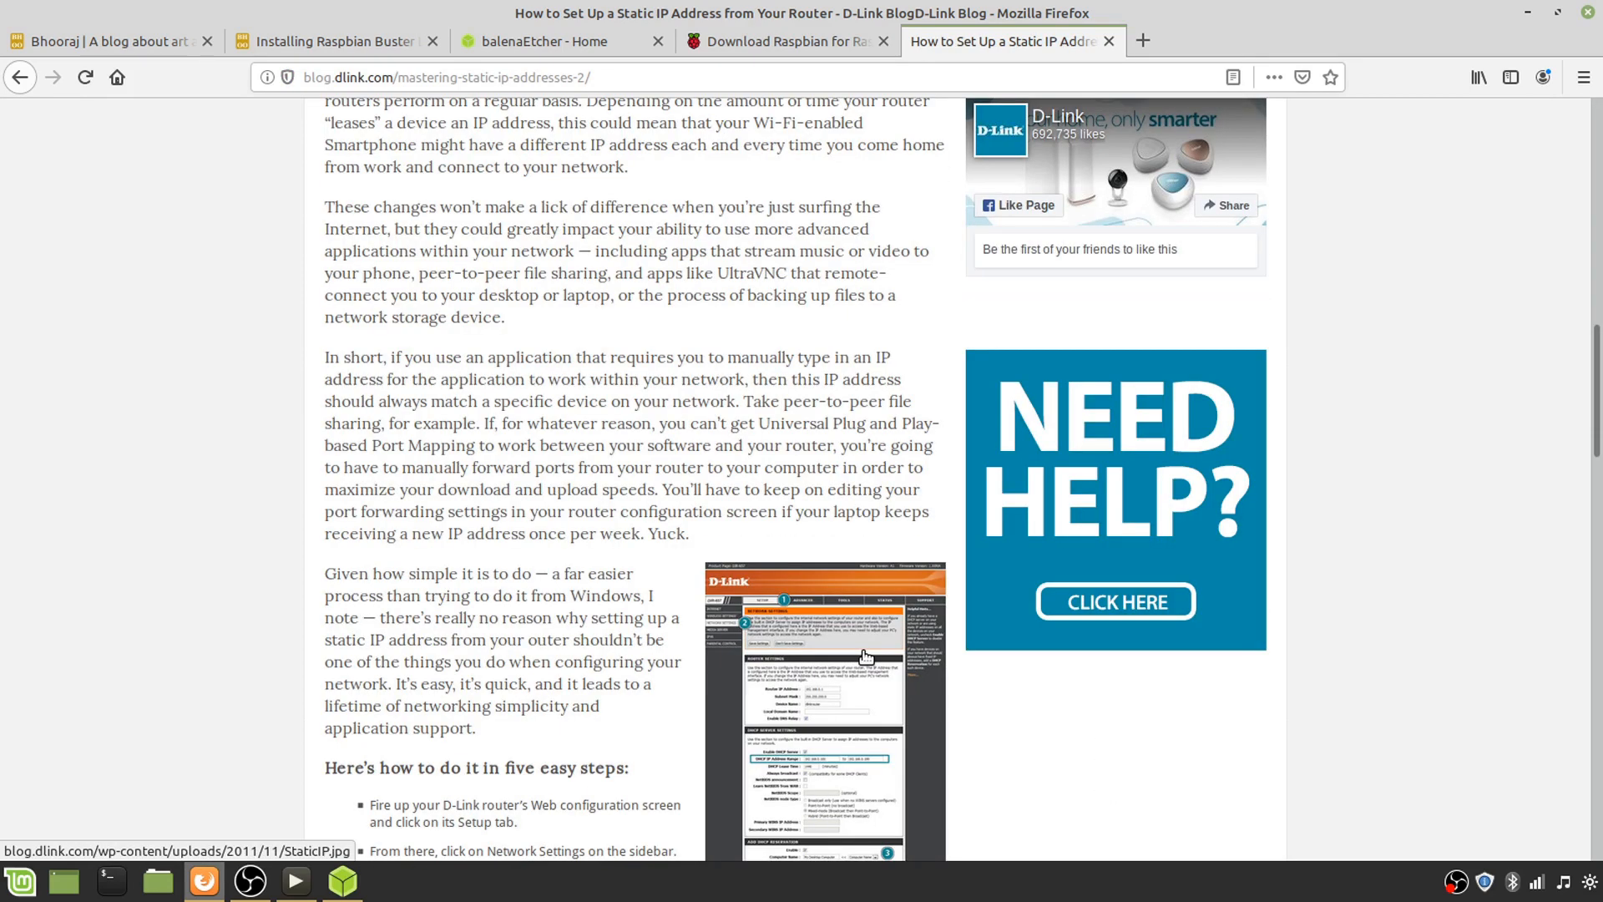
scroll("down", 3)
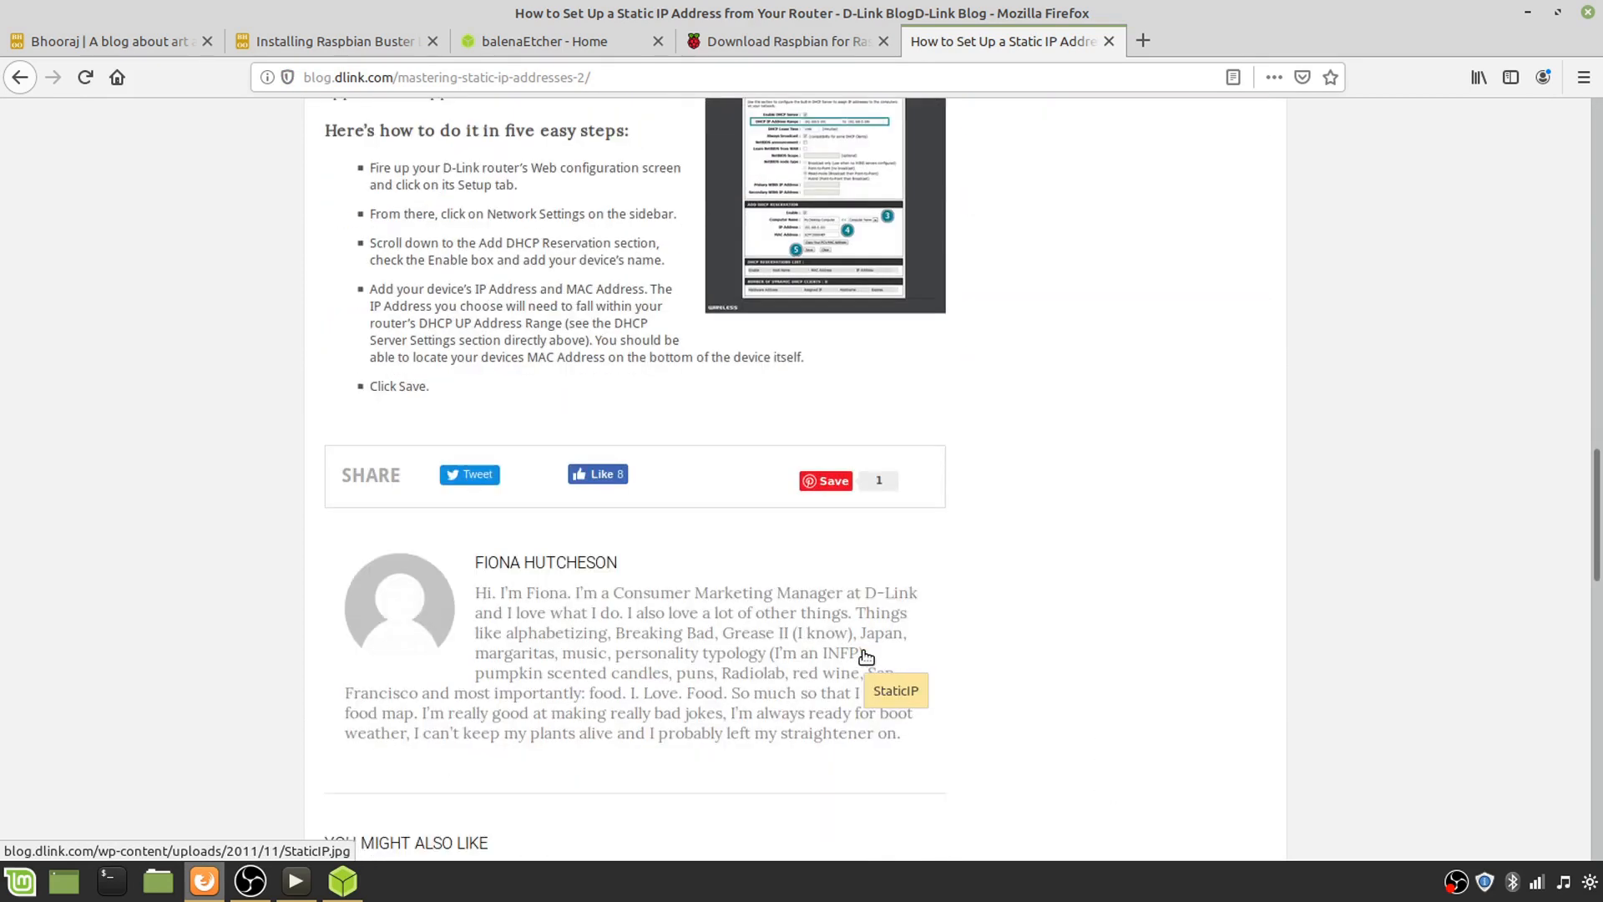
scroll("up", 3)
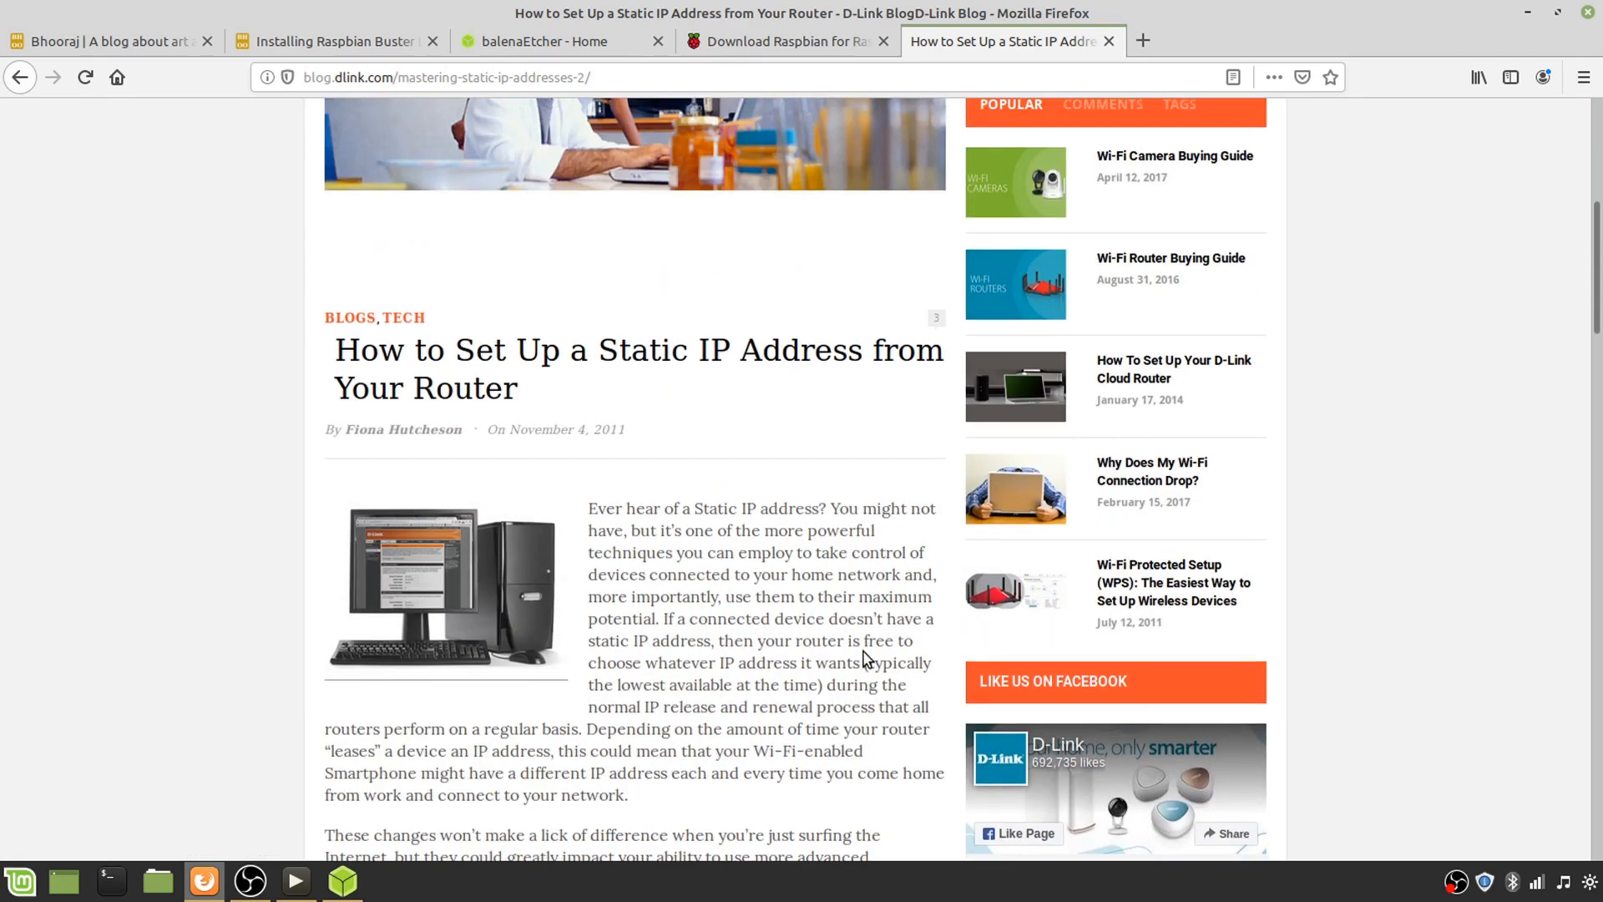
mouse_move(202, 882)
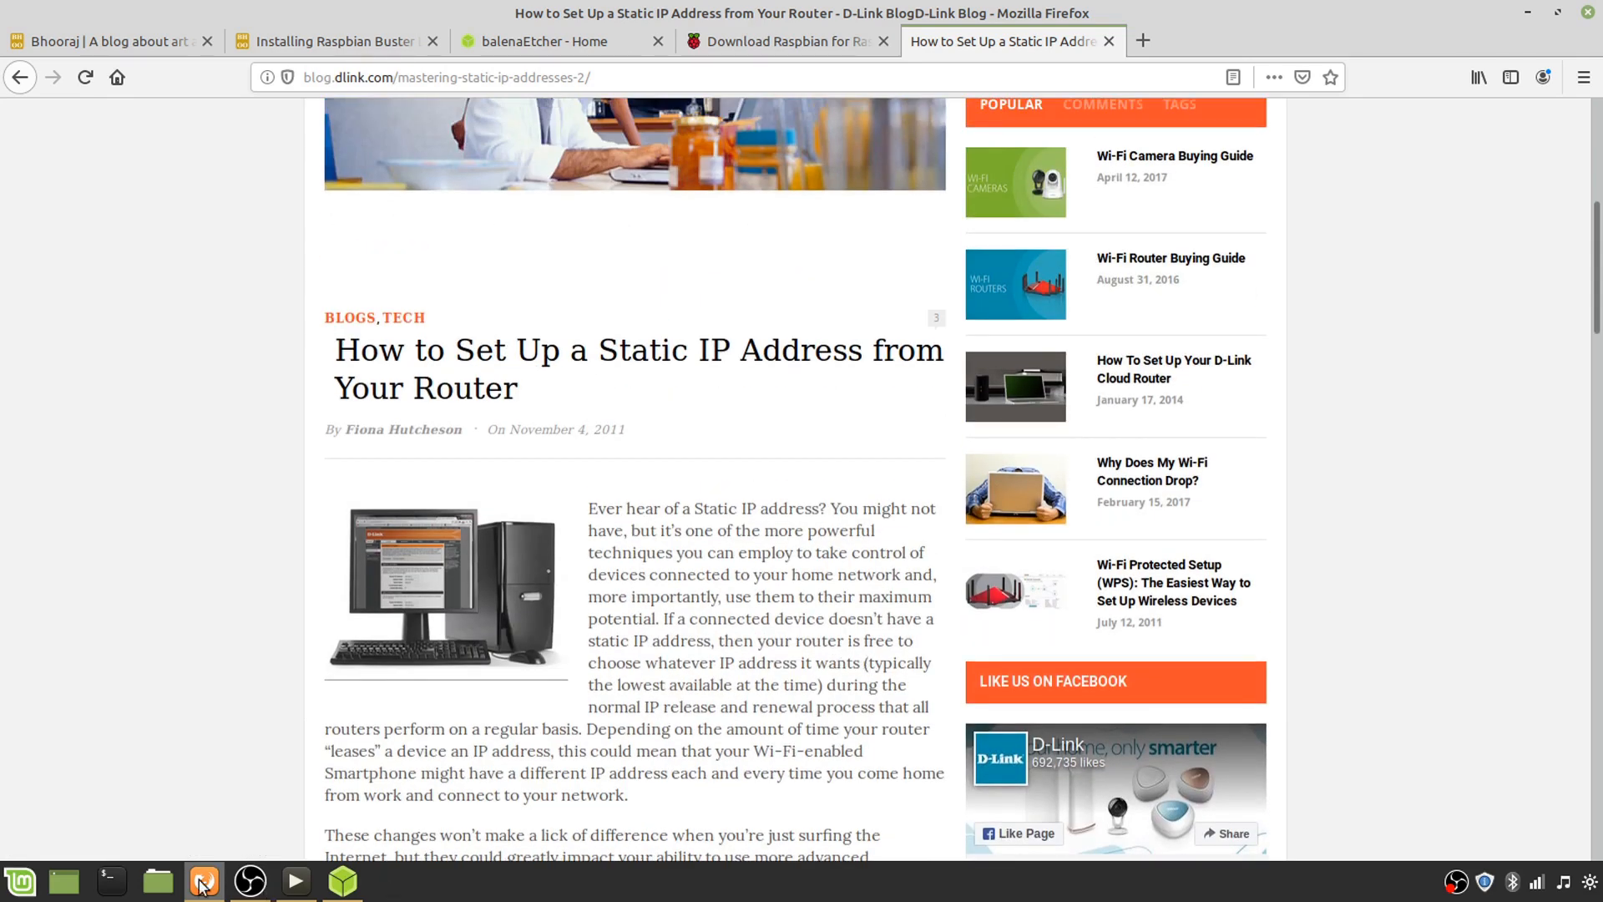
left_click(110, 880)
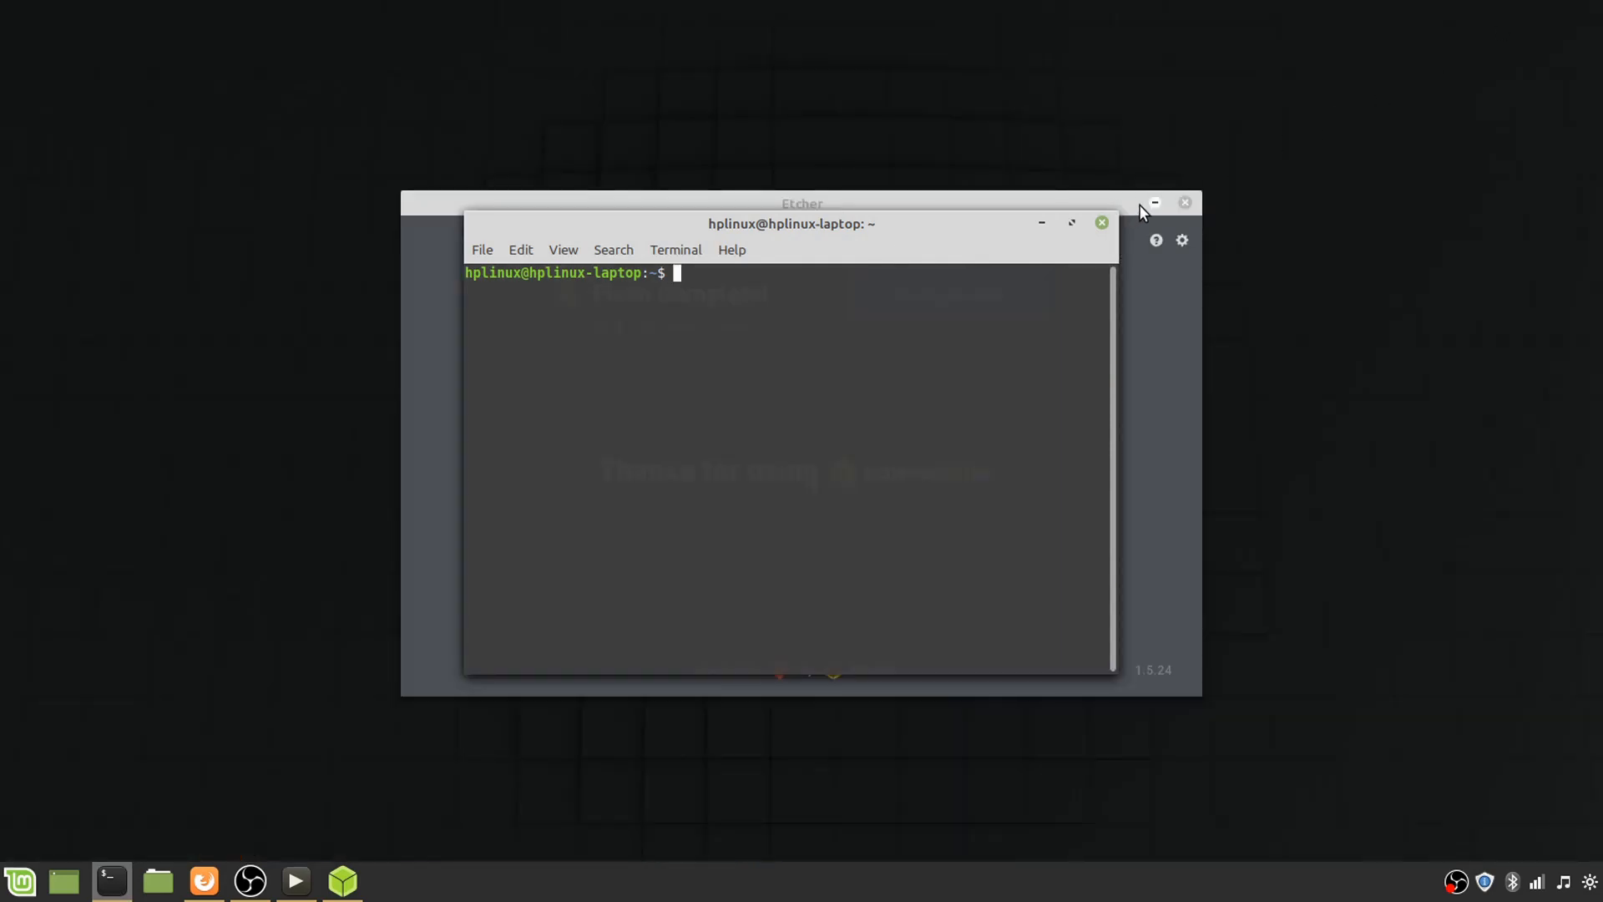
left_click(1186, 202)
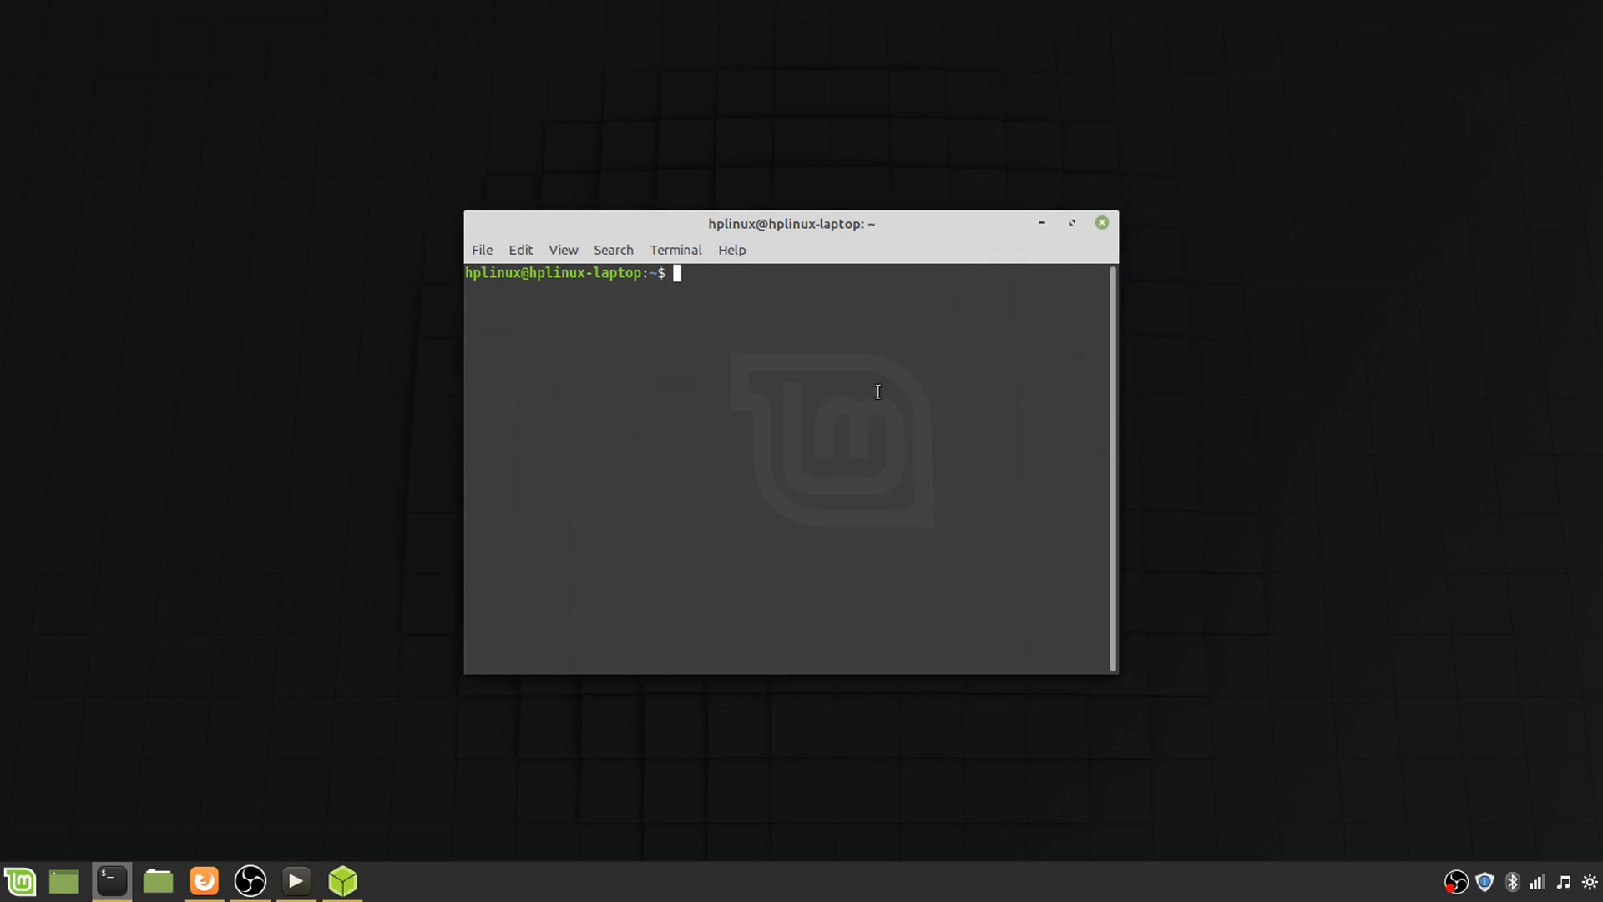
type("ss")
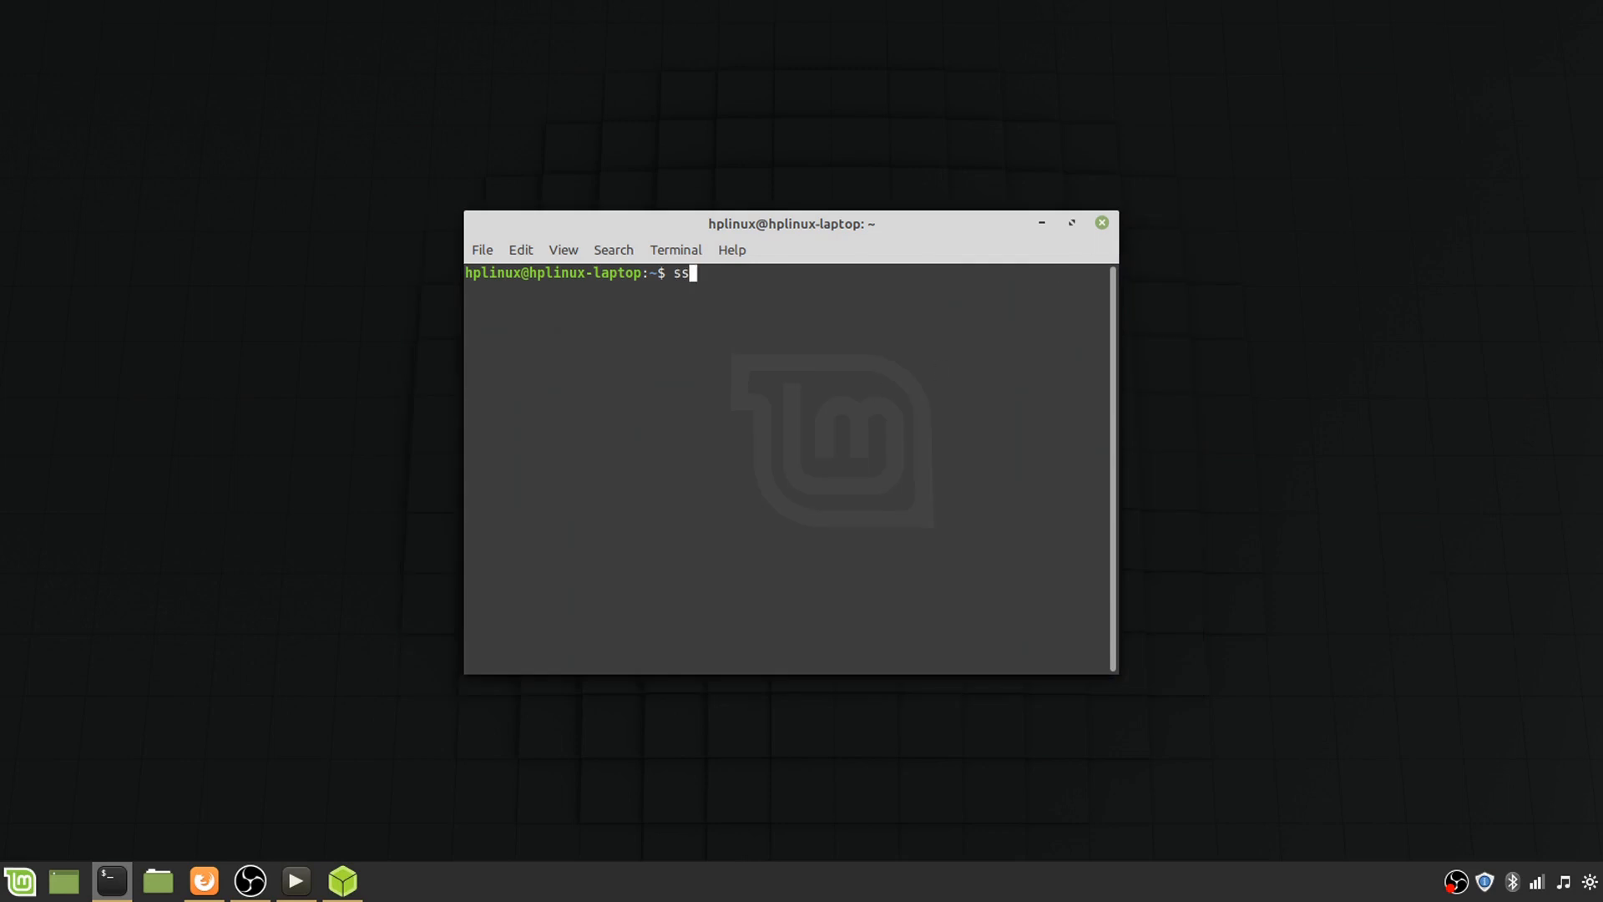
type("h")
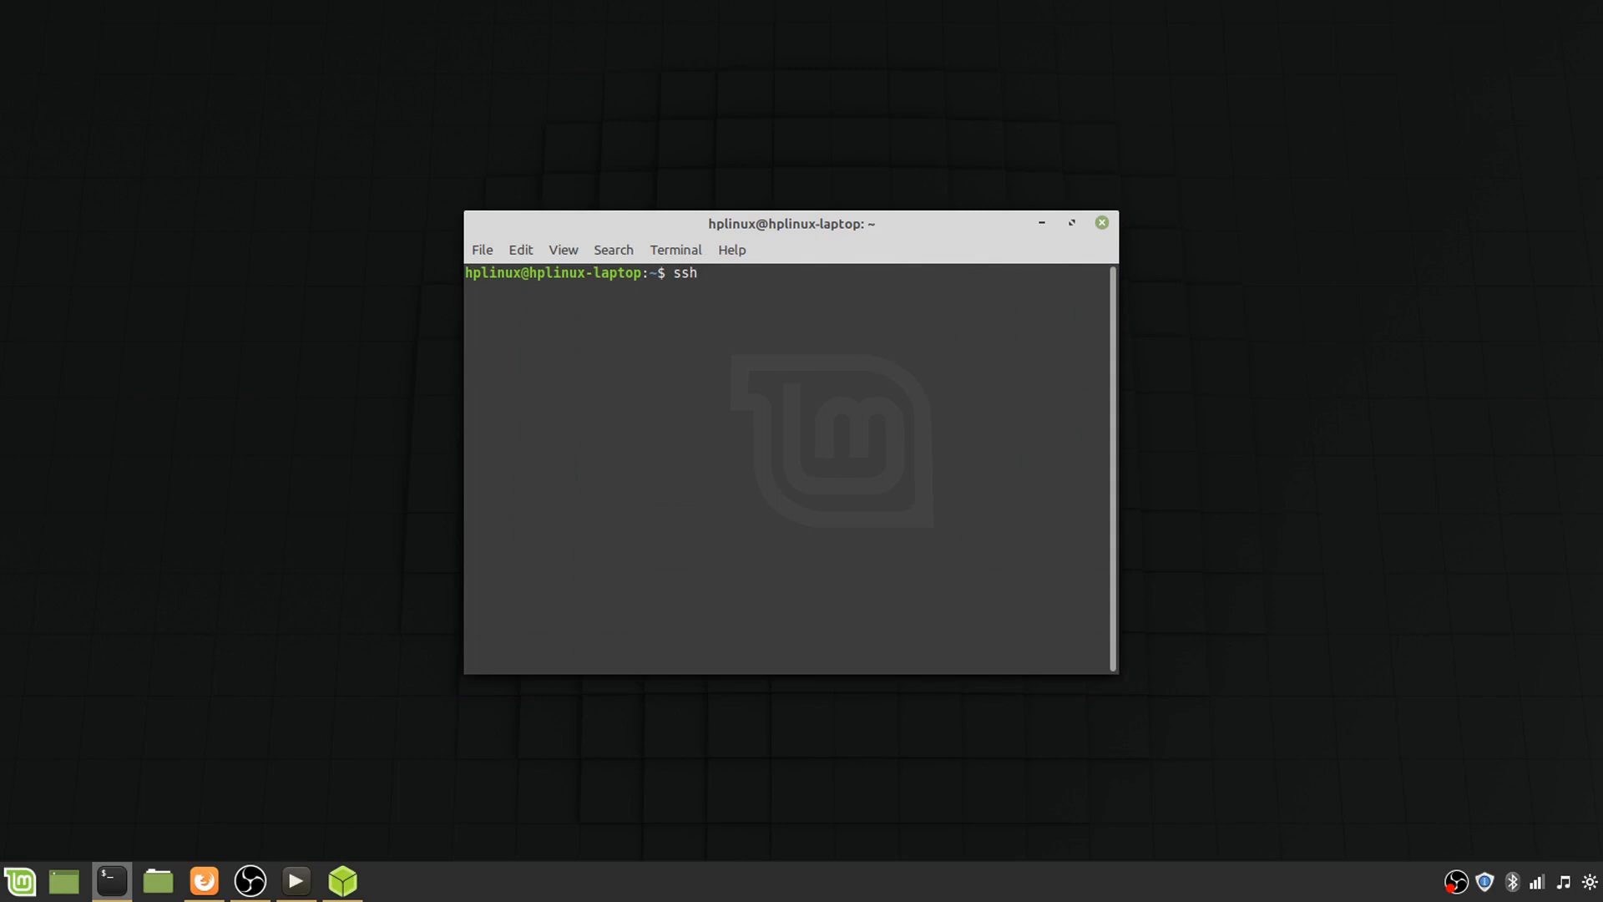
type("pi")
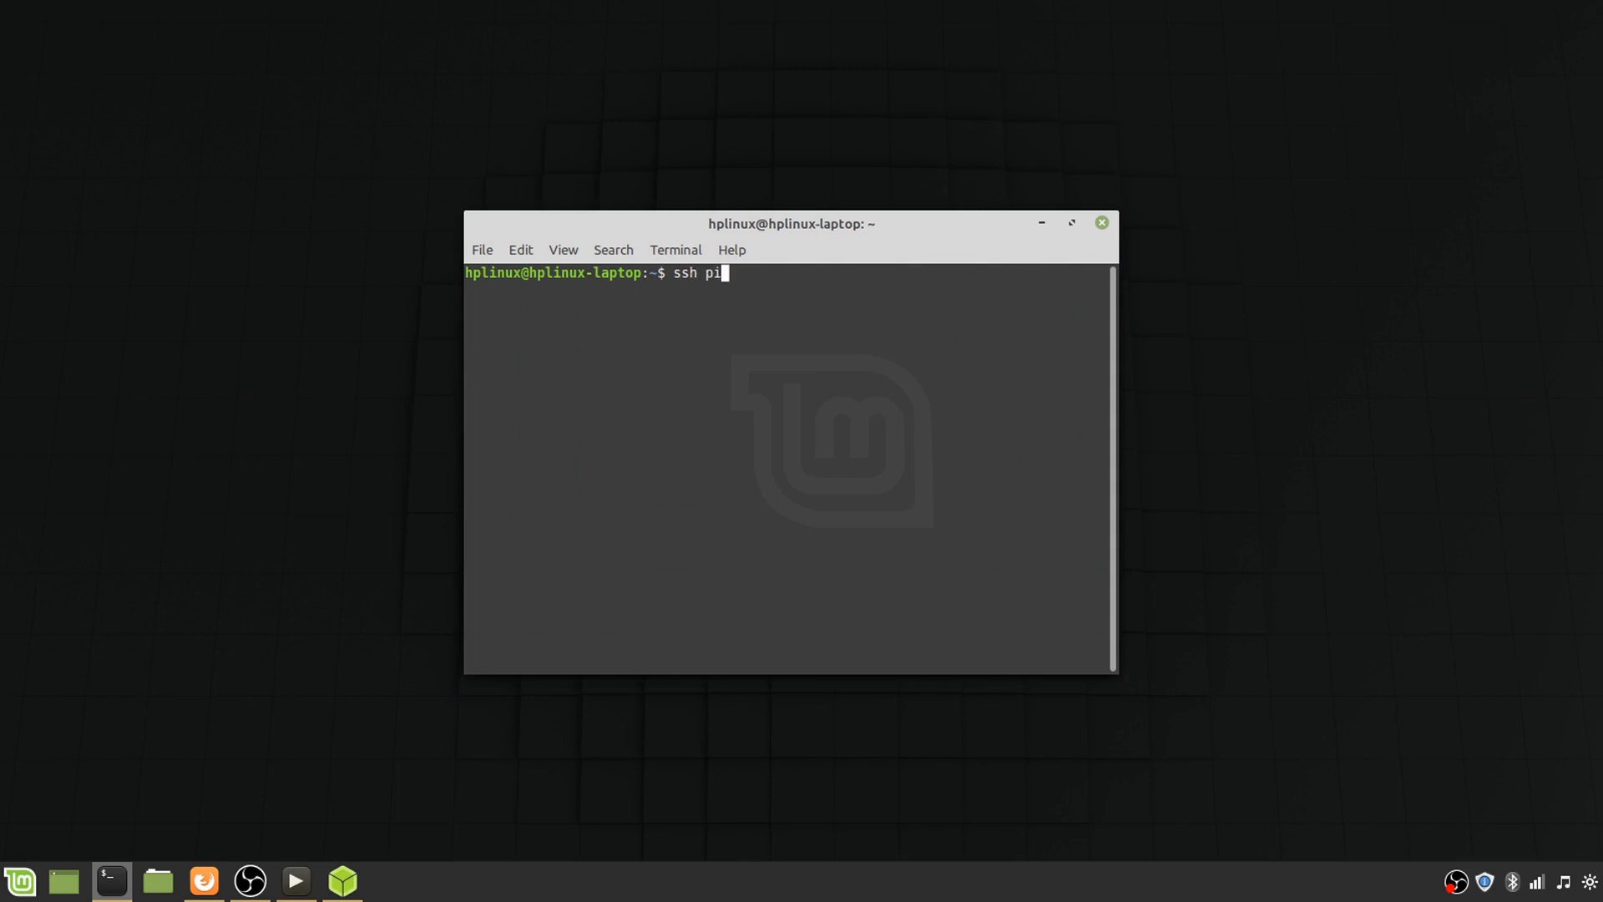
type("@")
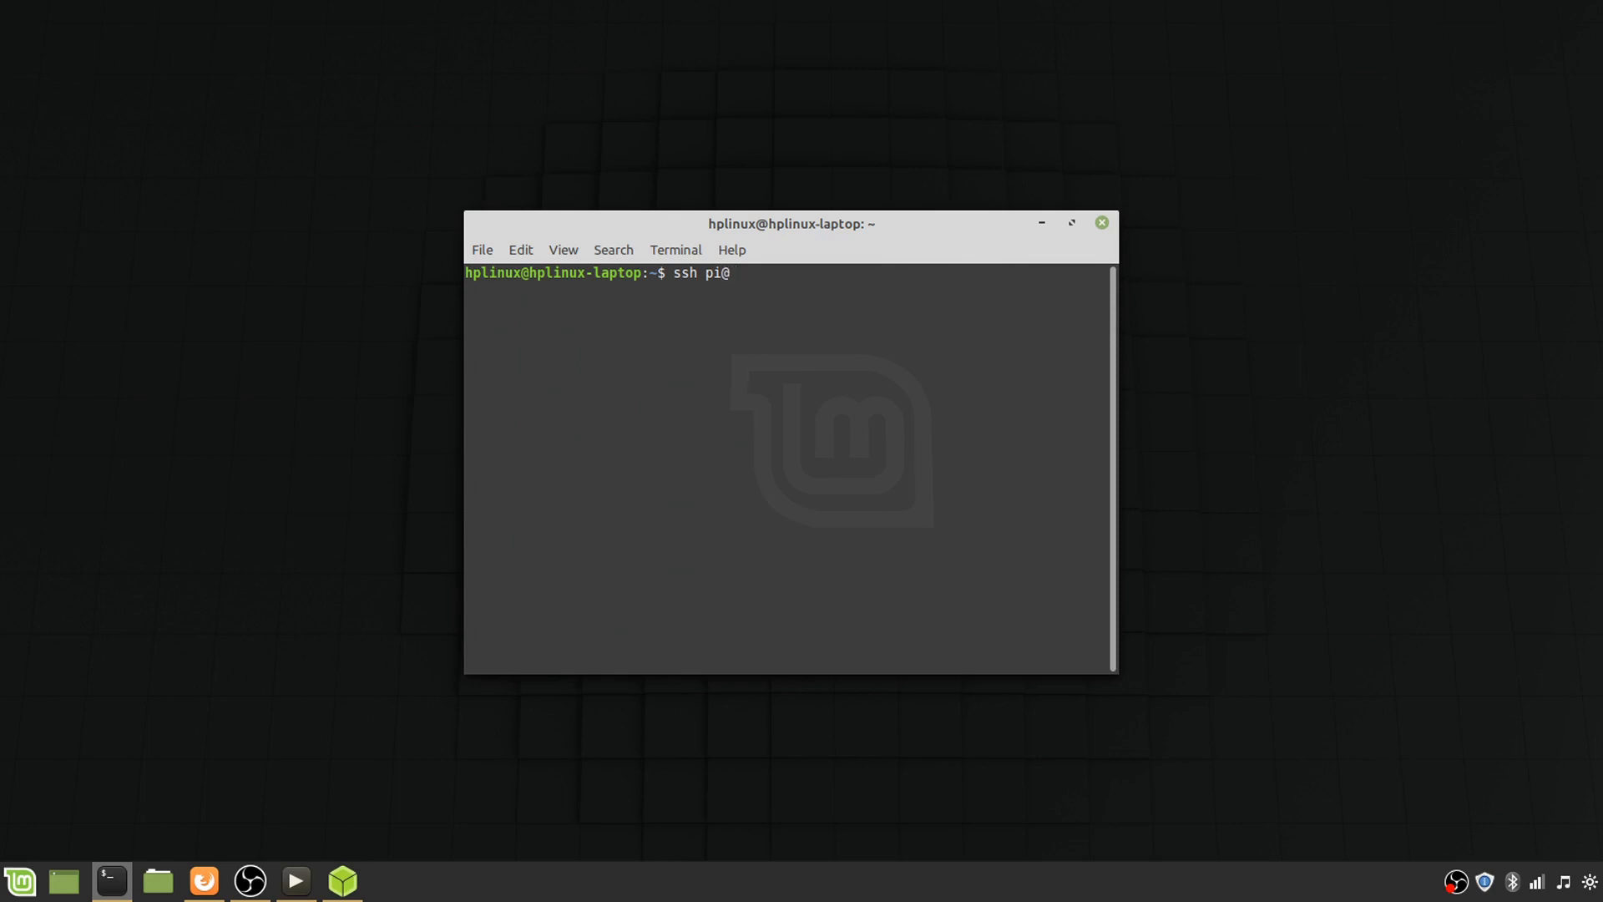
type("10.42.0.53")
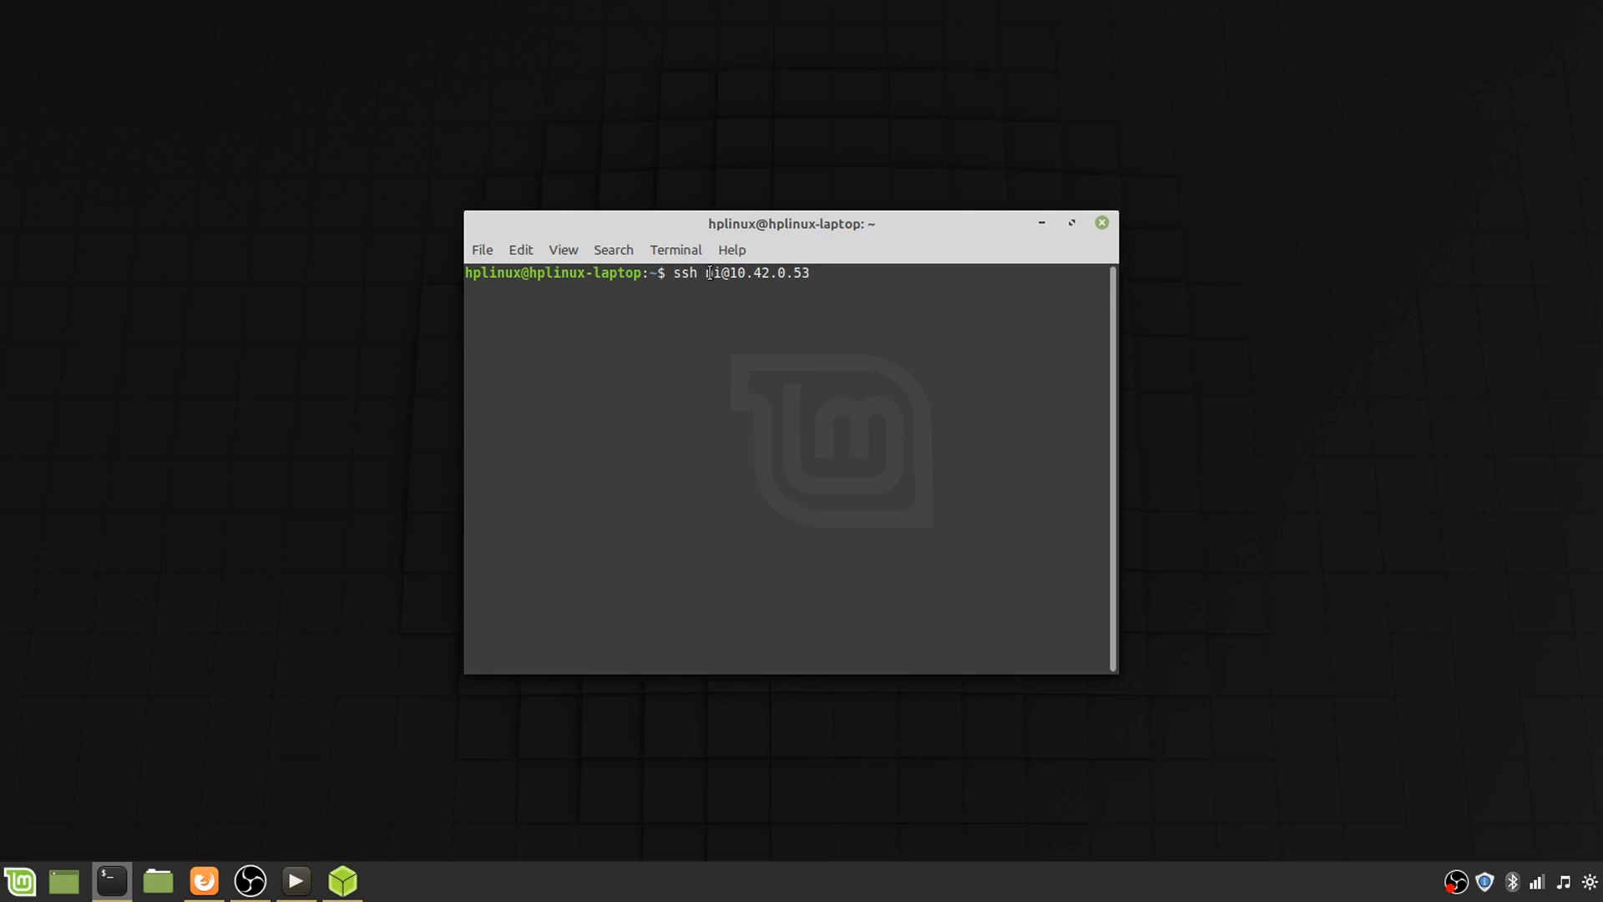
double_click(685, 272)
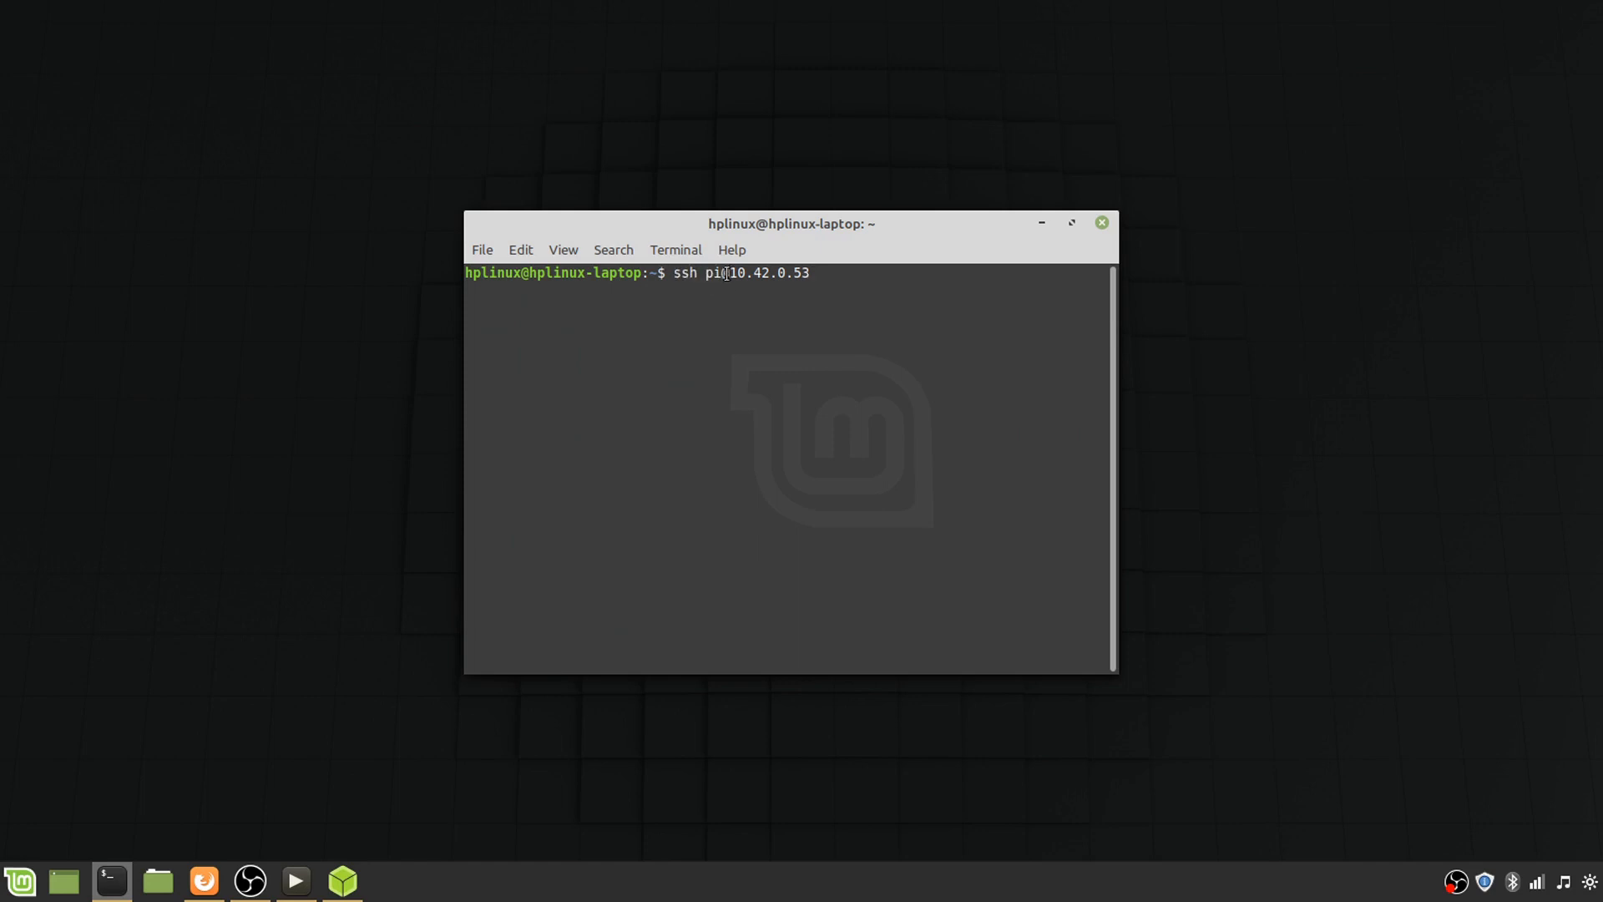
type("@")
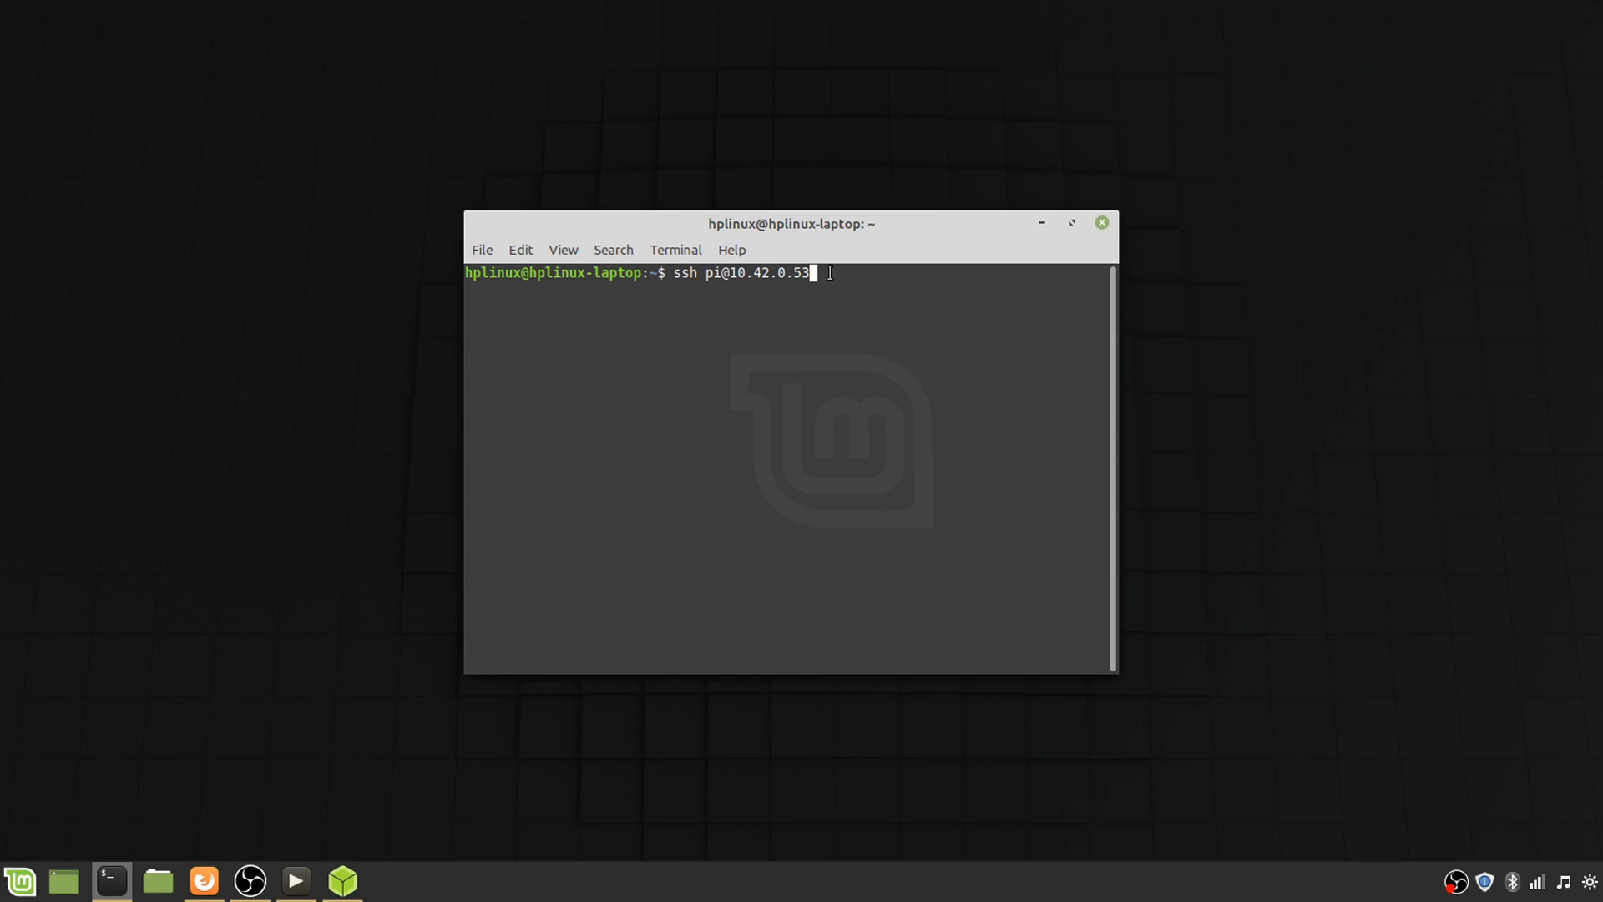
key("Return")
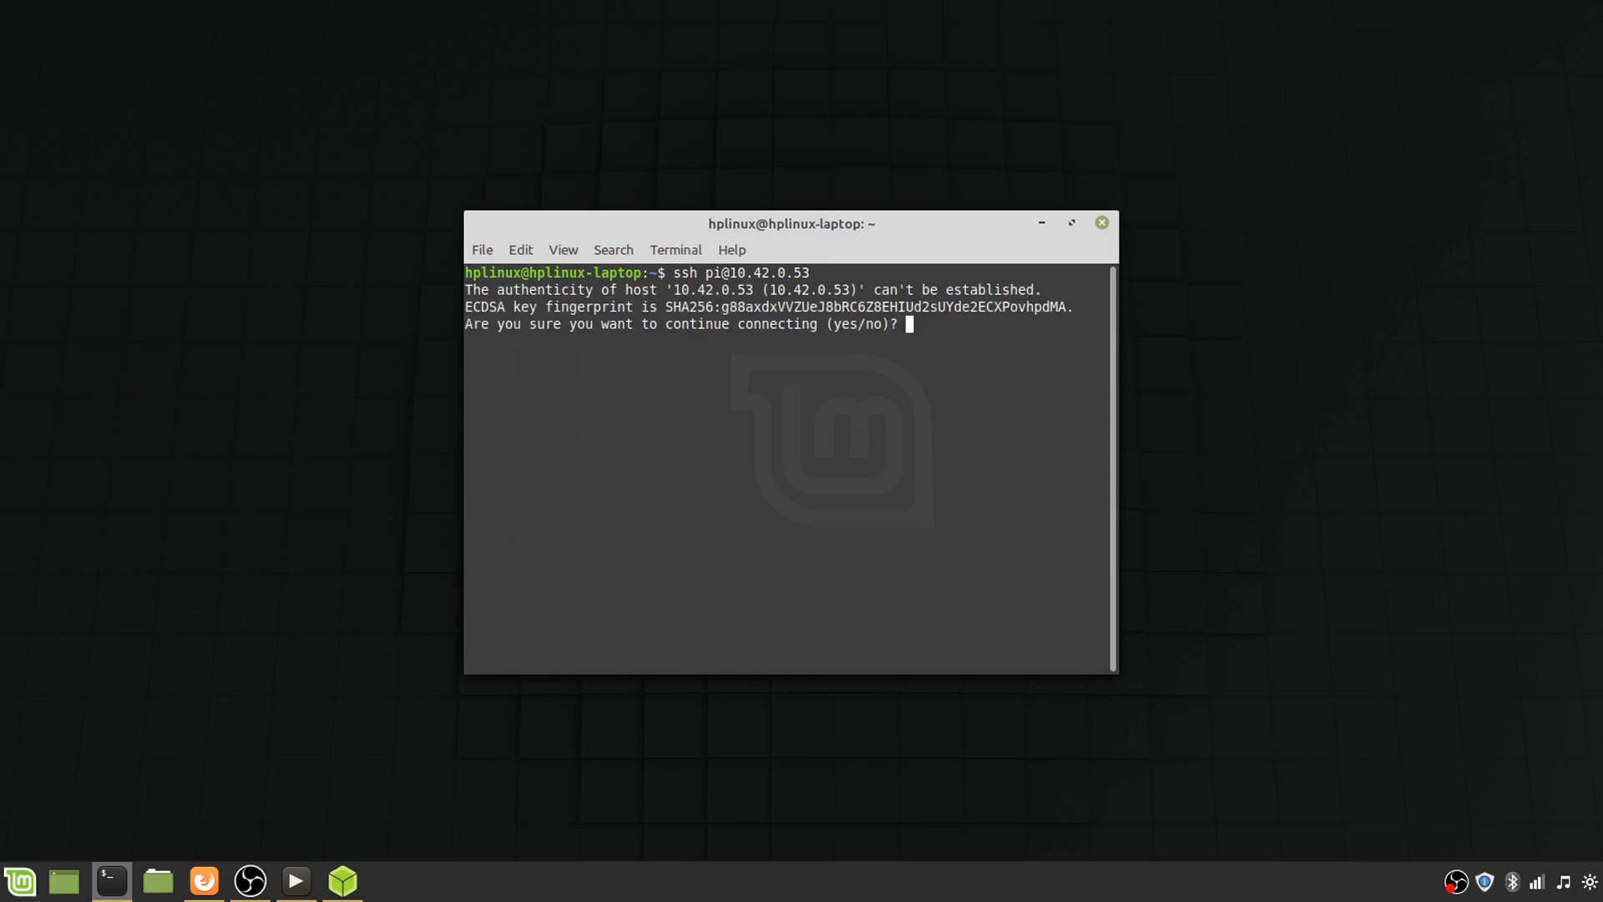
Accept the Pi's host key with yes and log in with the default password
type("yes")
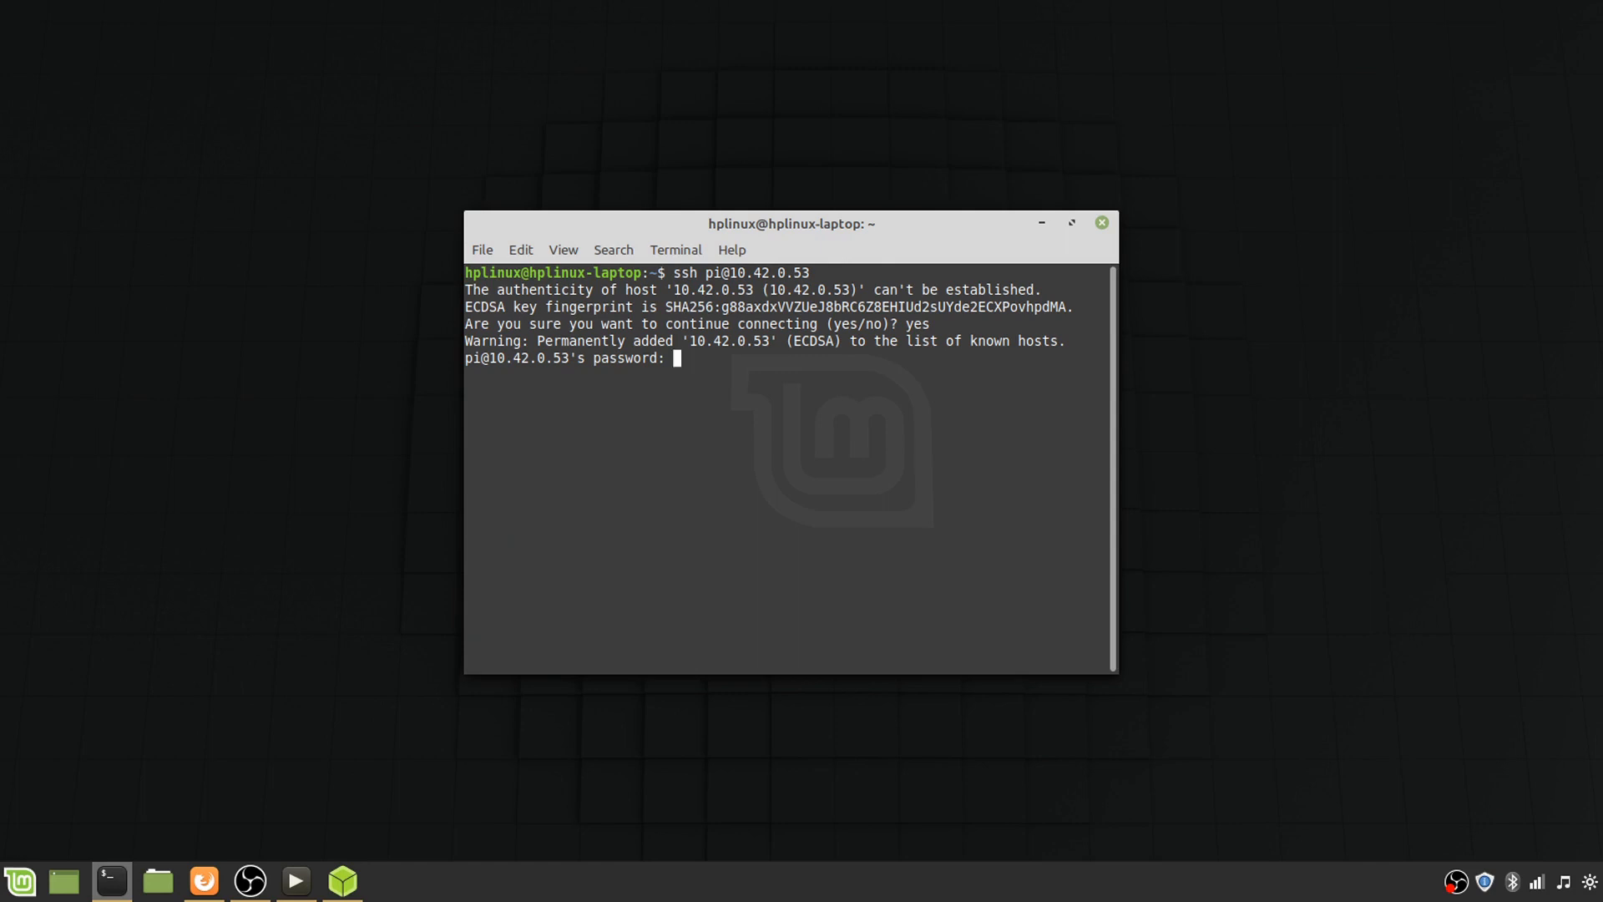
key("Return")
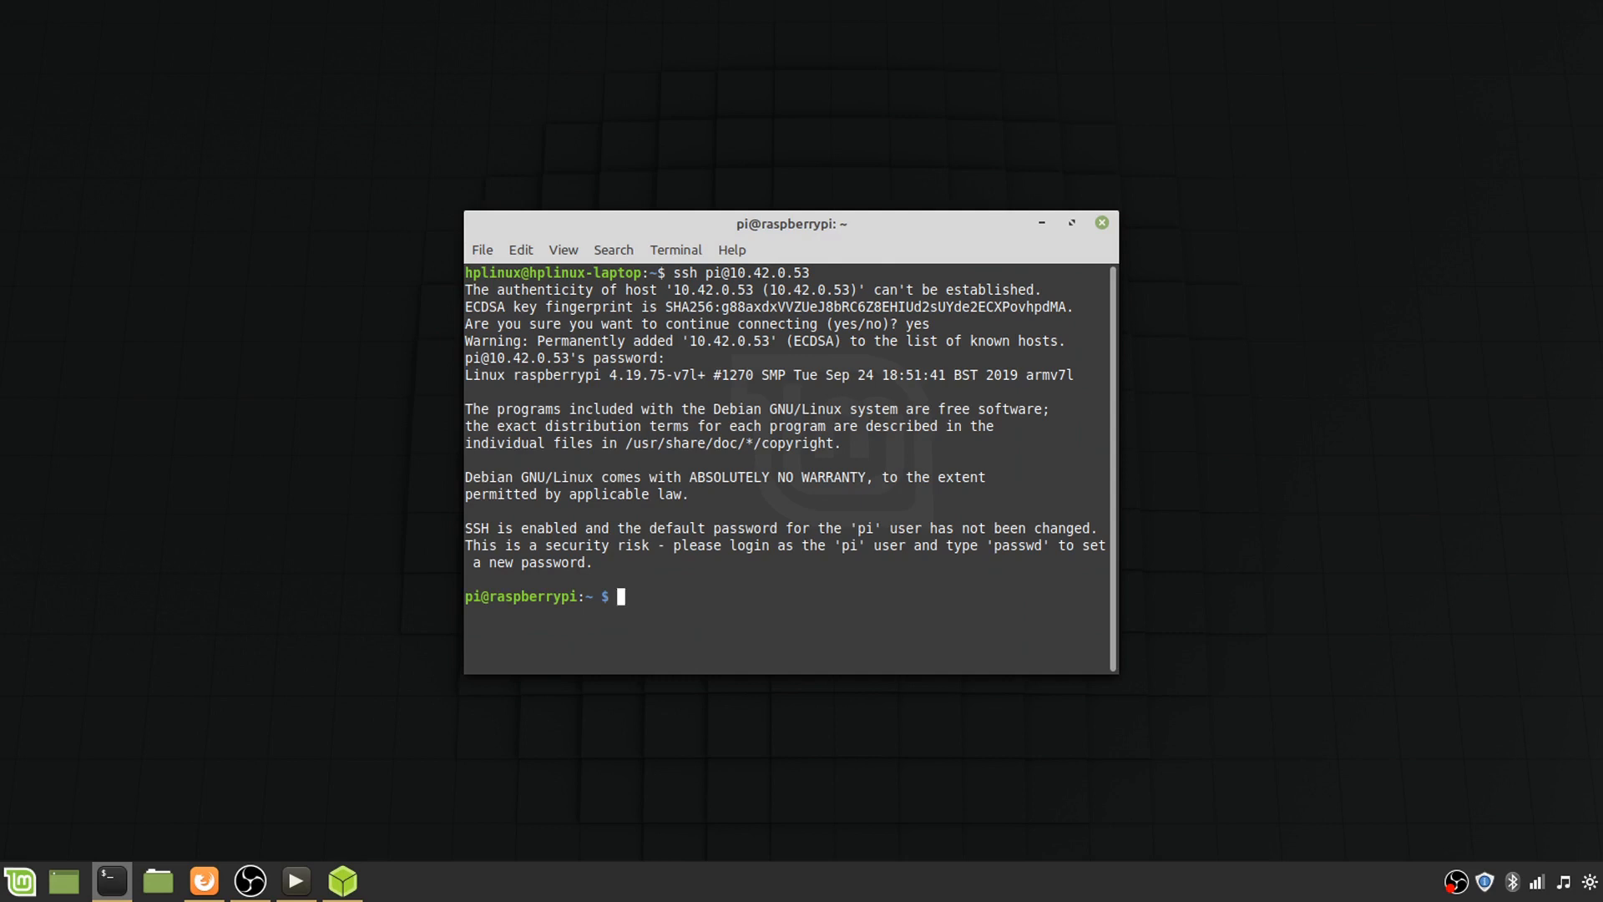
Run passwd, supplying the current password and the new one twice until it reports success
type("passwd")
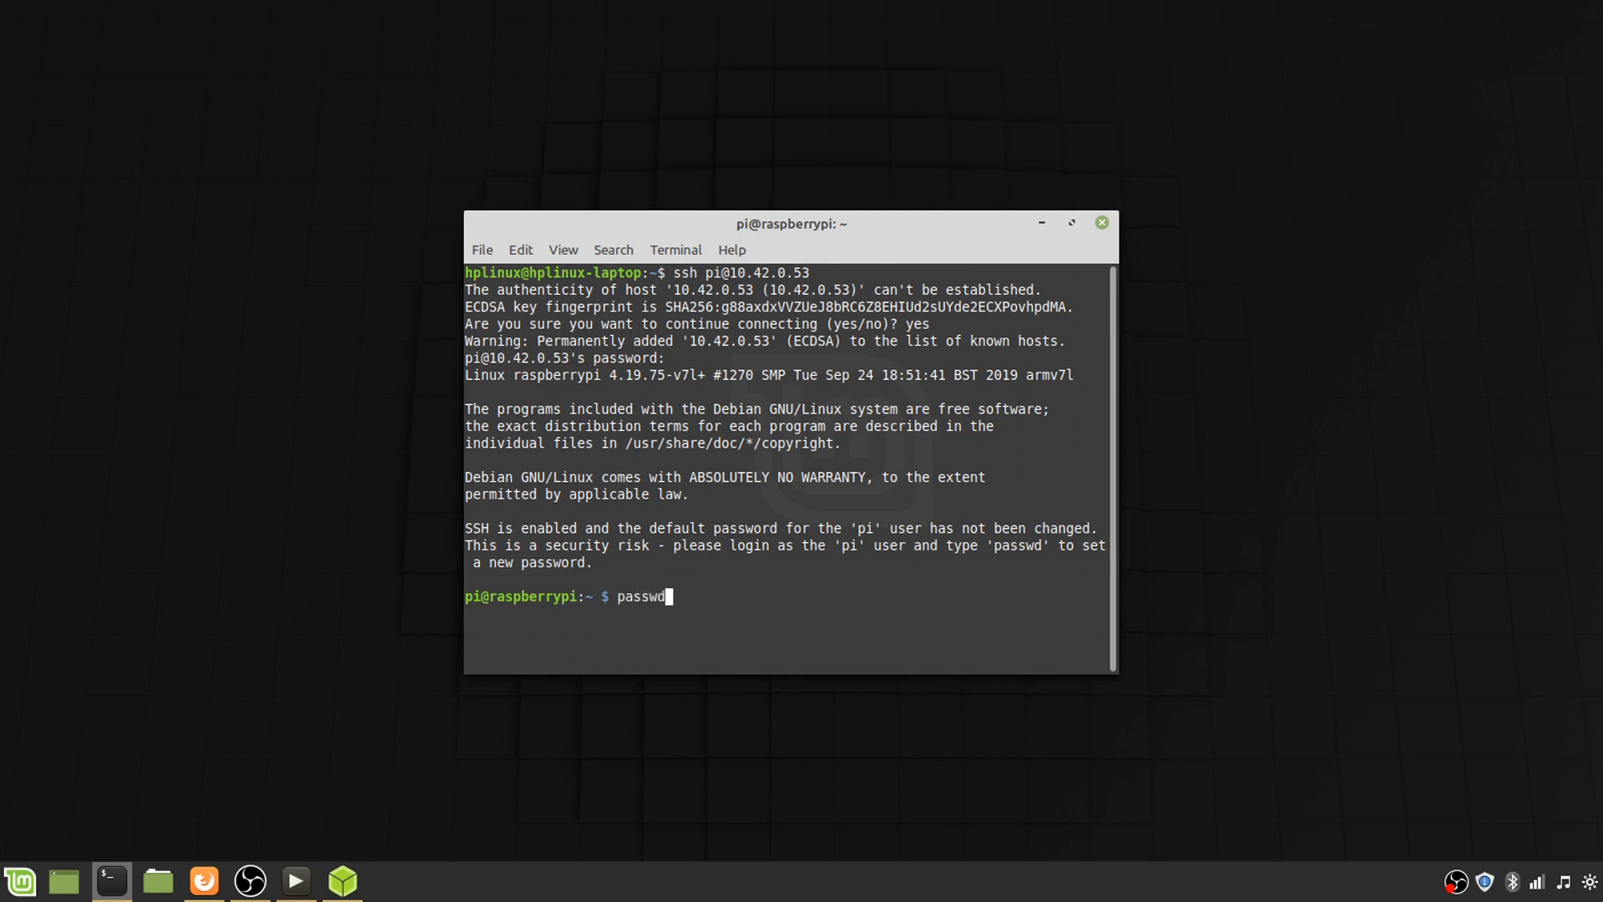
key("Return")
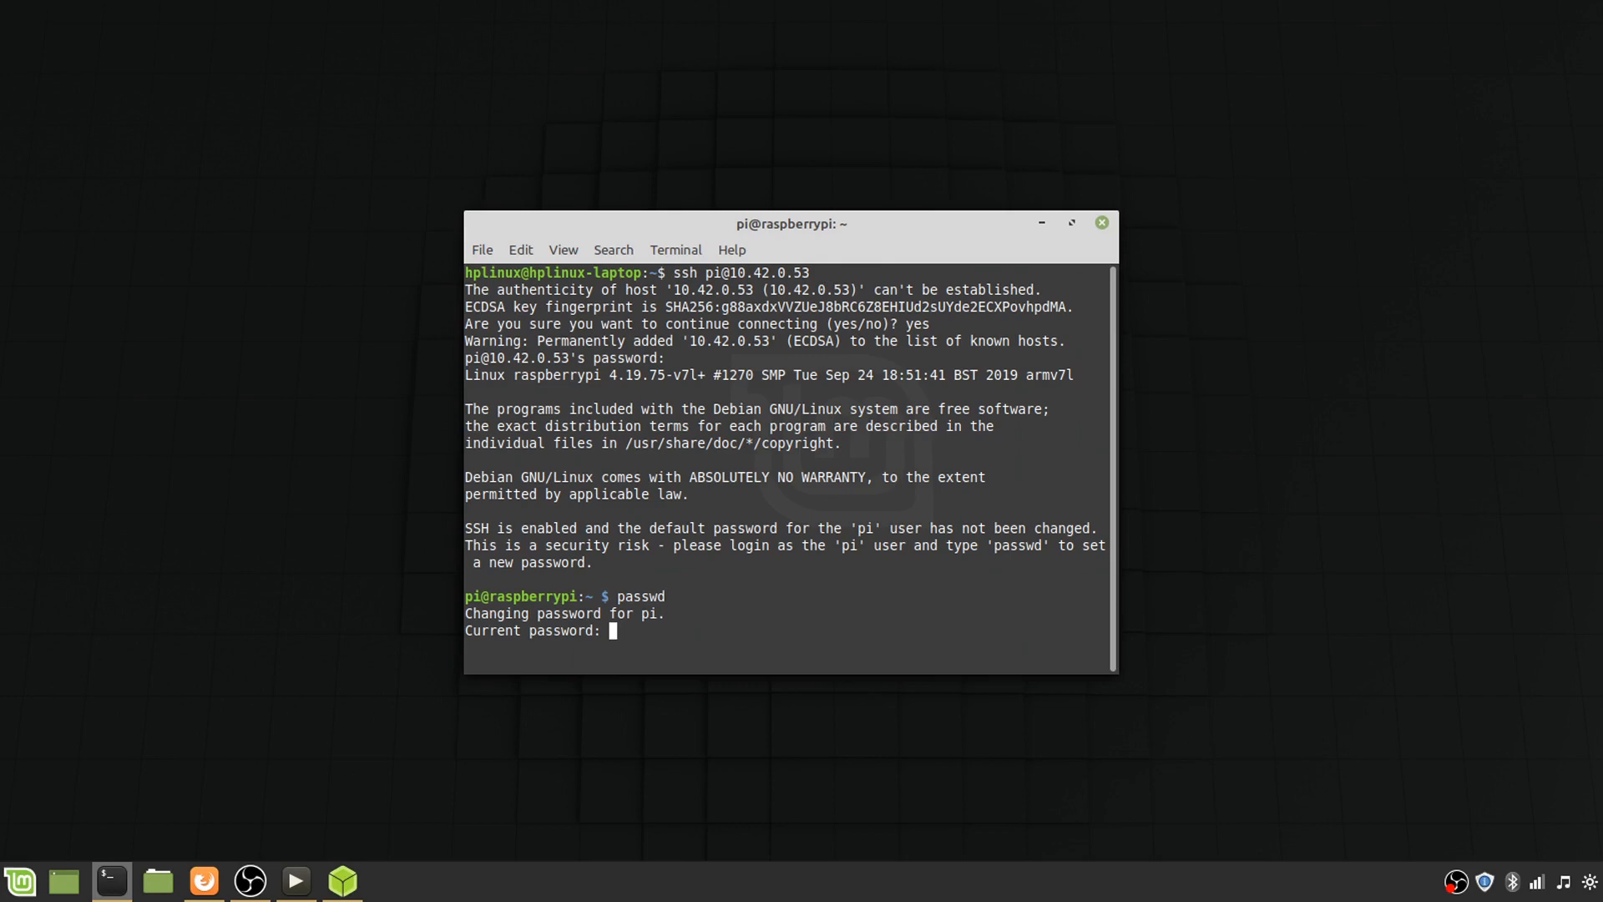
key("Return")
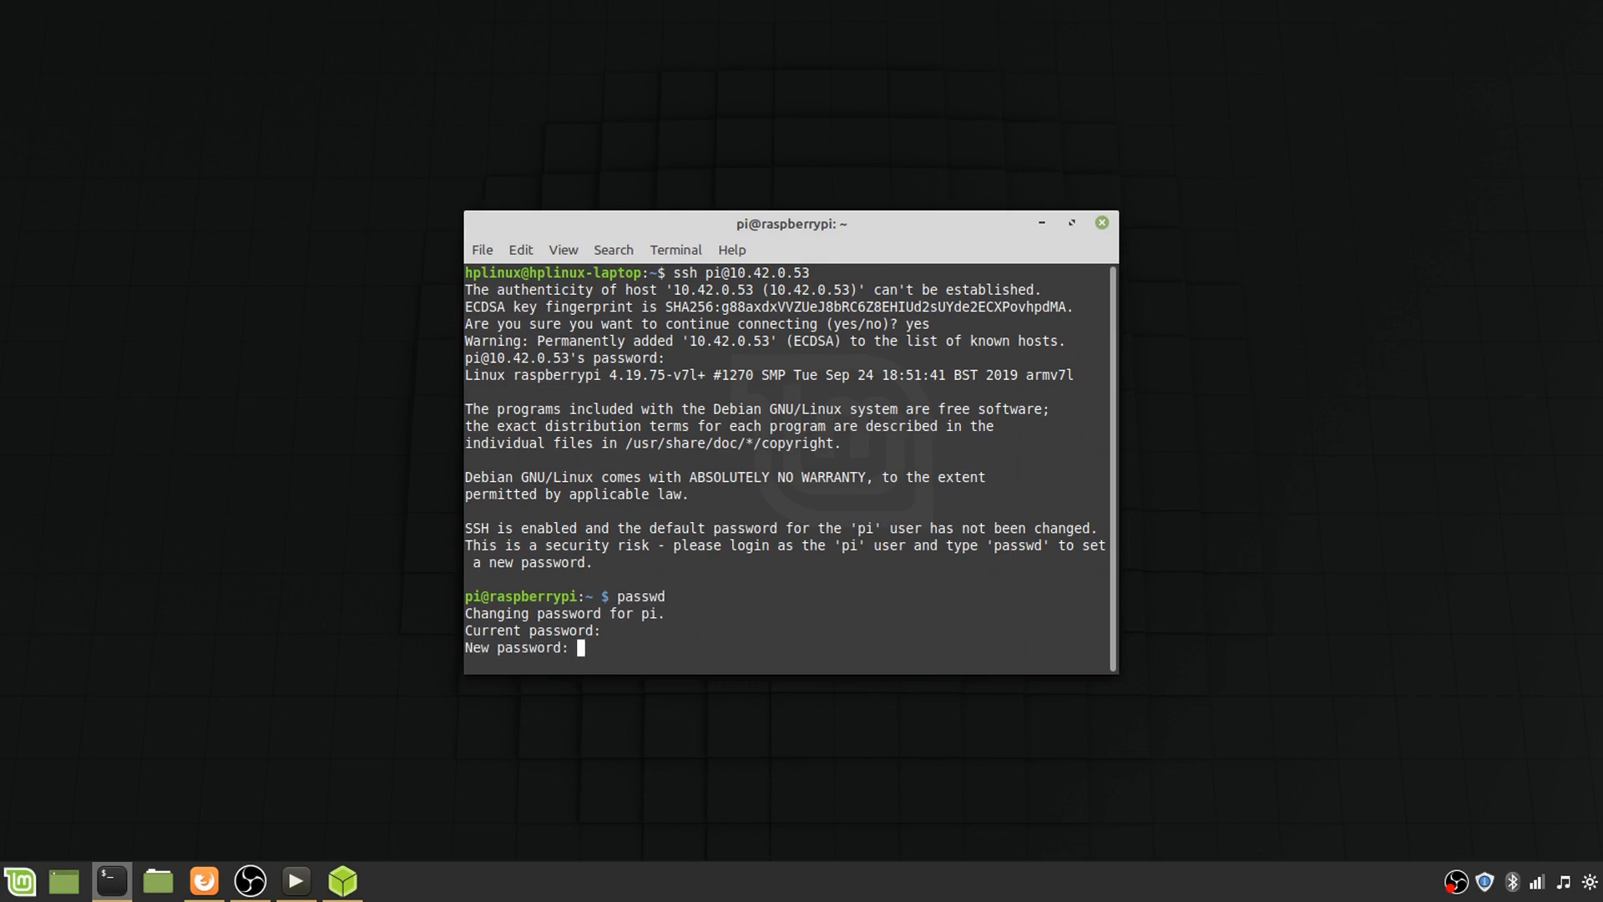
key("Return")
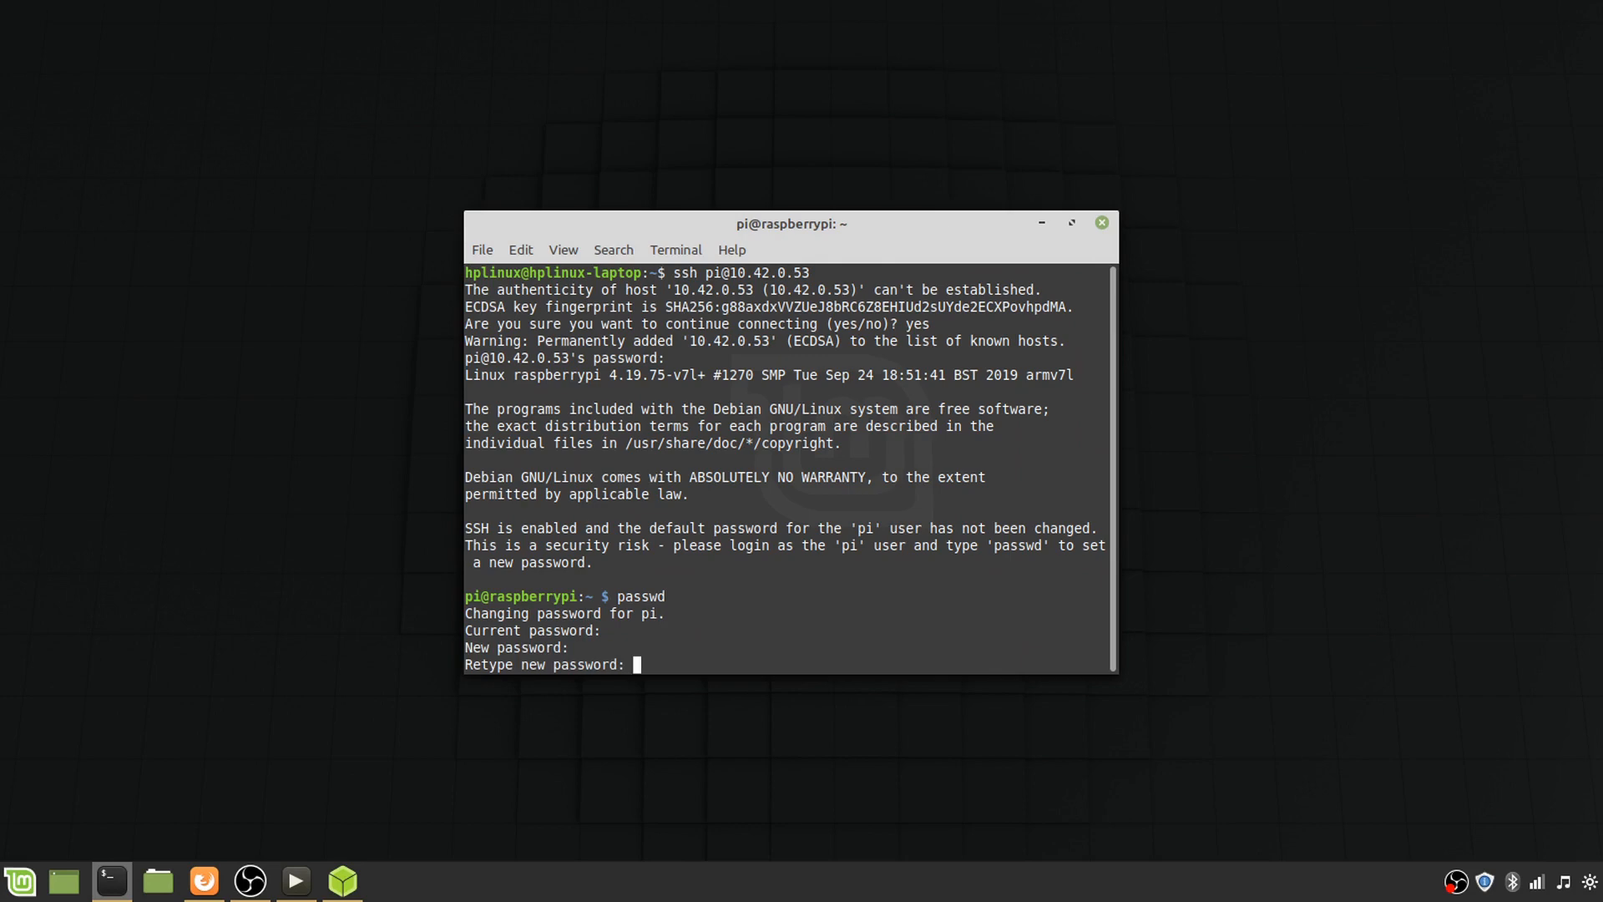
key("Return")
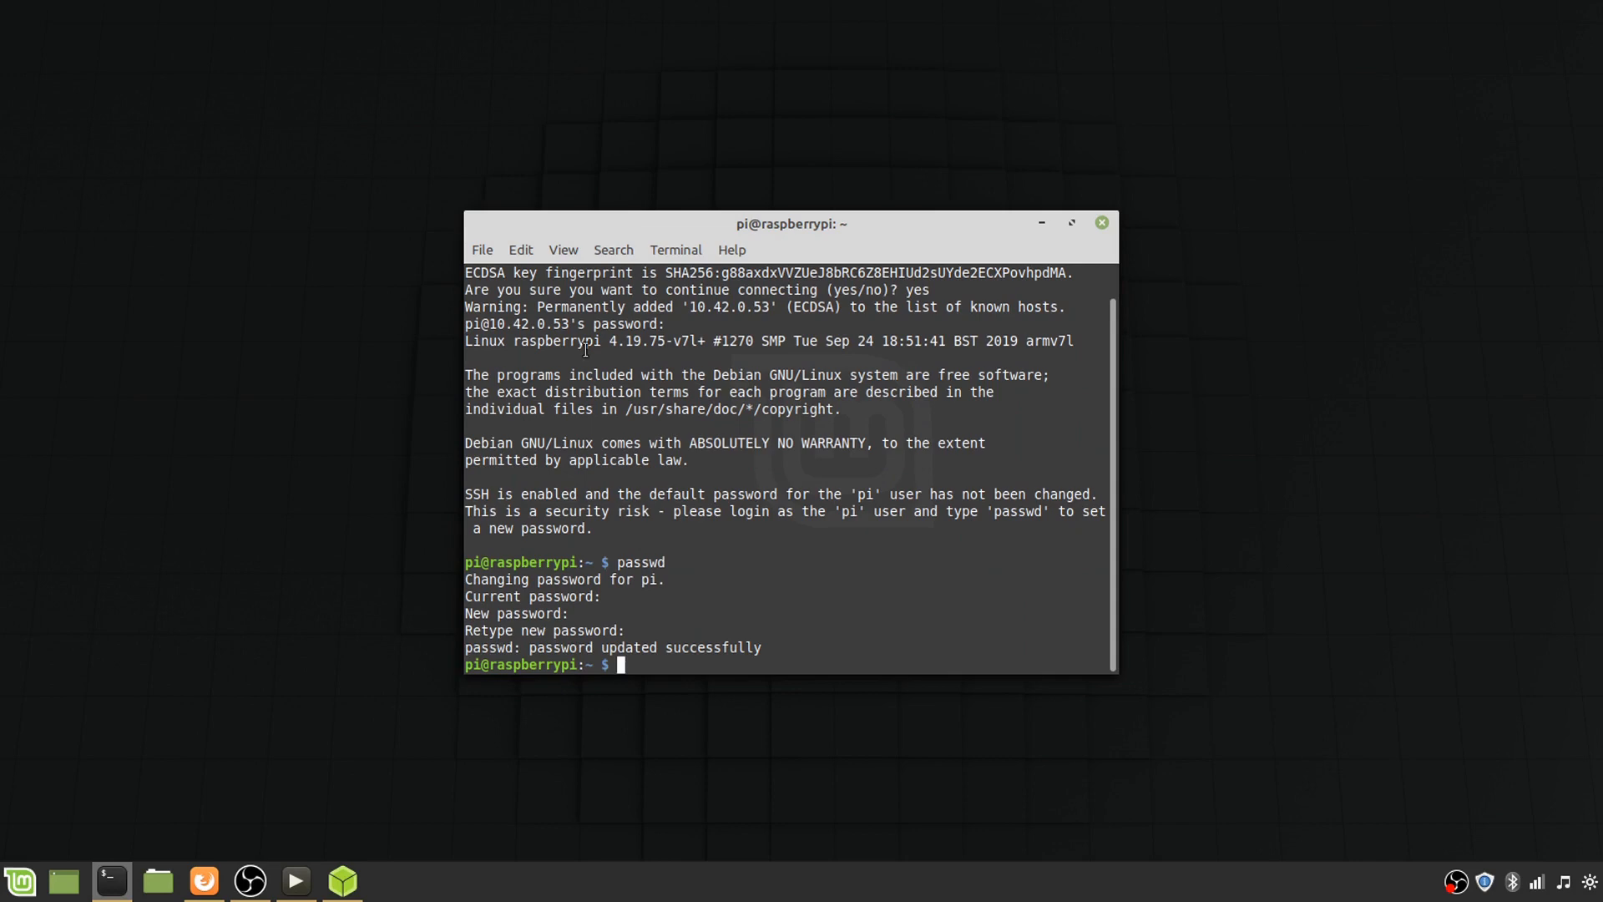
Return to the Raspbian Buster Lite guide in Firefox and scroll to the apt-get update step
left_click(202, 882)
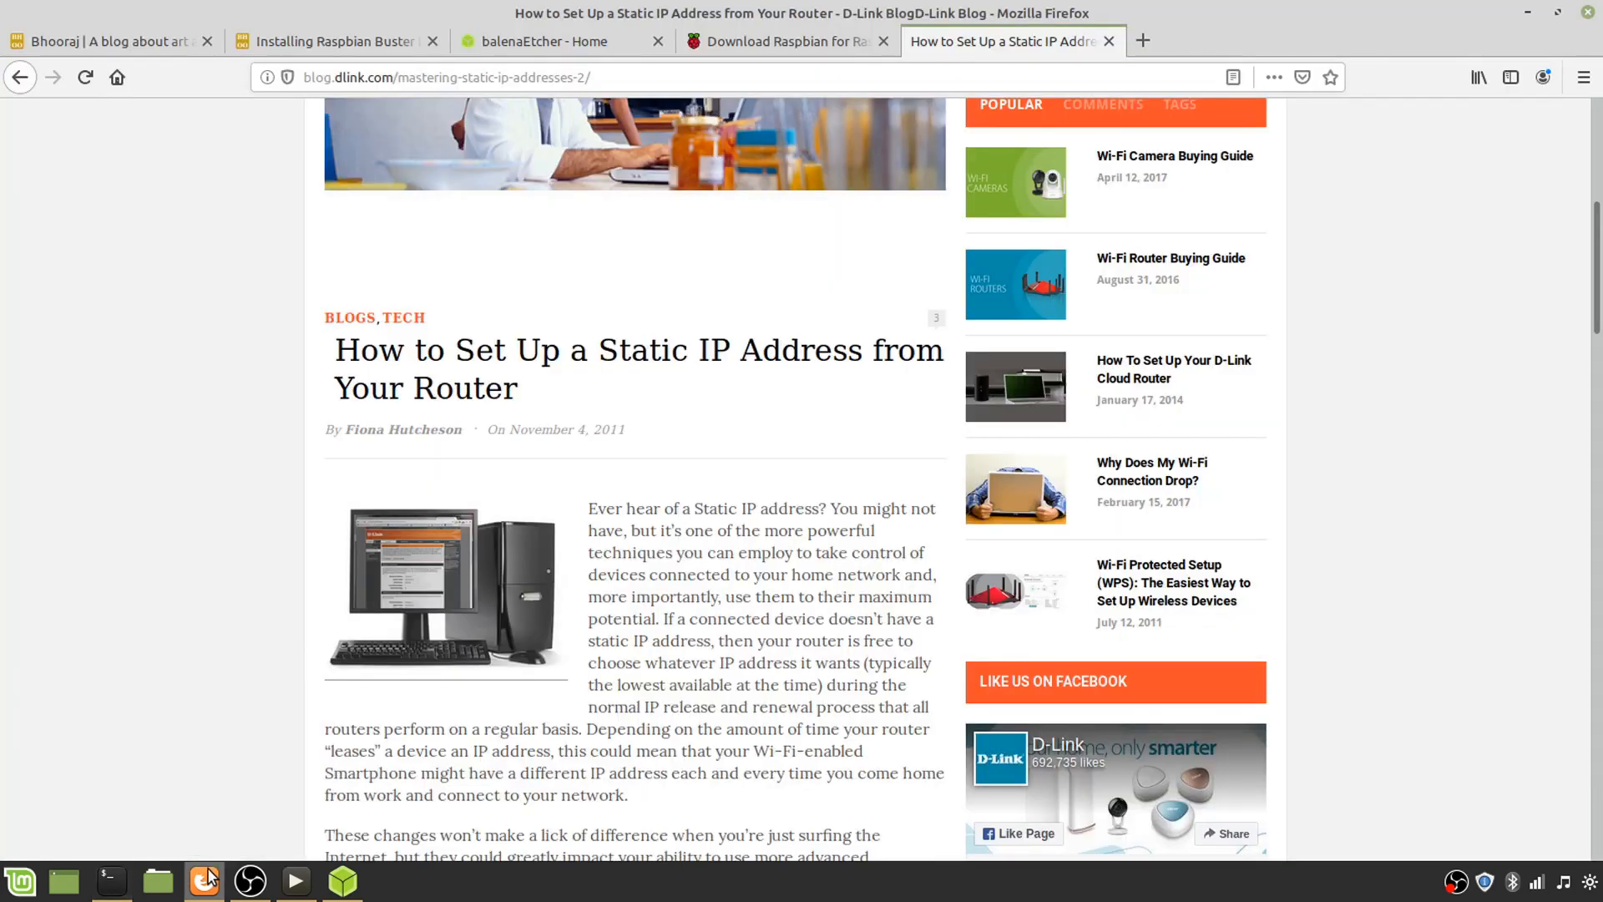
left_click(327, 40)
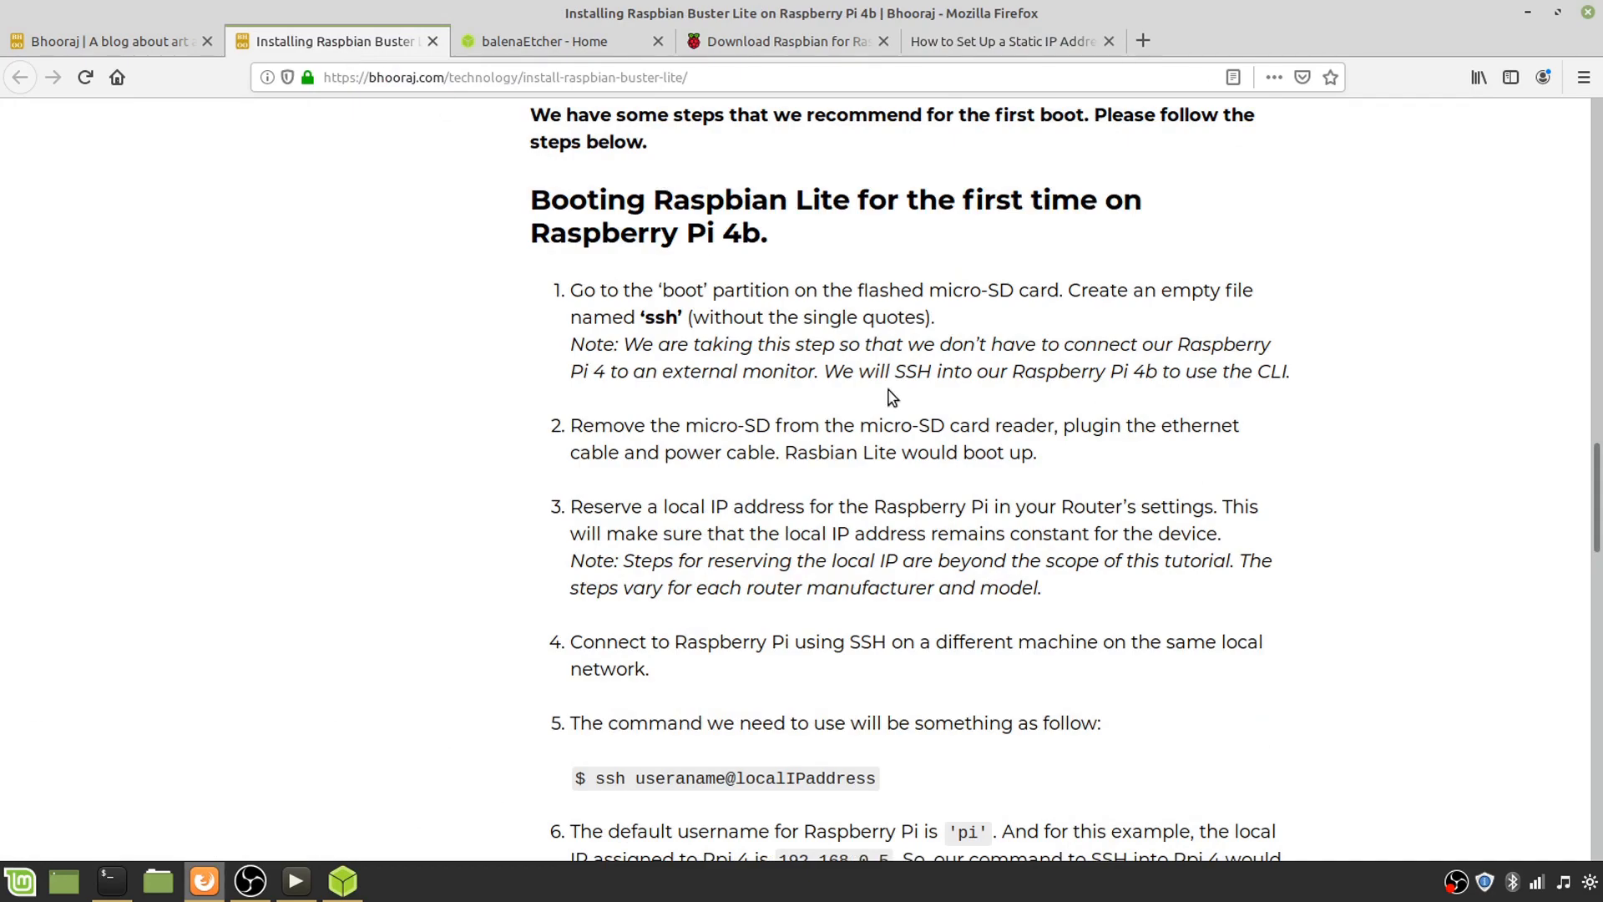
scroll("down", 3)
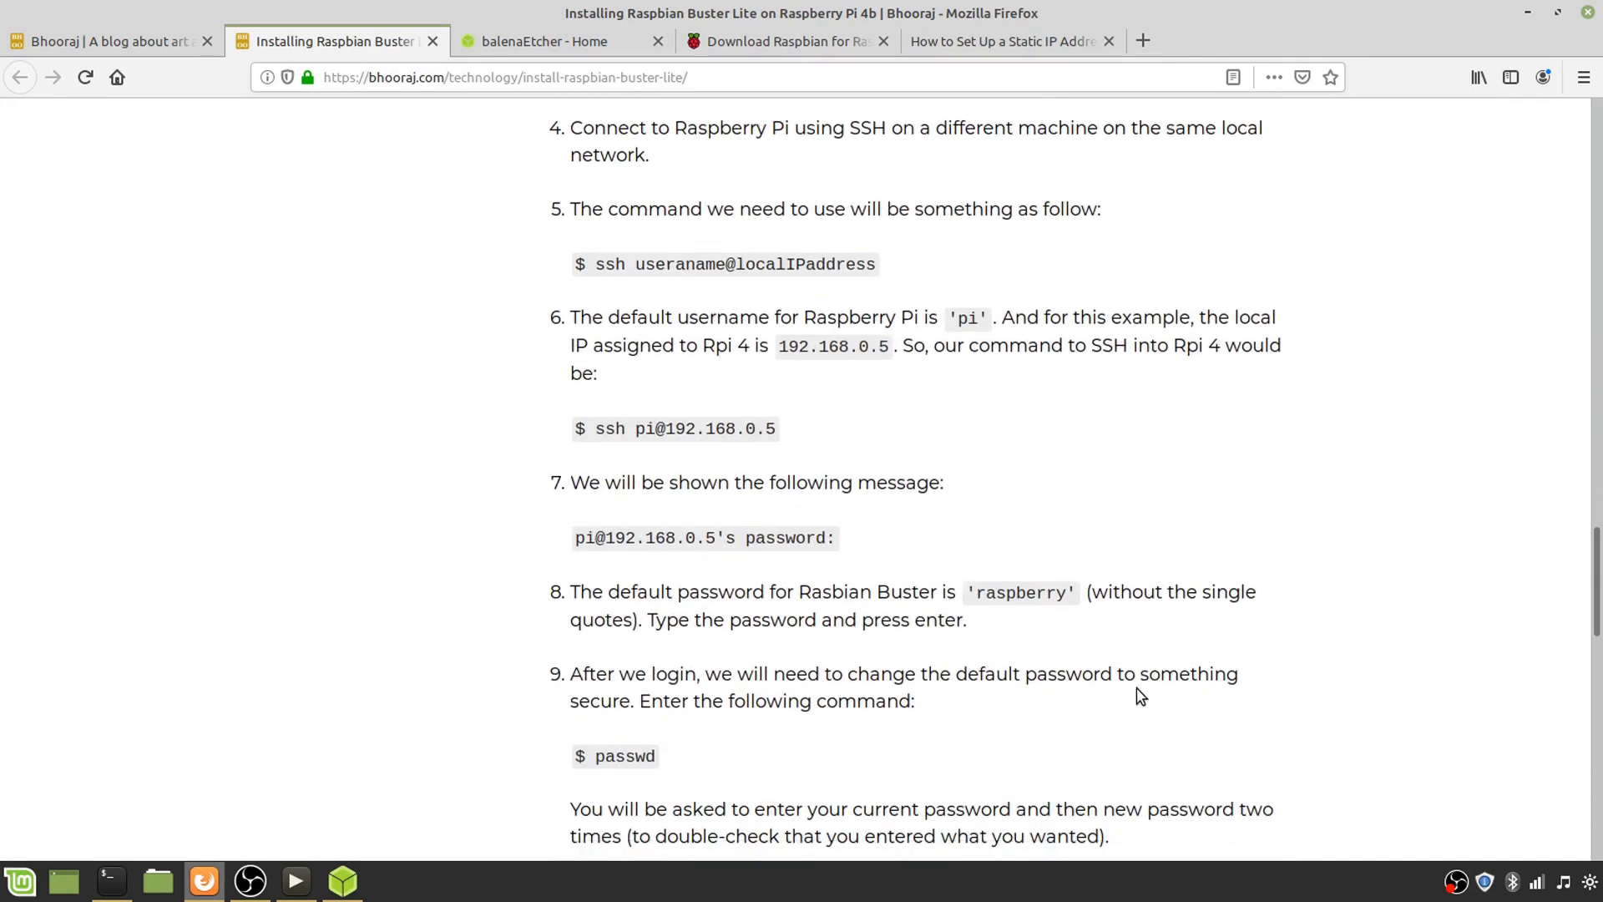
scroll("down", 3)
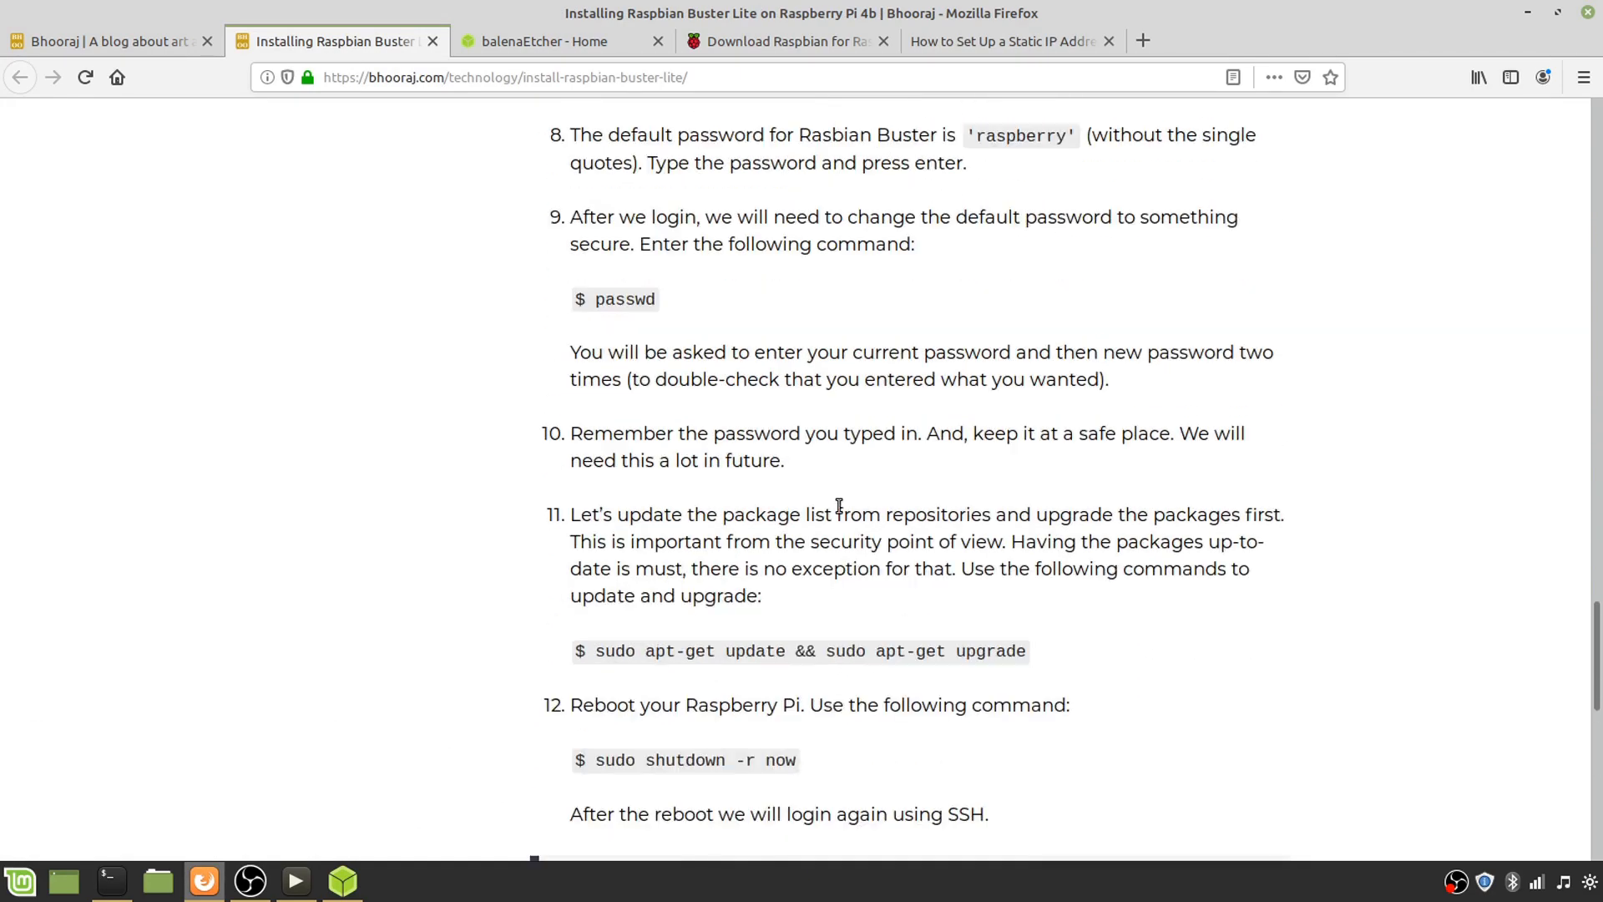
mouse_move(598, 654)
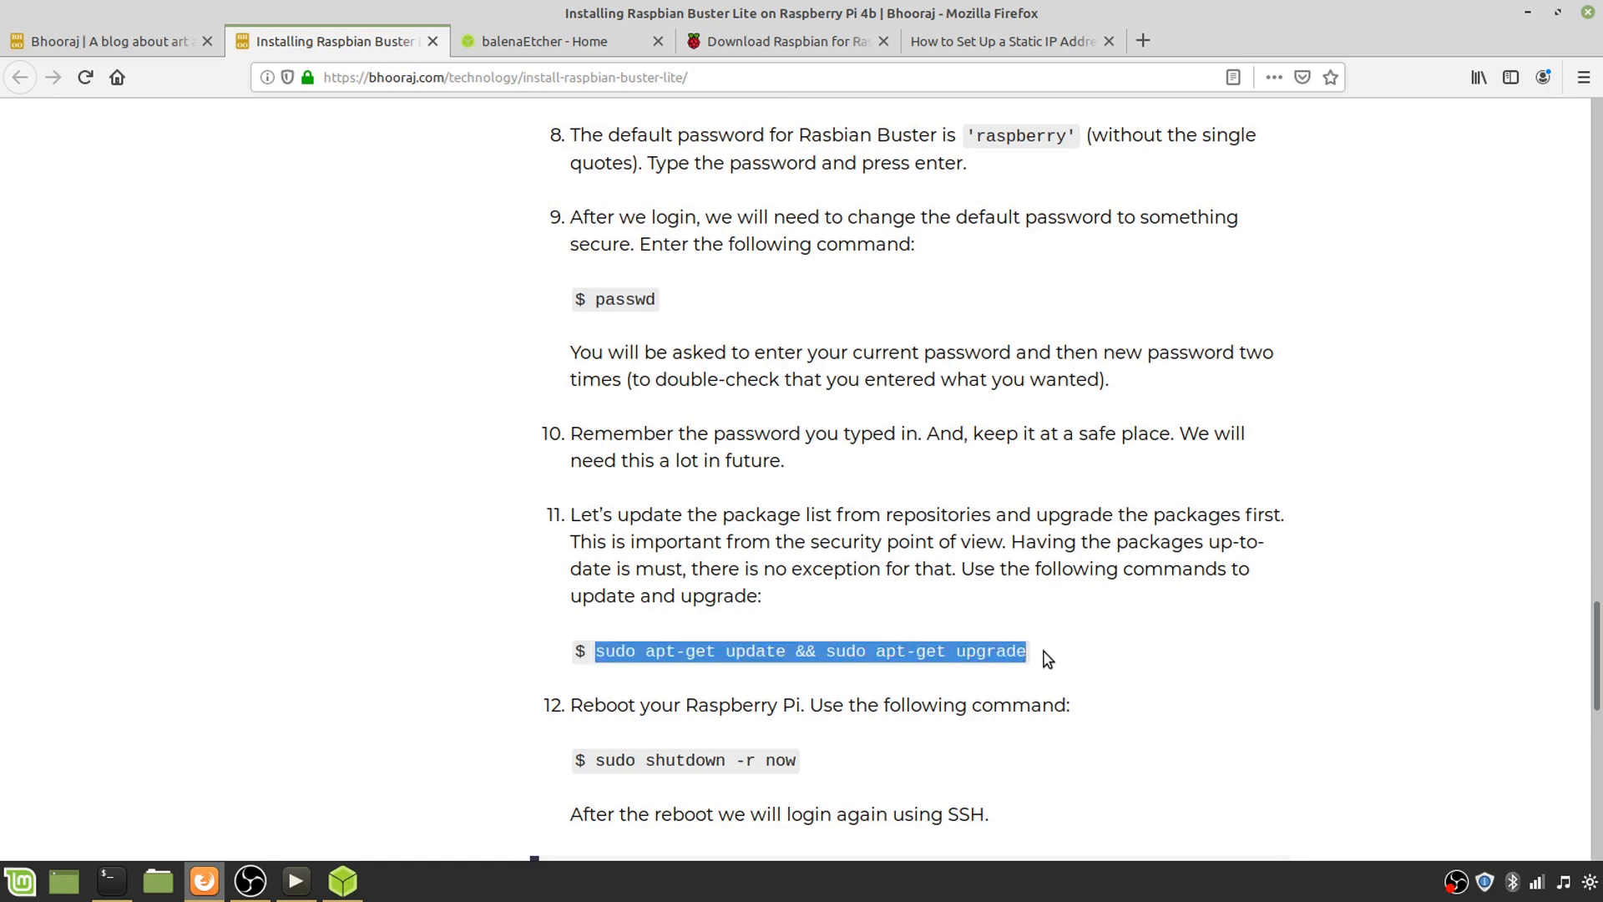
mouse_move(154, 863)
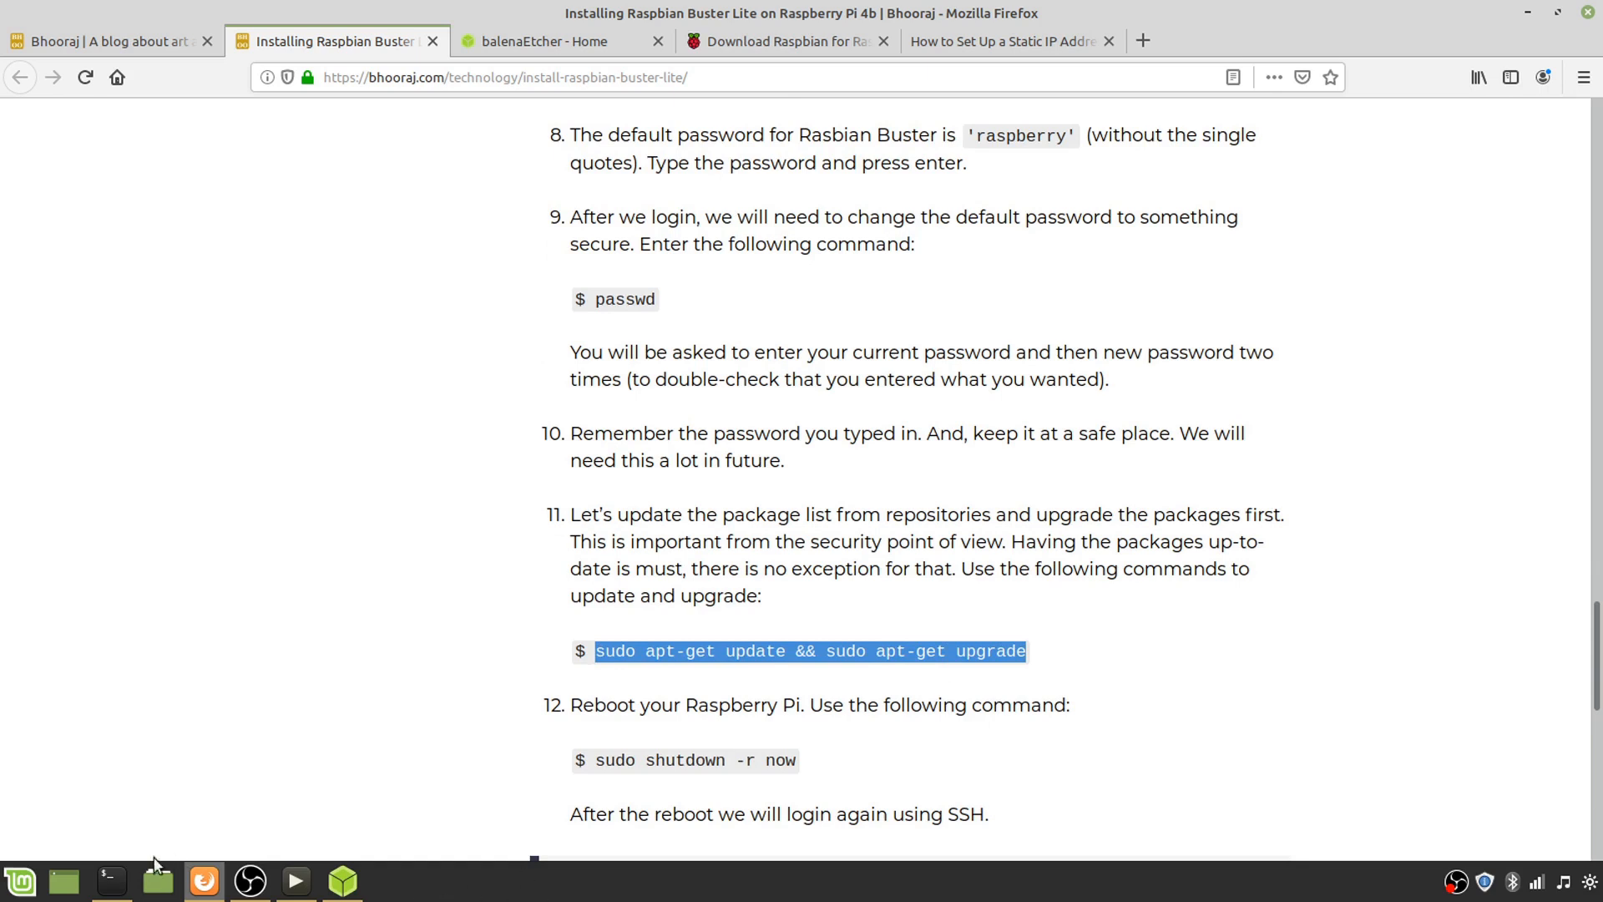
Run sudo apt-get update && sudo apt-get upgrade in the Pi's SSH session
left_click(110, 880)
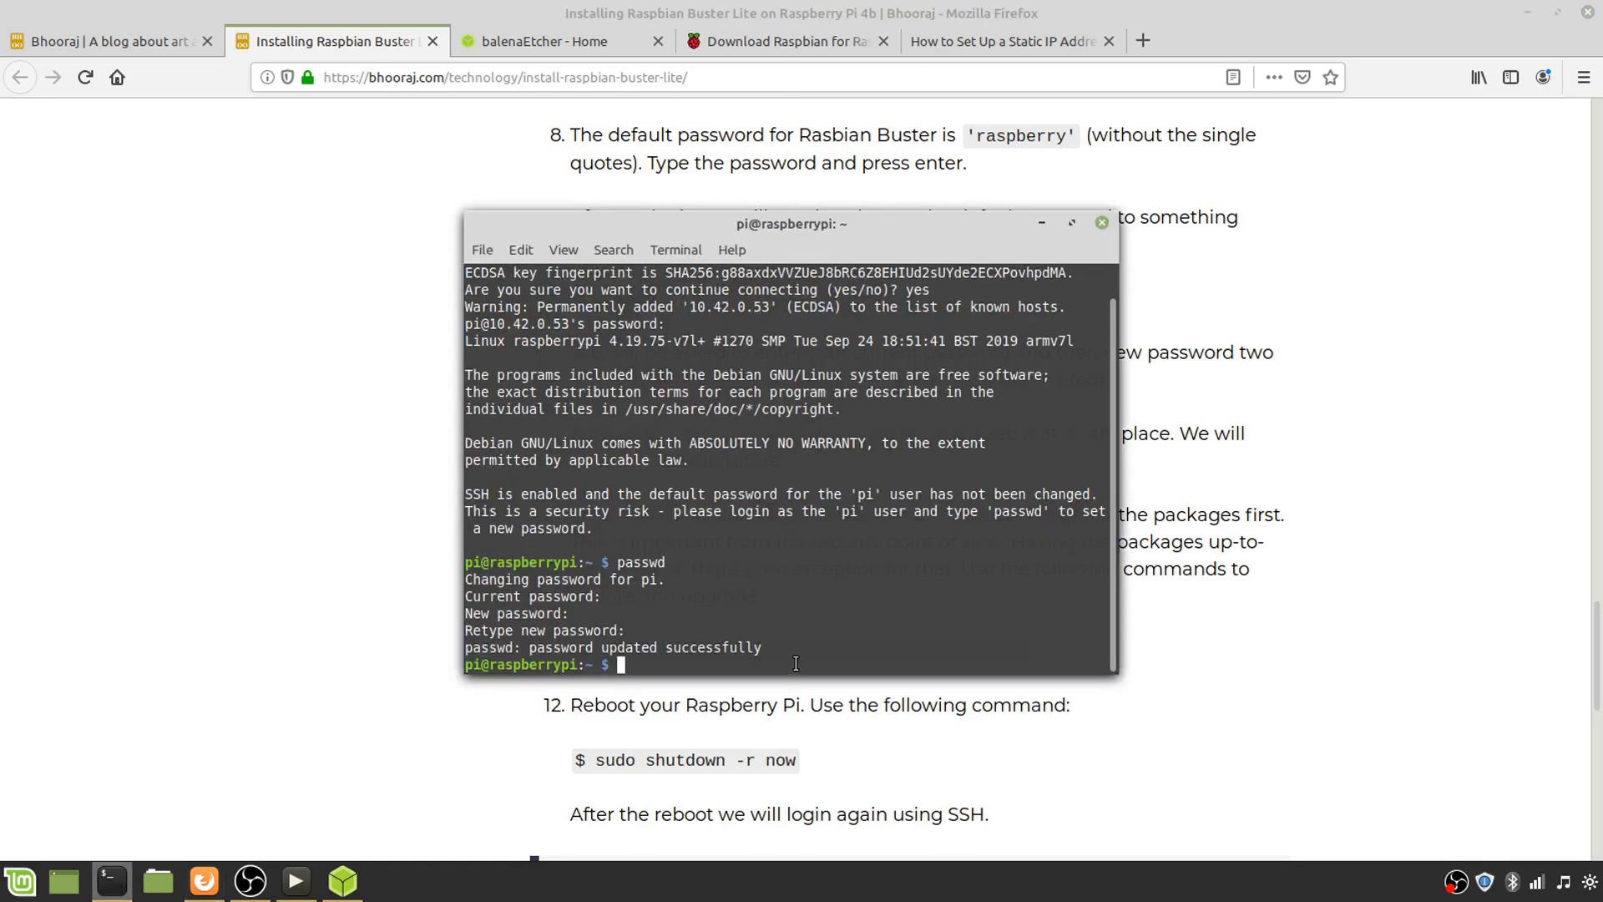
type("sudo apt-get update && sudo apt-get upgrade")
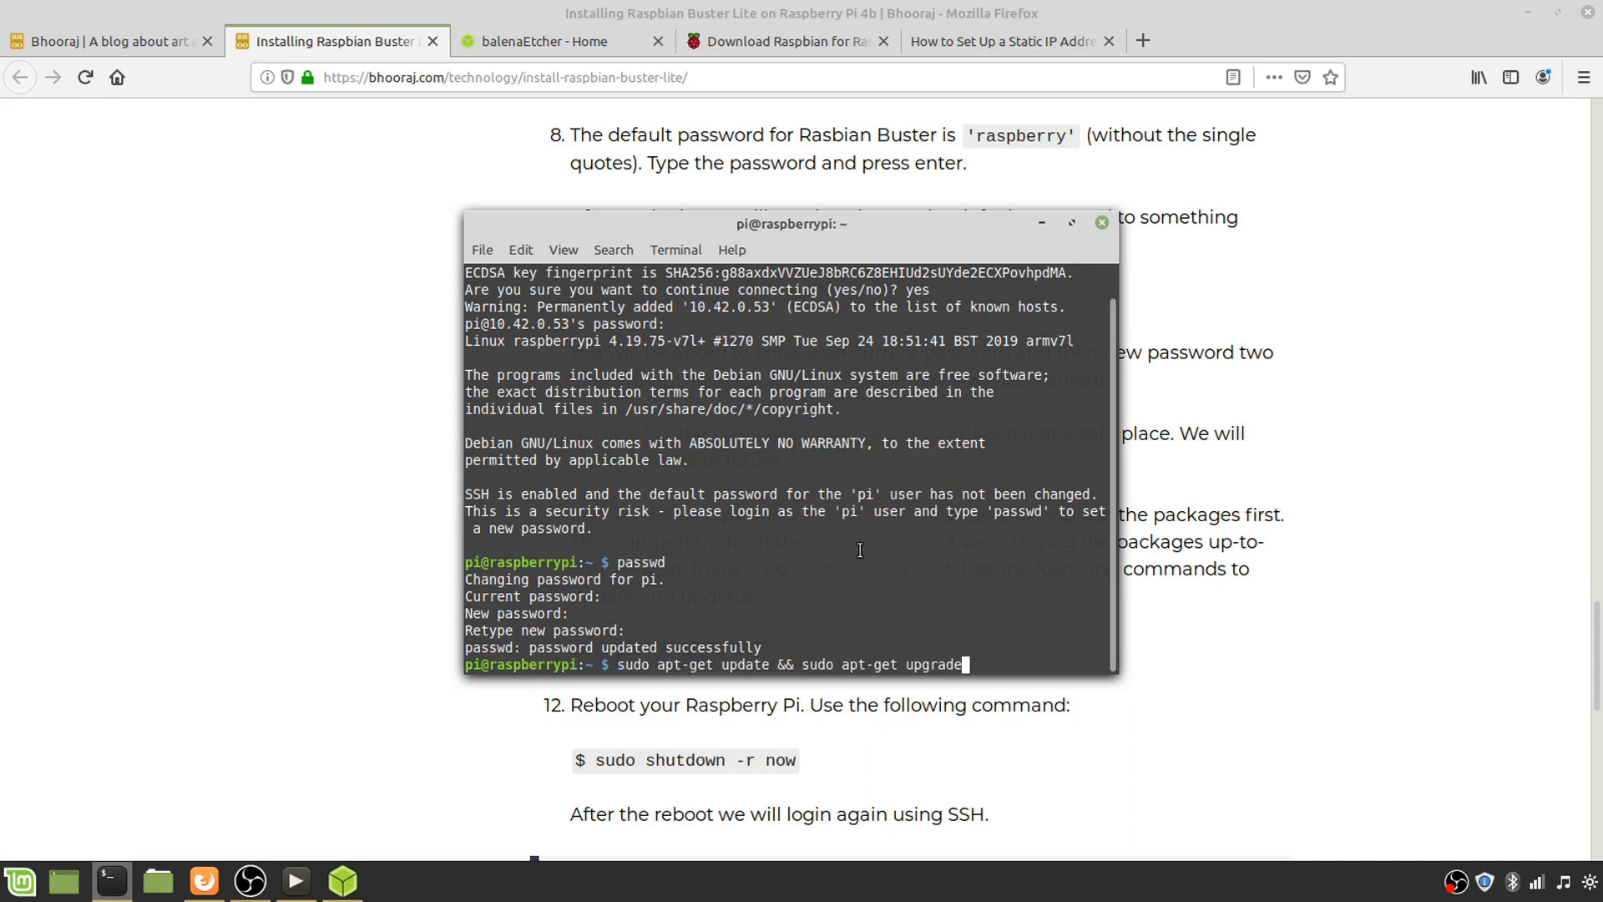
key("Return")
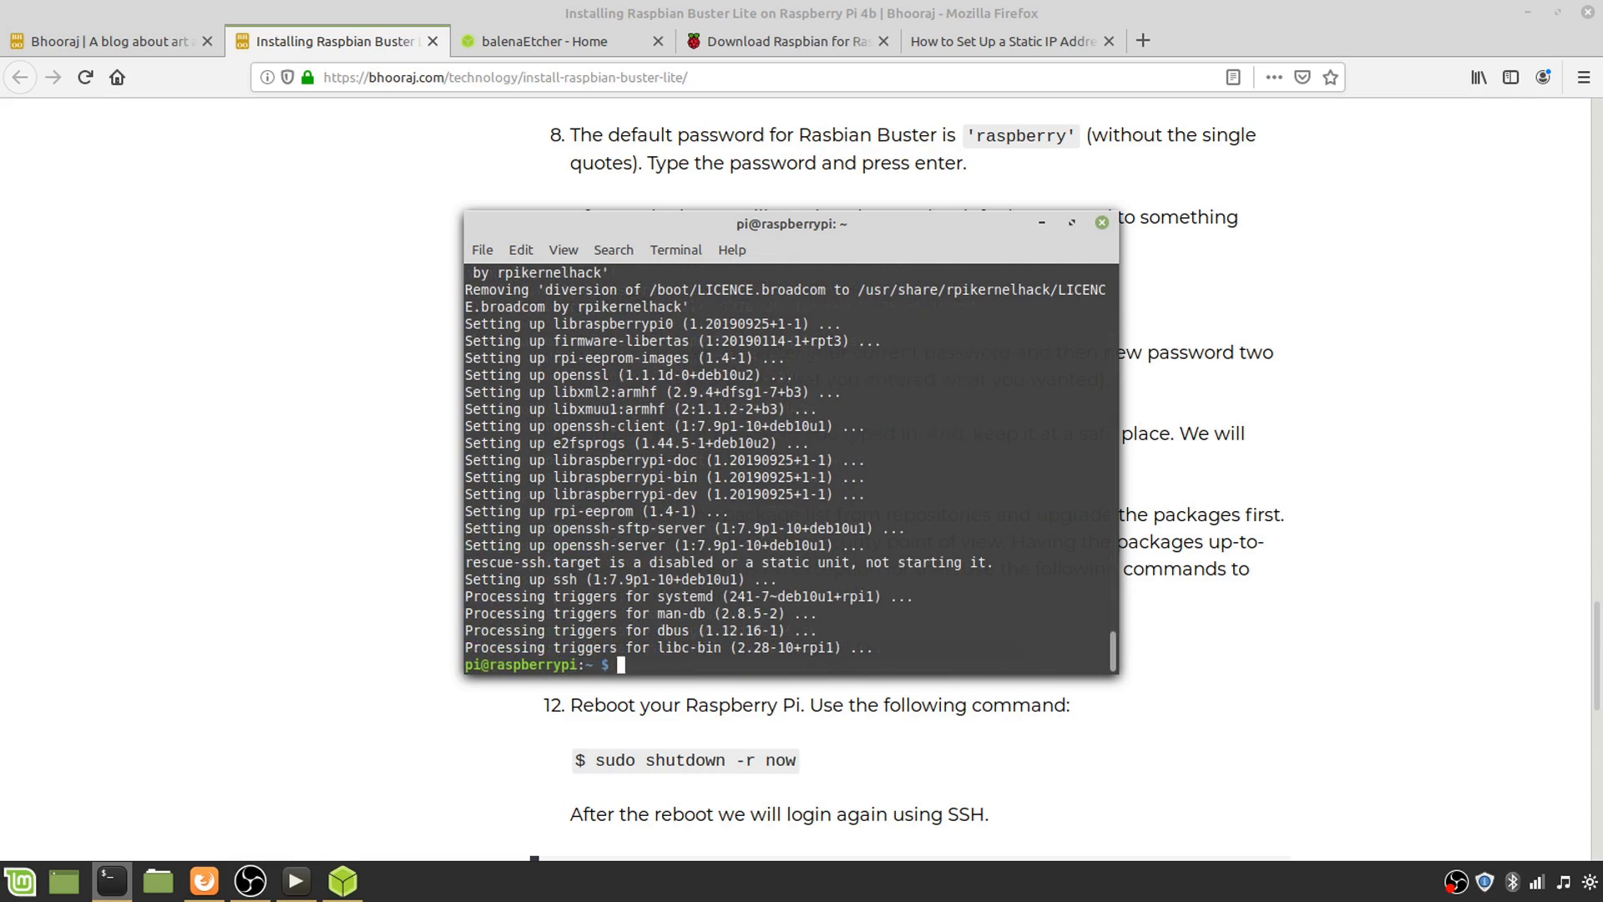
mouse_move(1276, 468)
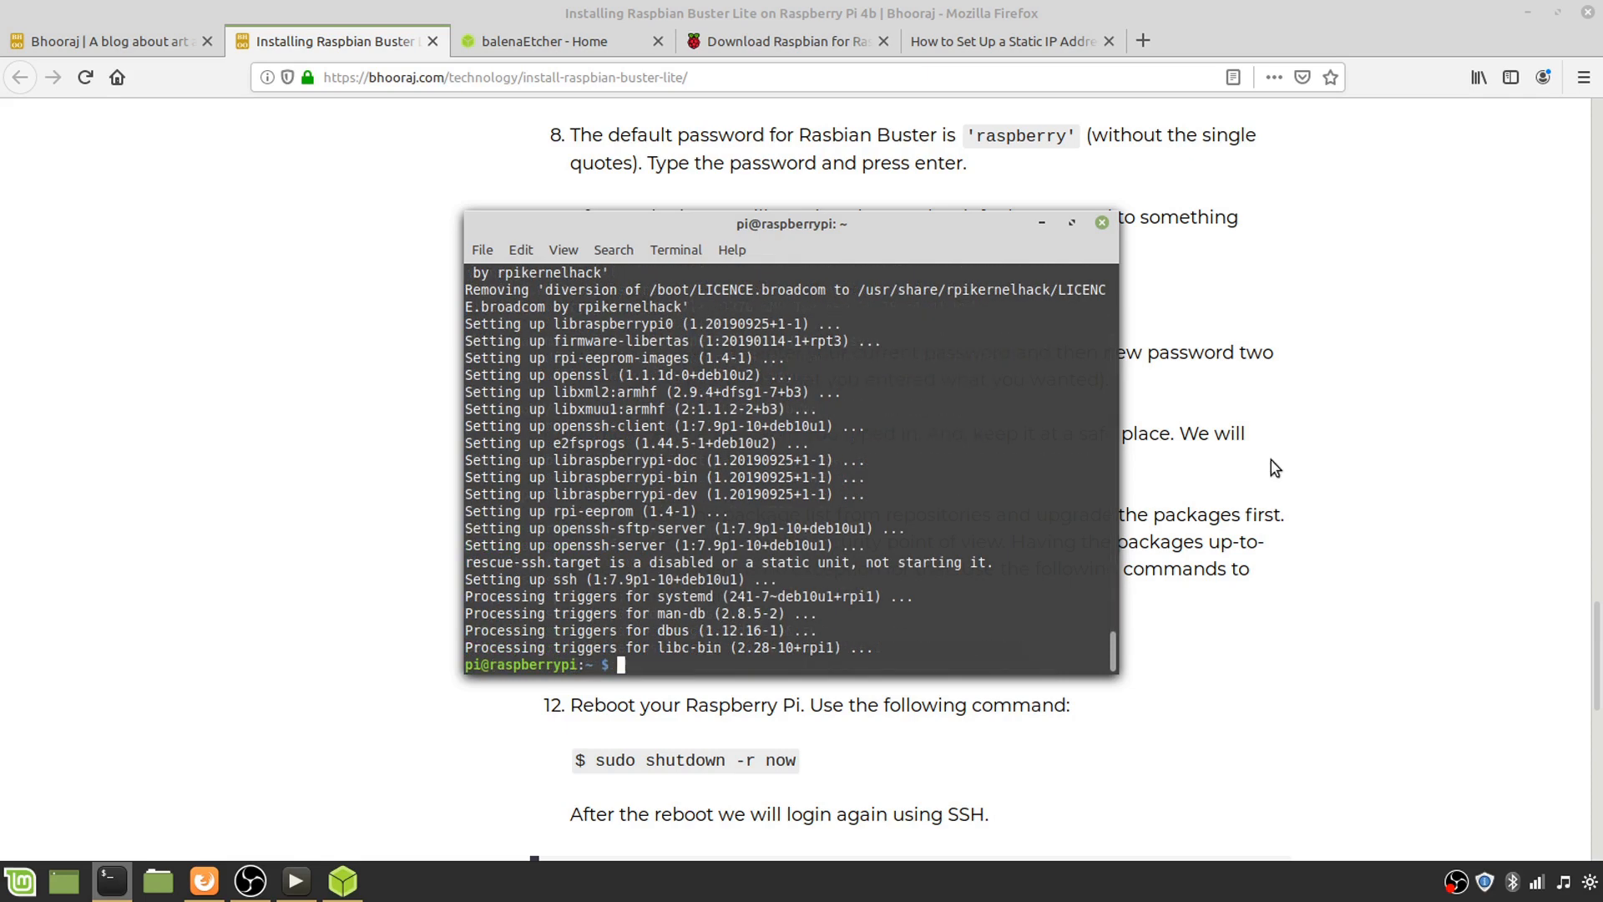
type("sudo sh")
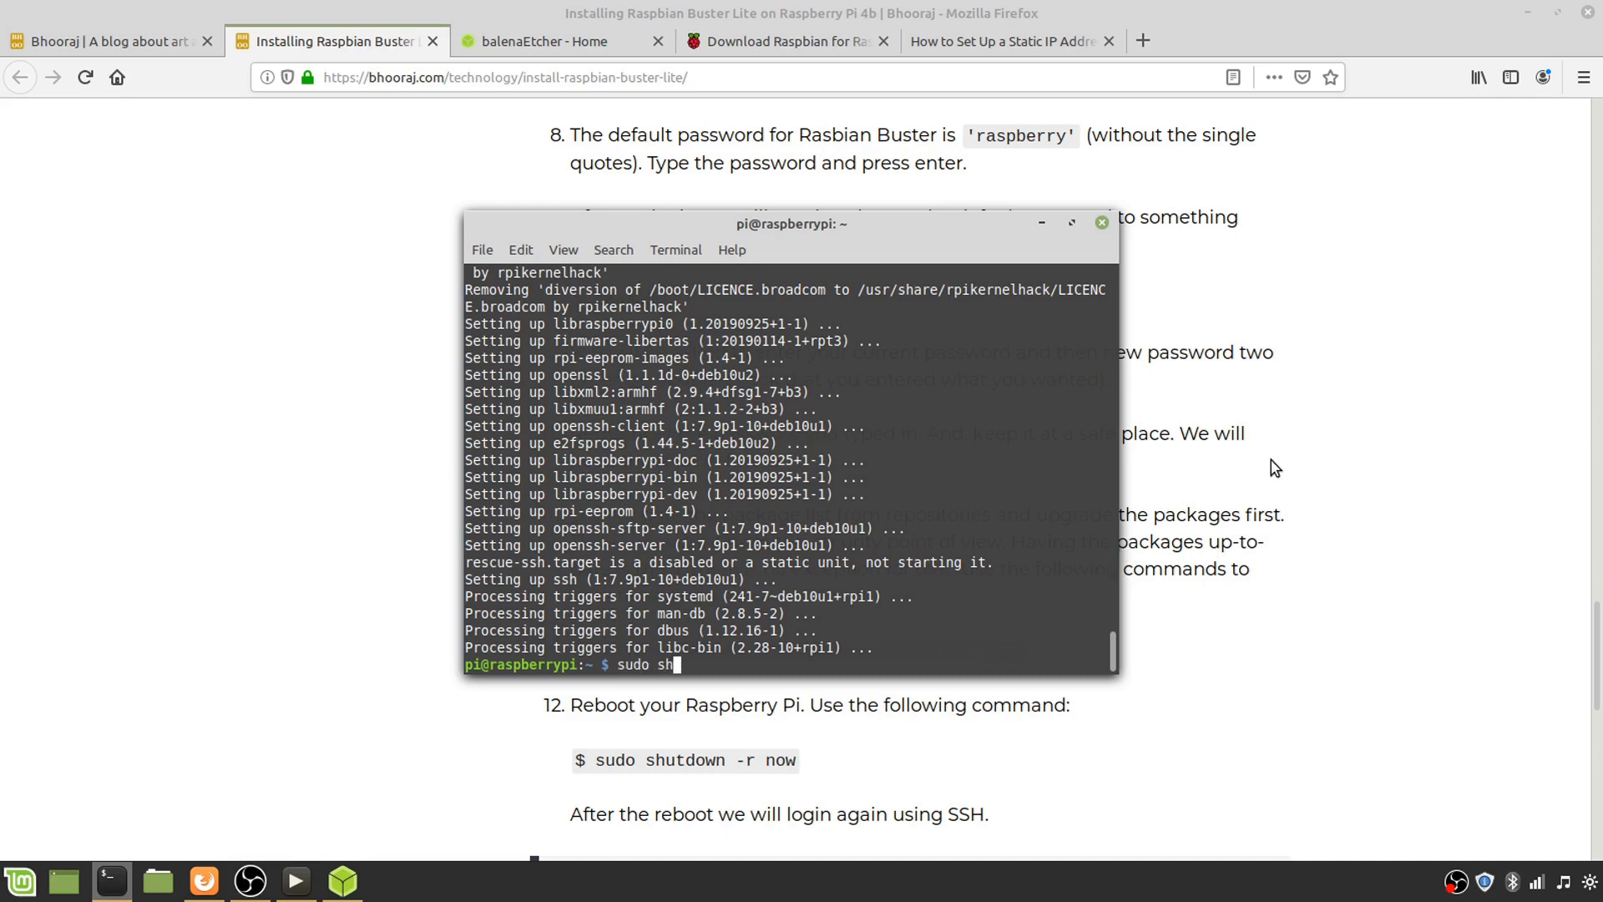
type("utdown")
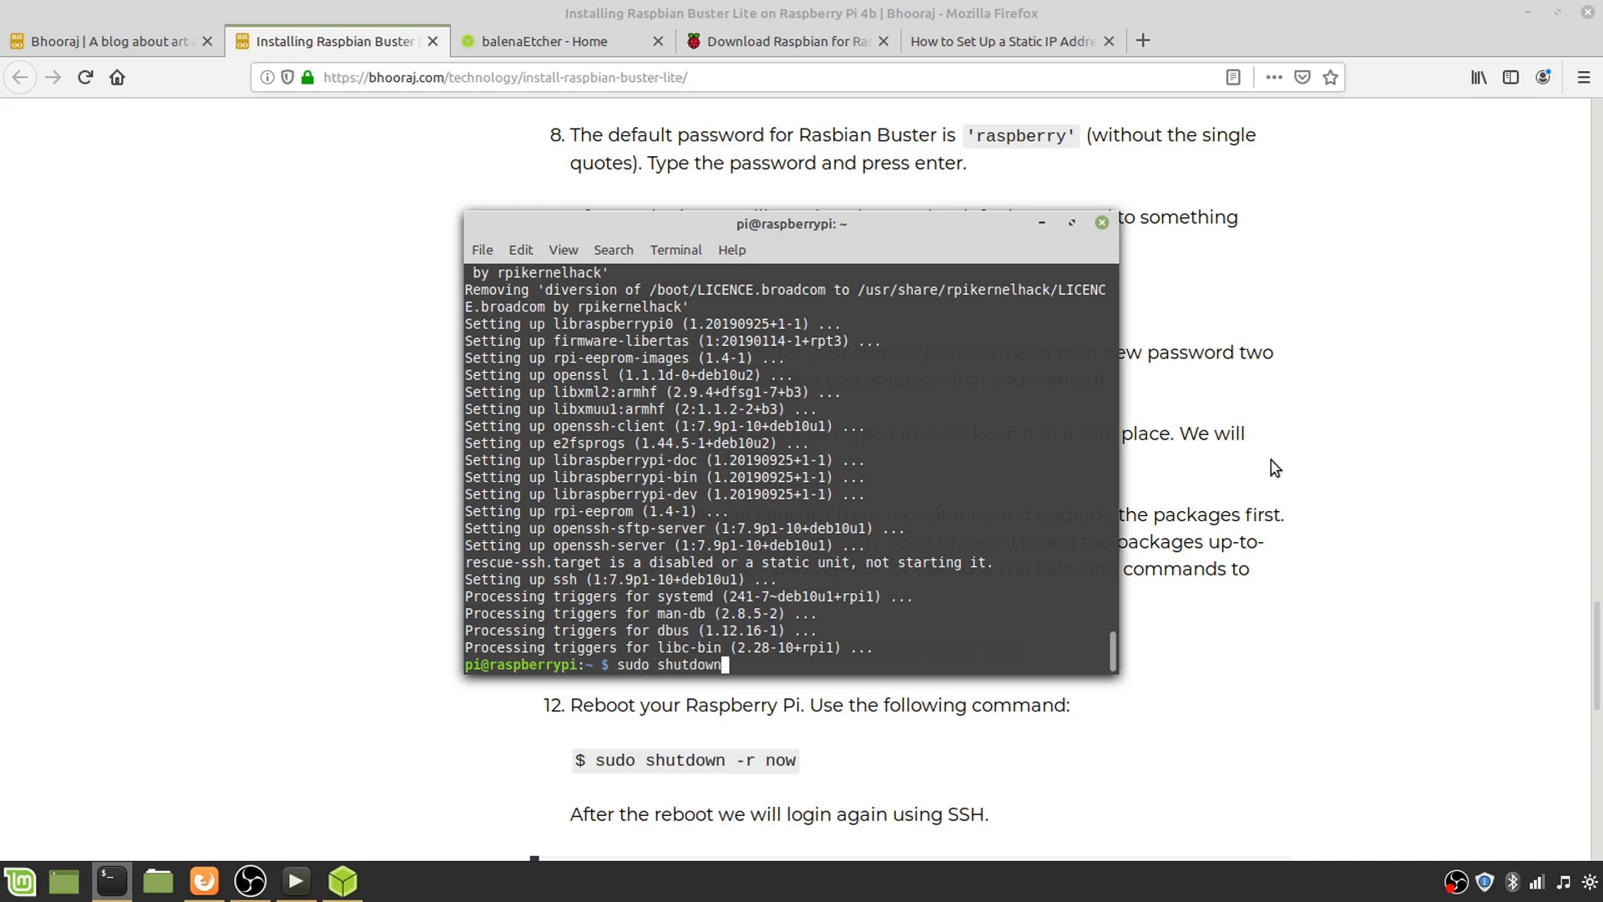
type("-r now")
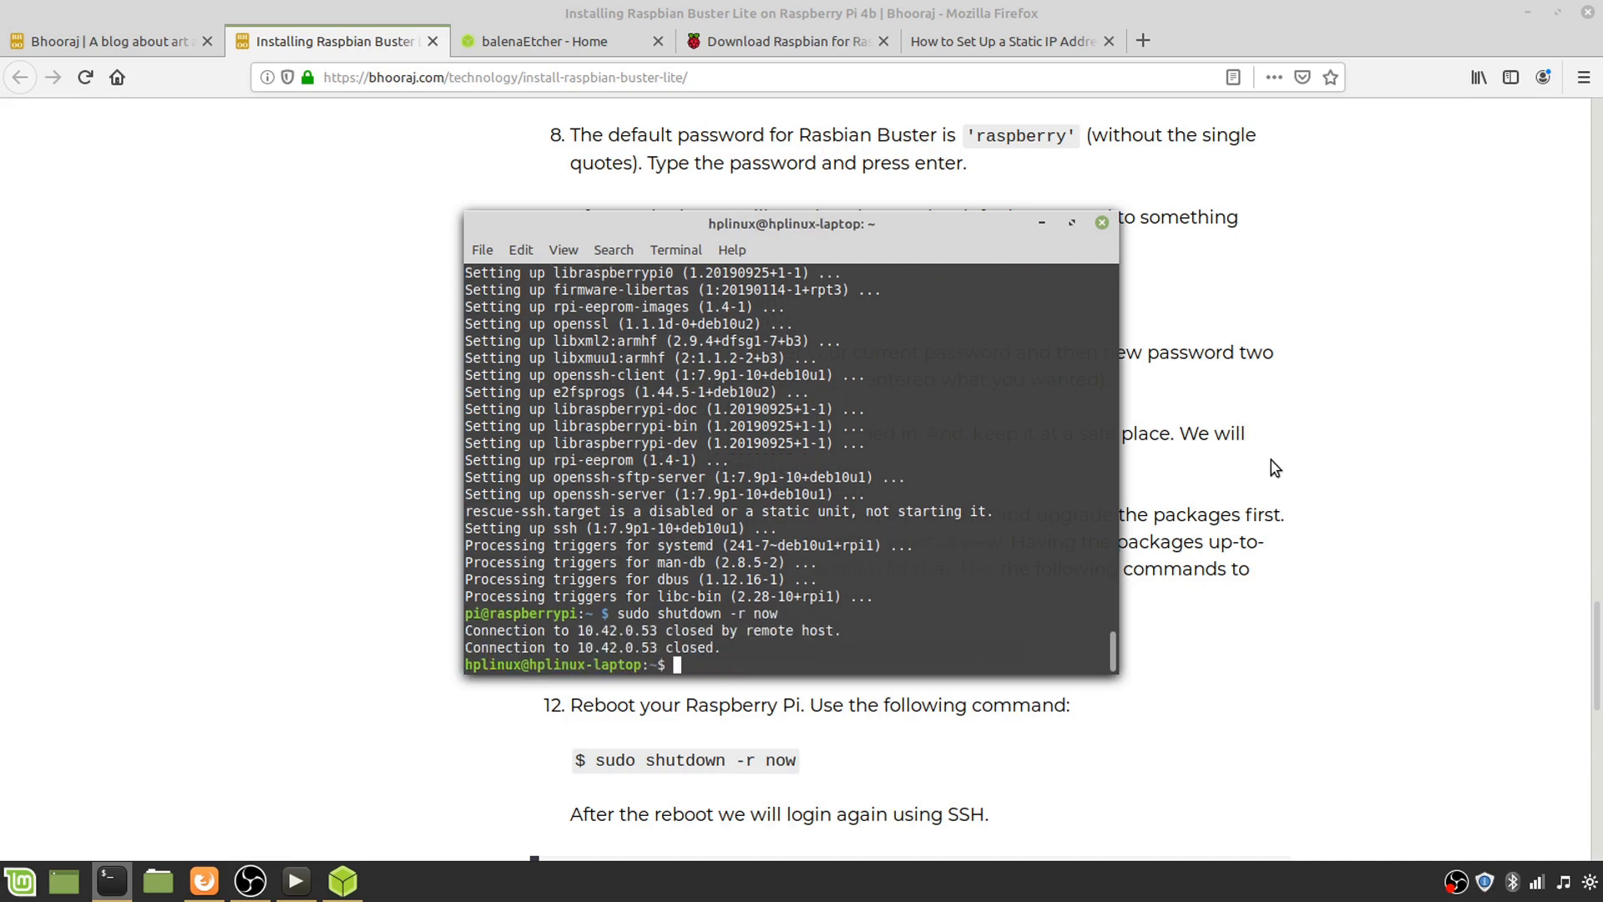
type("ssh pi@10.42.0.53")
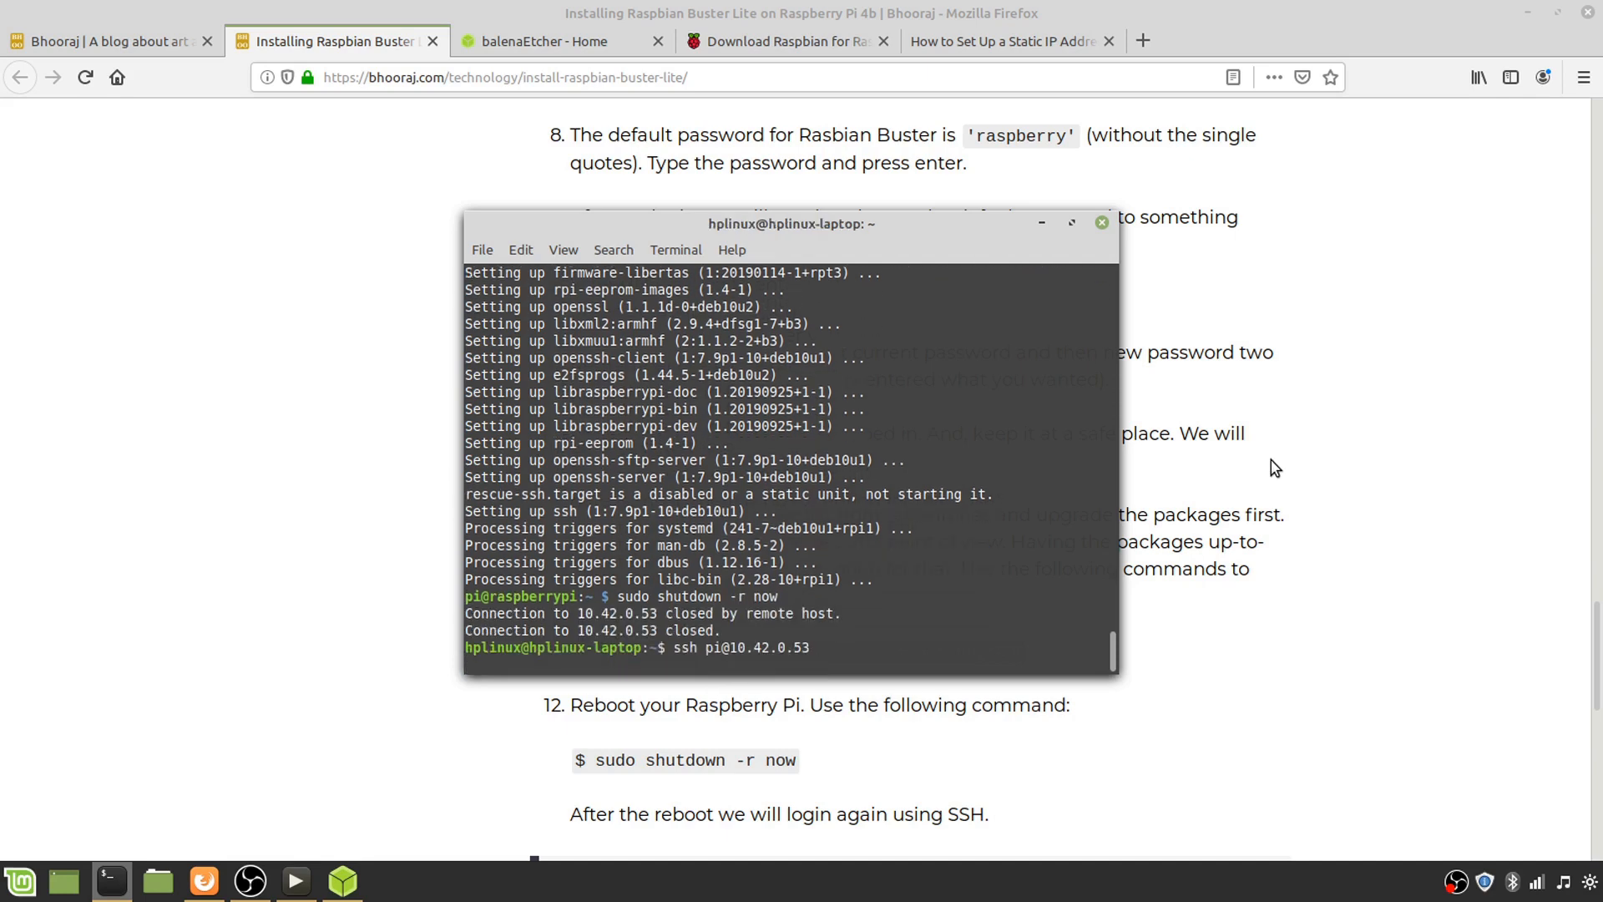